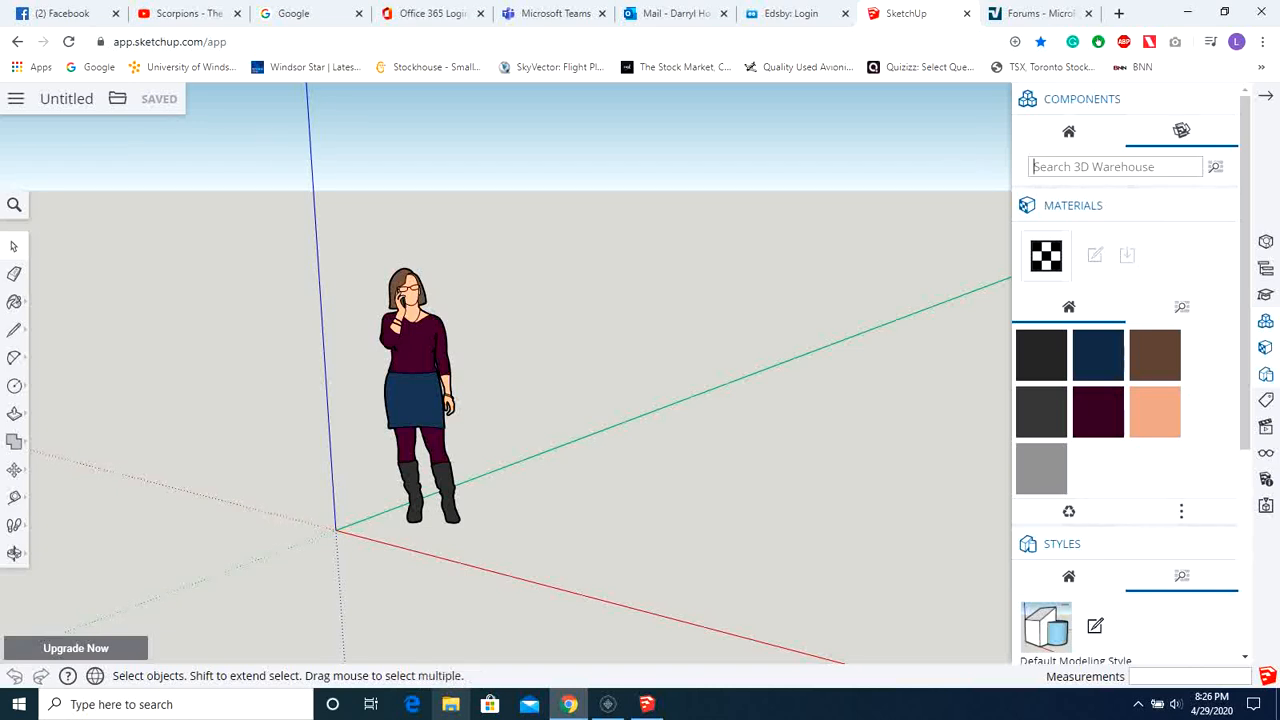
mouse_move(1272, 124)
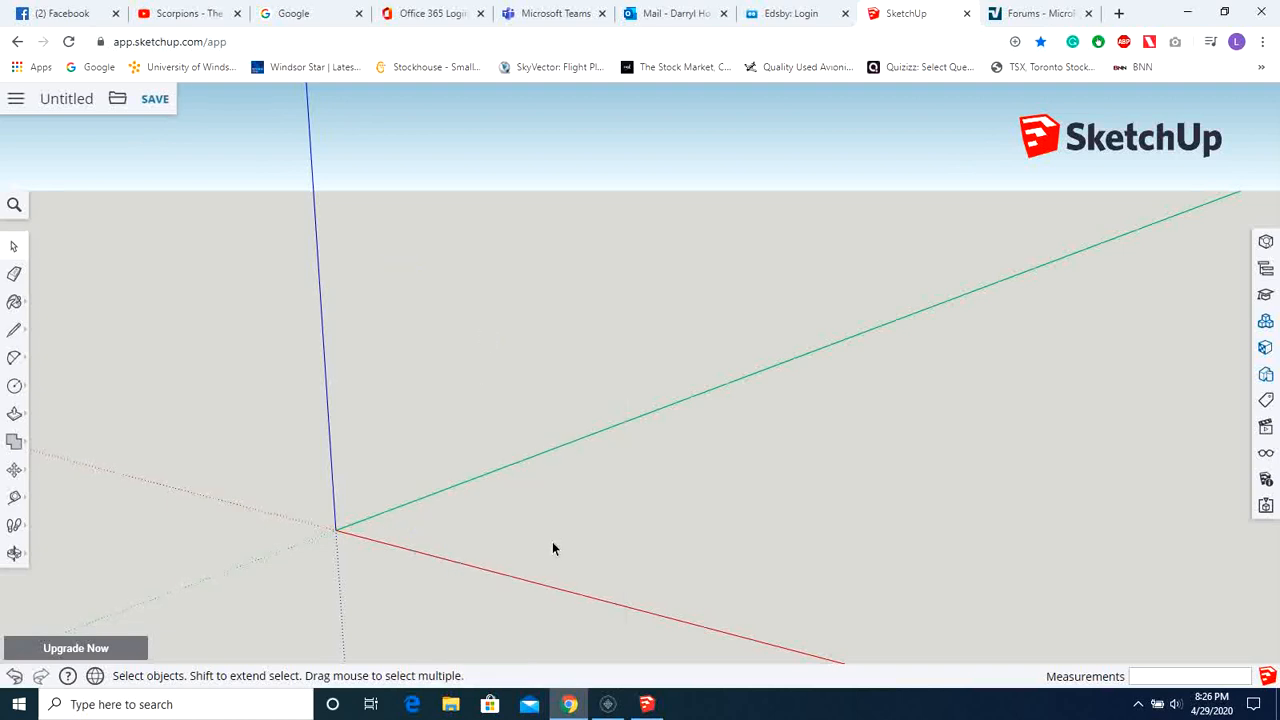
mouse_move(120, 350)
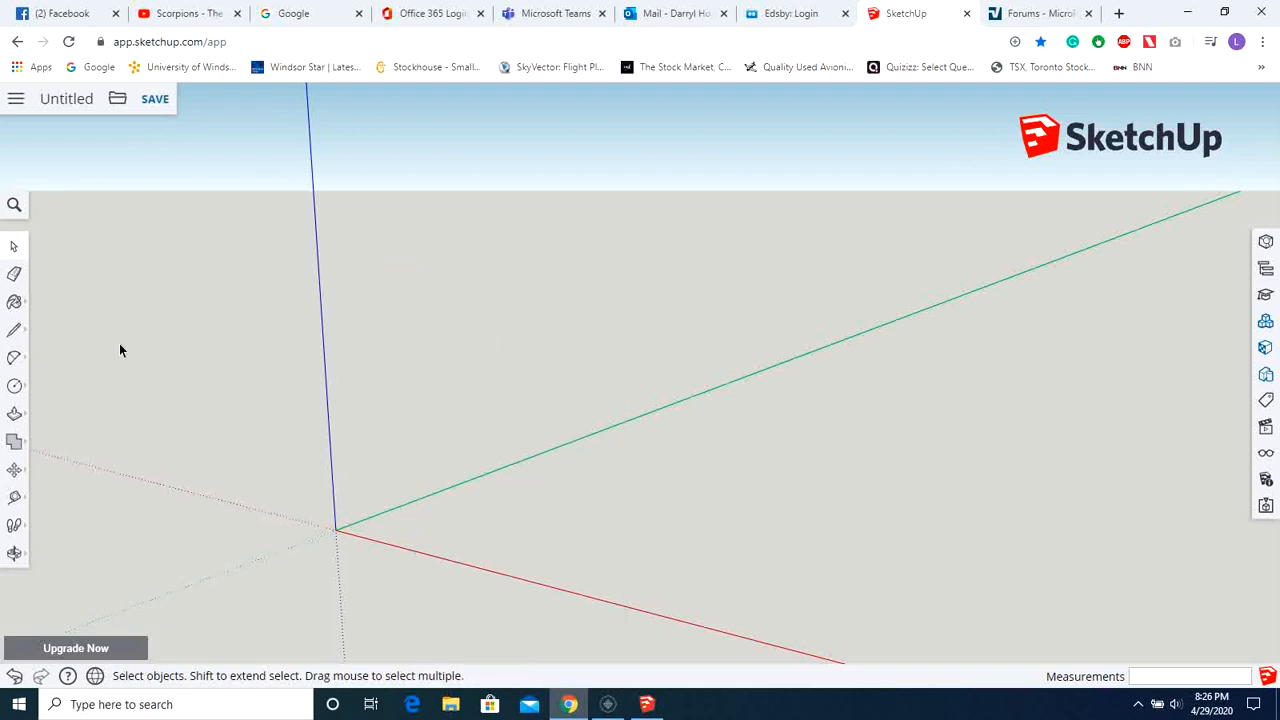
mouse_move(129, 496)
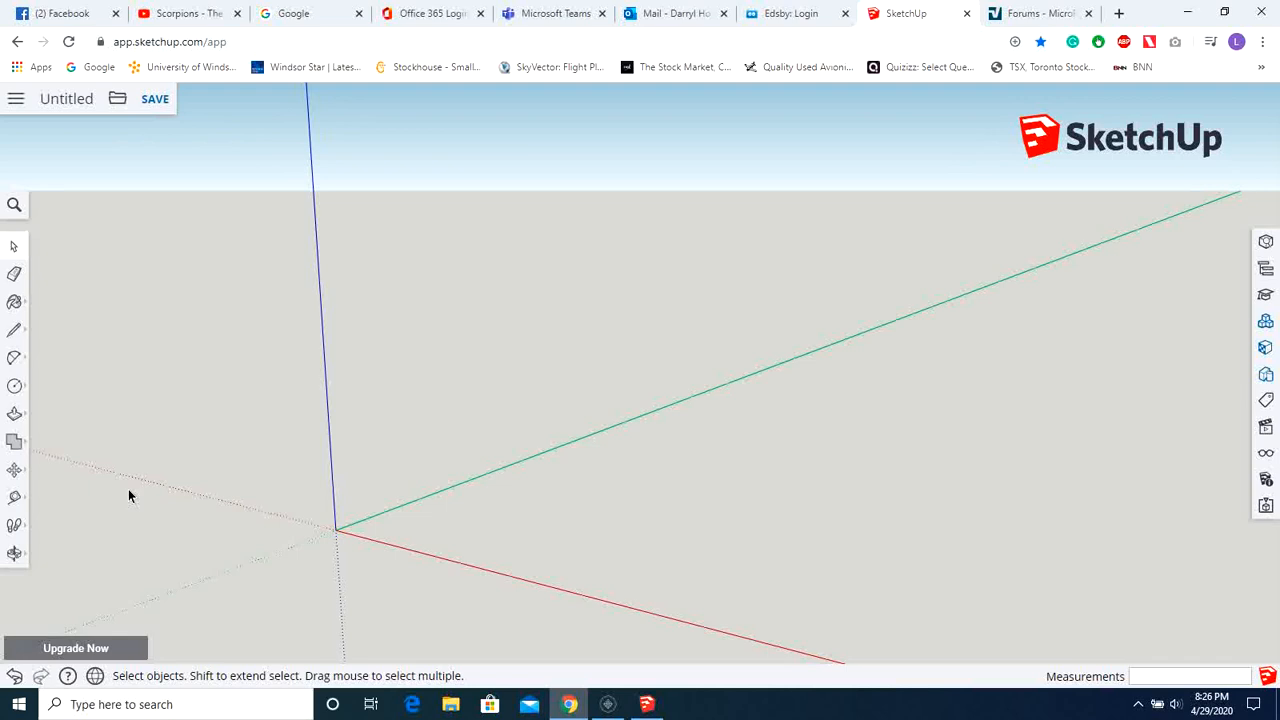
mouse_move(118, 483)
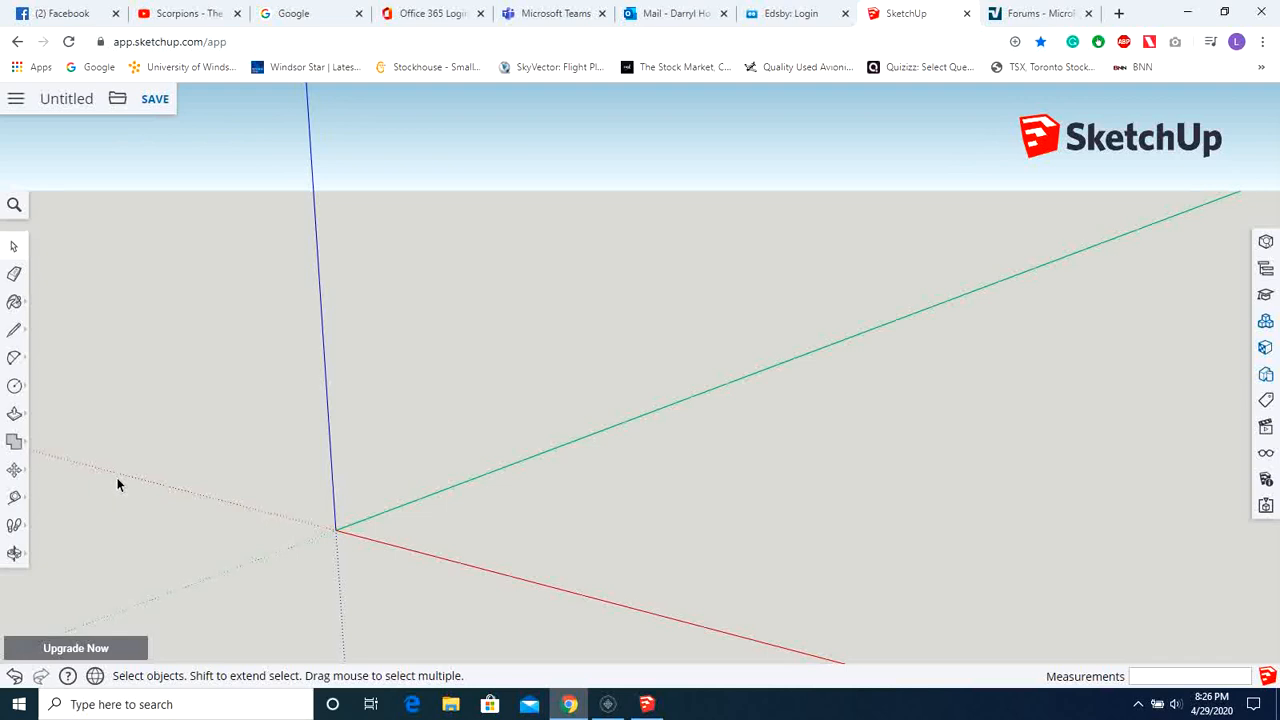
Draw a long rectangle from the origin and push/pull it upward into a tall box
click(14, 386)
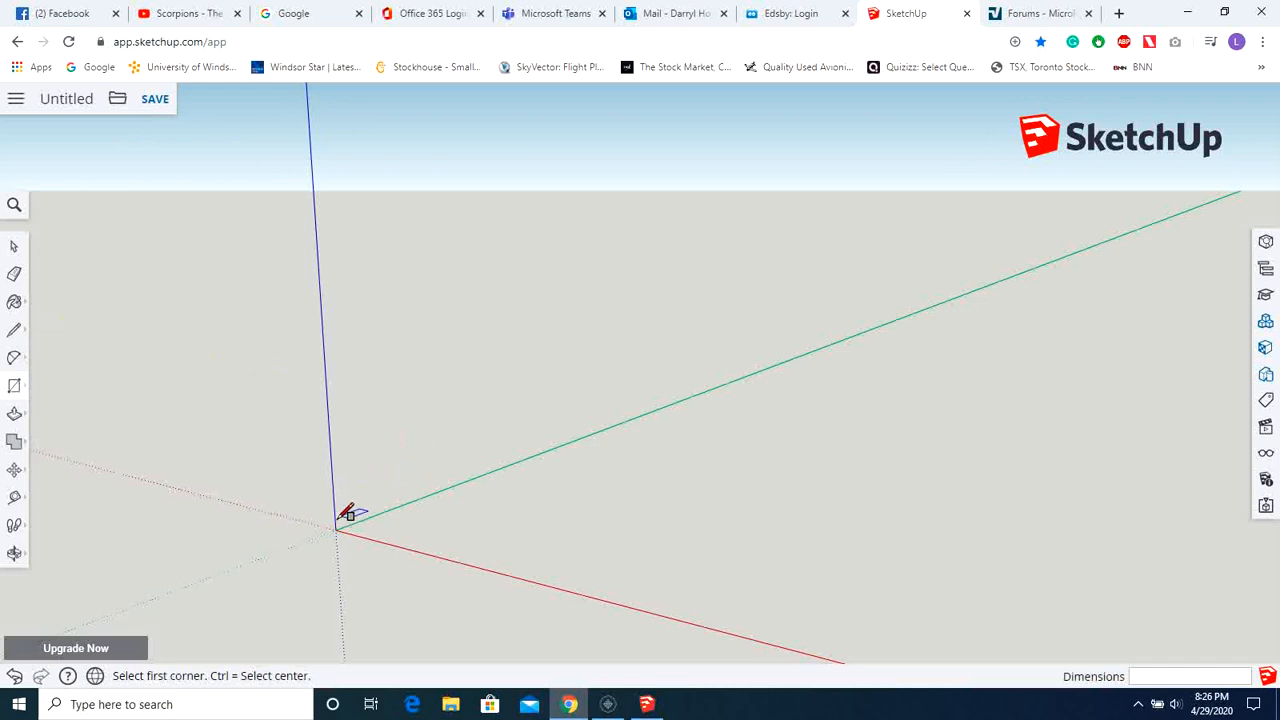
click(335, 531)
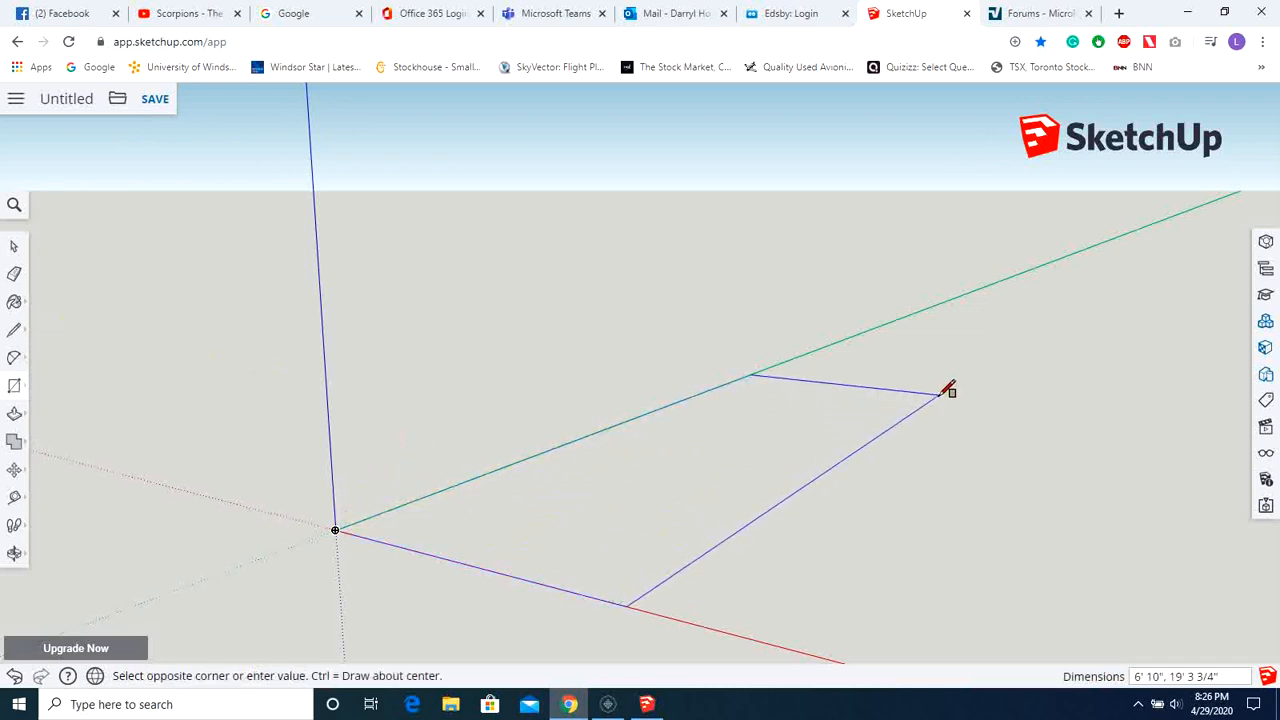
click(946, 388)
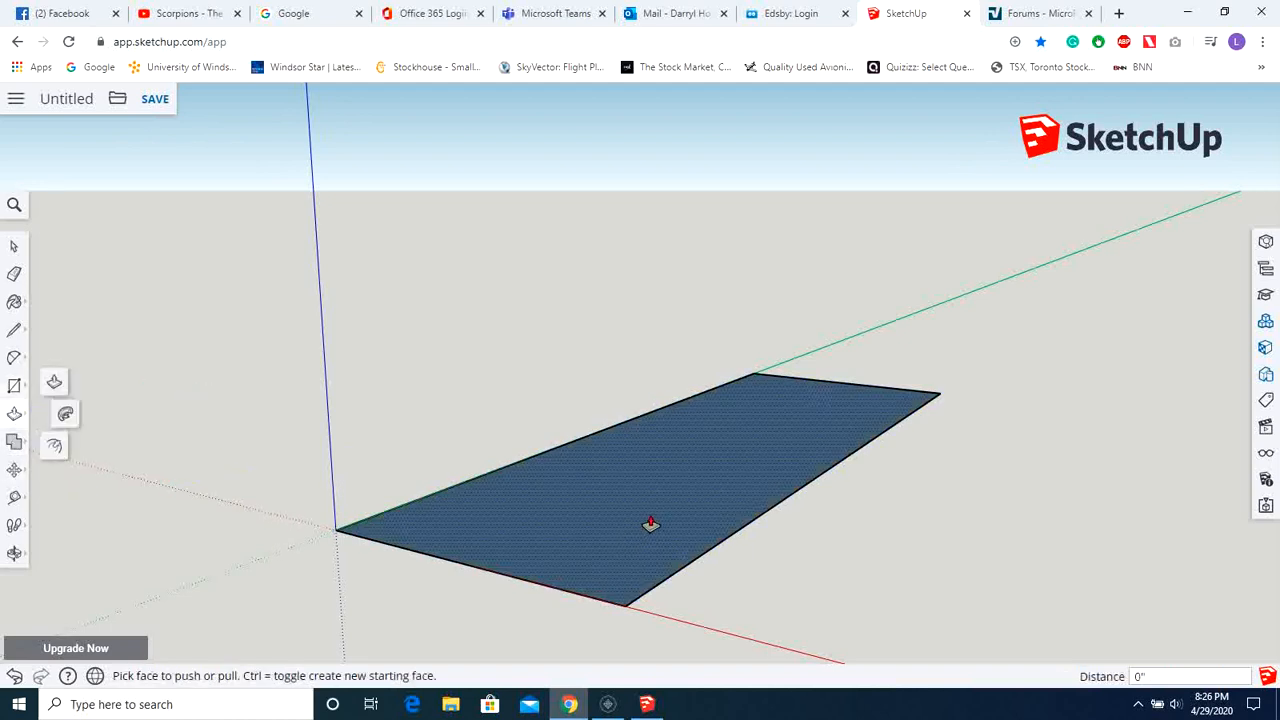
drag(650, 525, 638, 295)
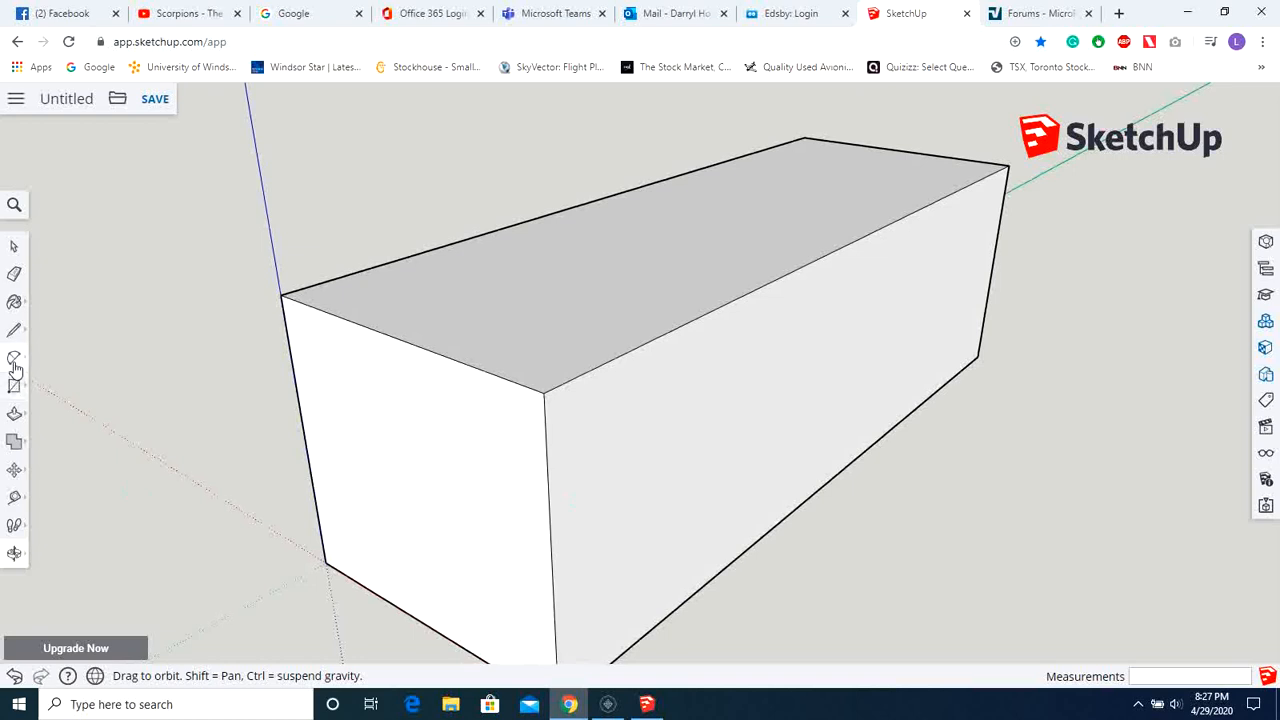
Sketch a half-round arc at the box's top back corner and extrude it along the box length
click(14, 358)
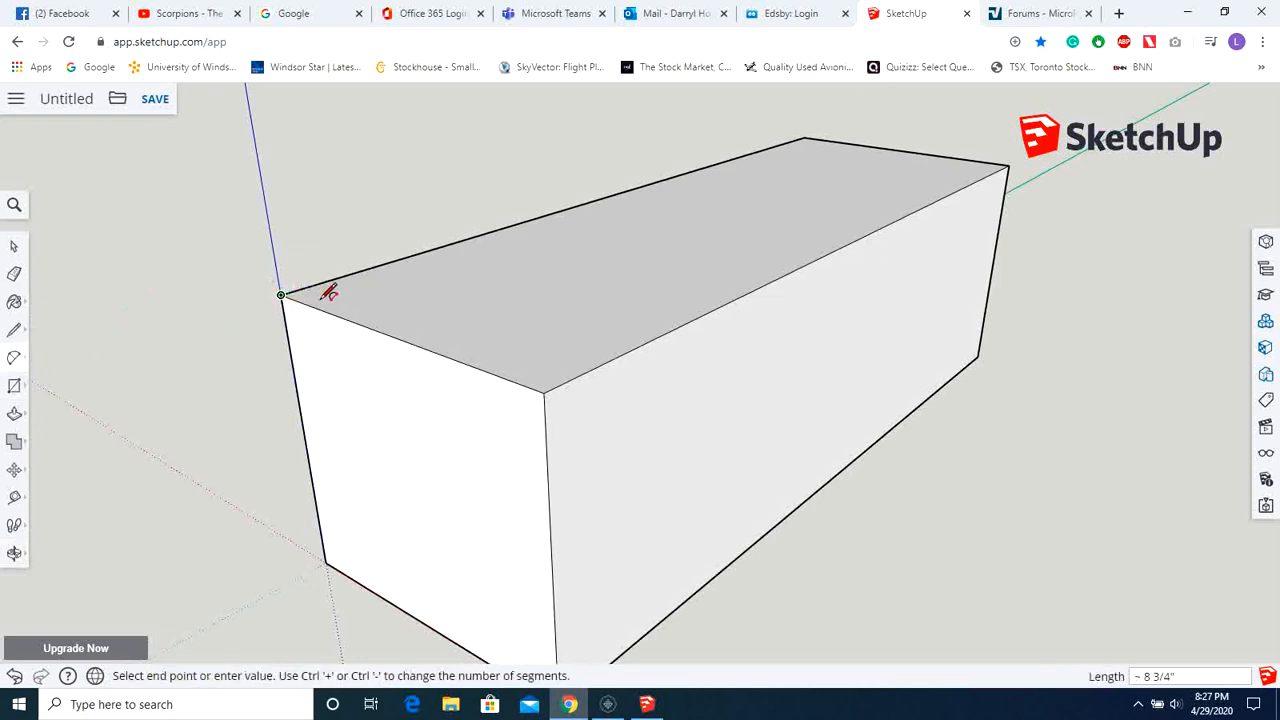
click(325, 313)
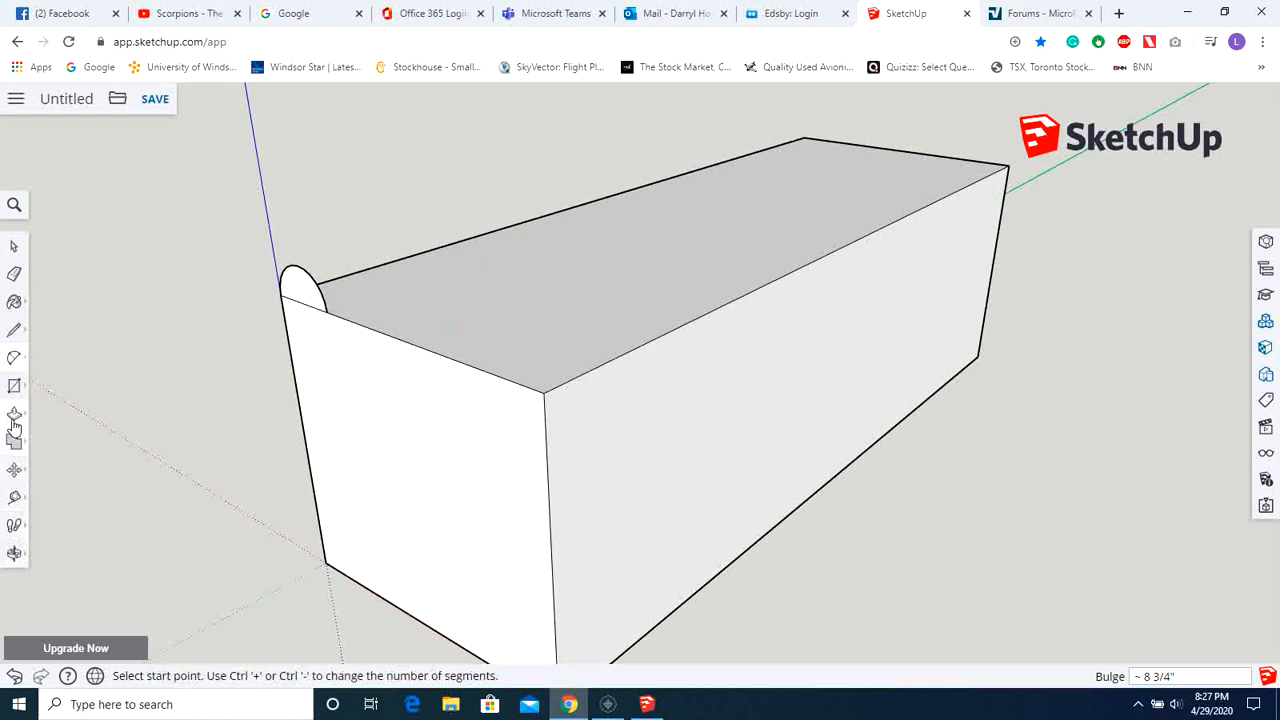
click(14, 427)
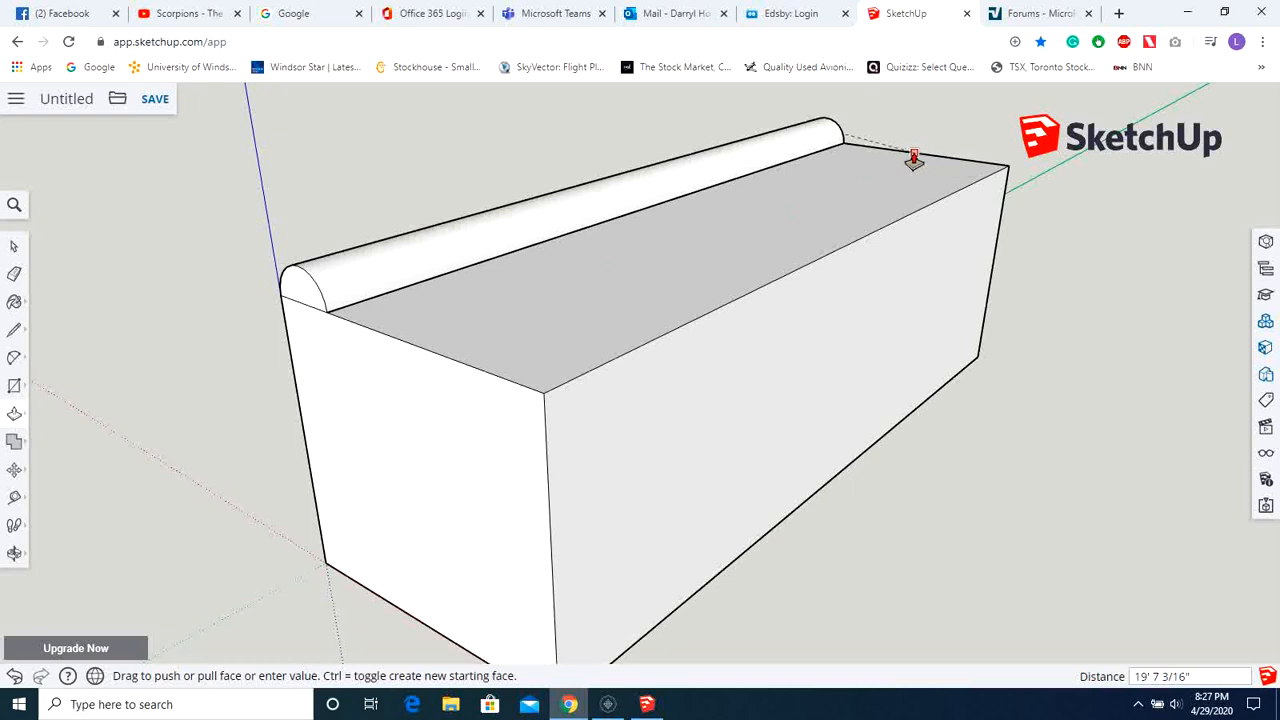
mouse_move(932, 164)
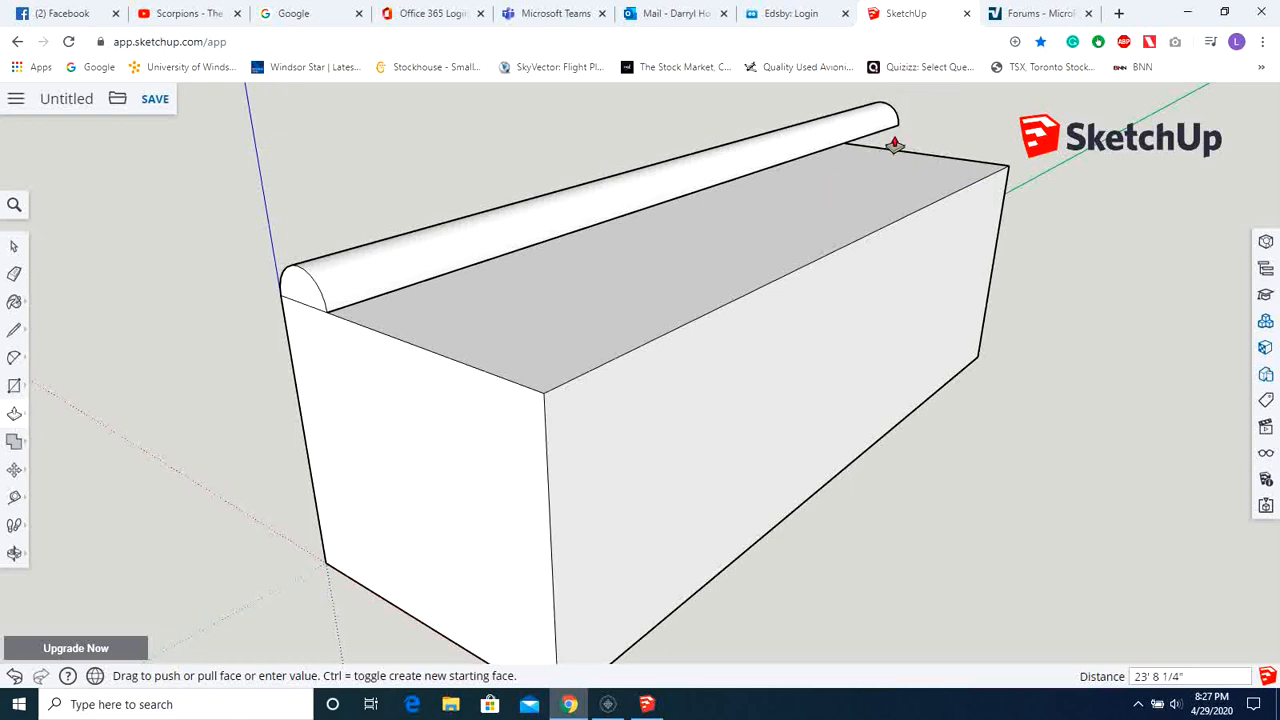
drag(895, 145, 918, 155)
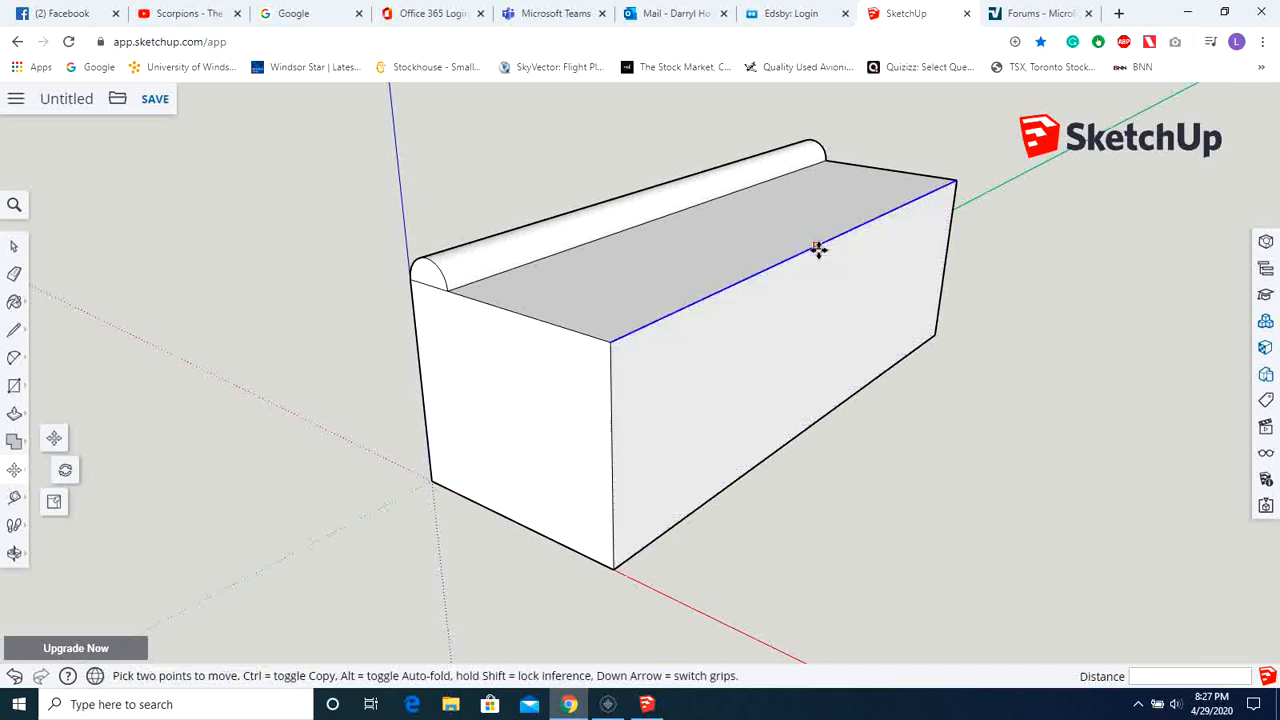
mouse_move(822, 241)
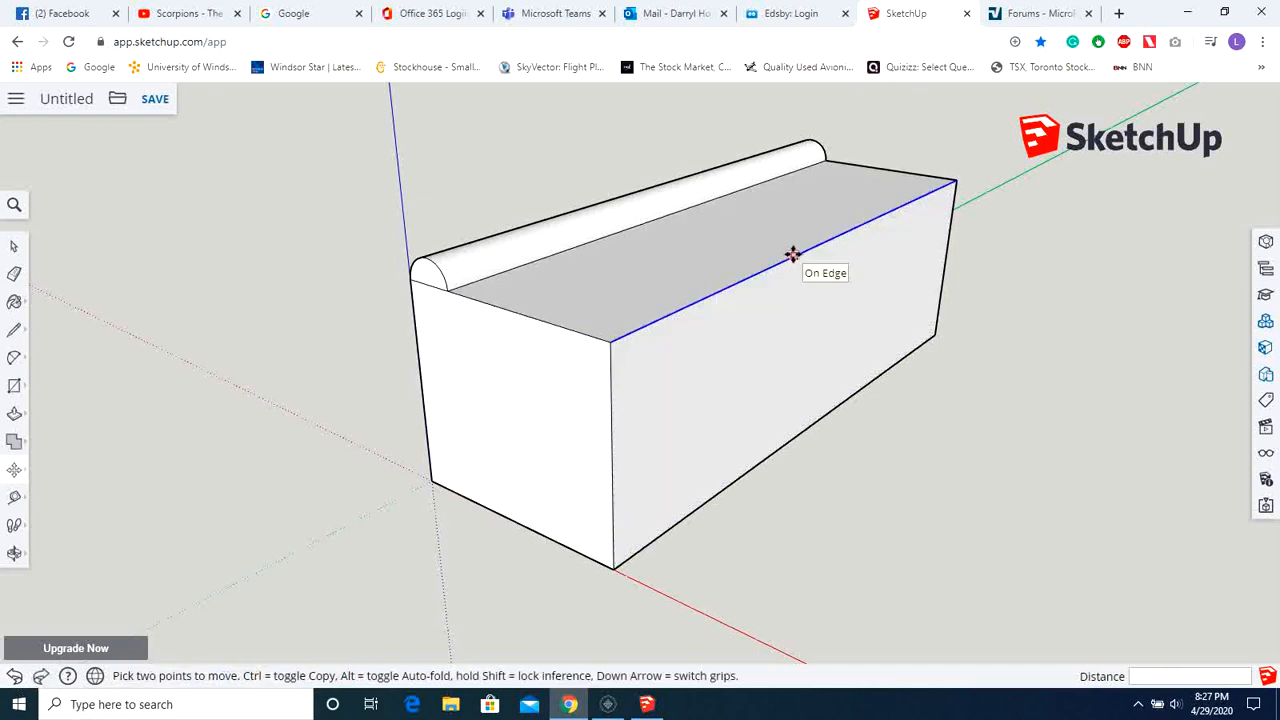
Lower the front top edge onto a line across the wall to slope the roof, then orbit to inspect
drag(793, 253, 737, 248)
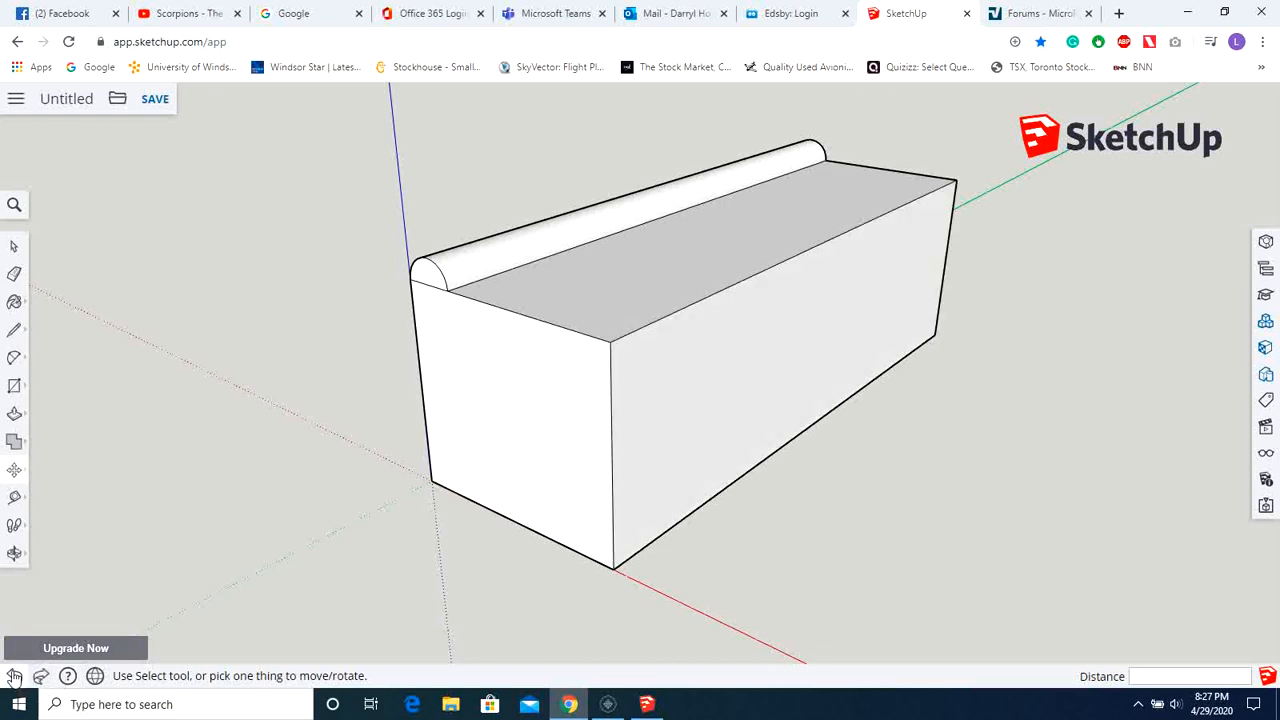
mouse_move(28, 331)
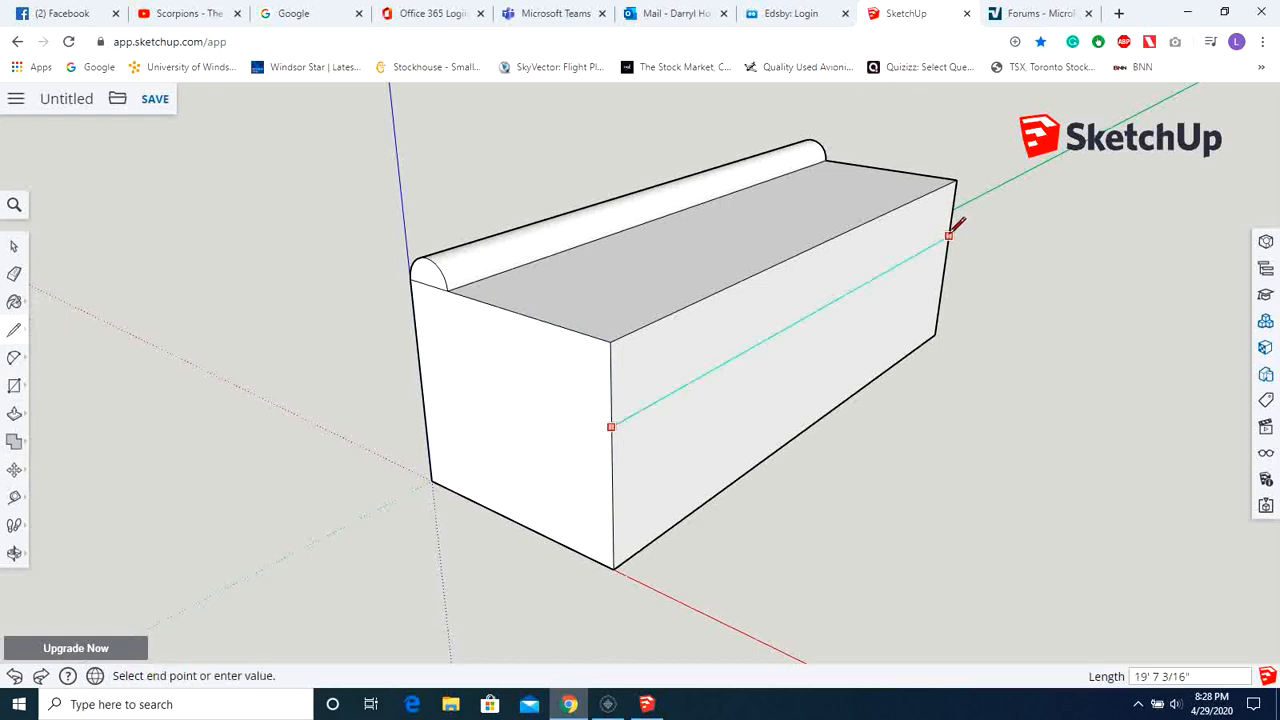
click(948, 234)
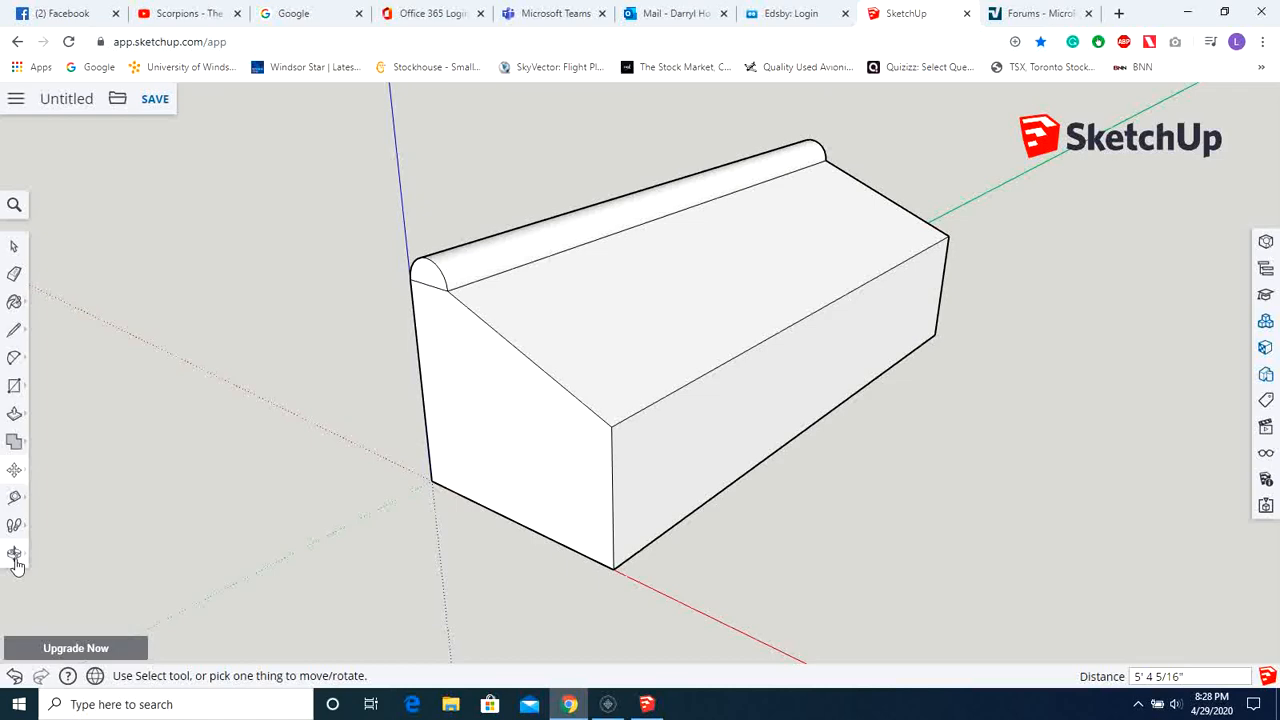
click(14, 553)
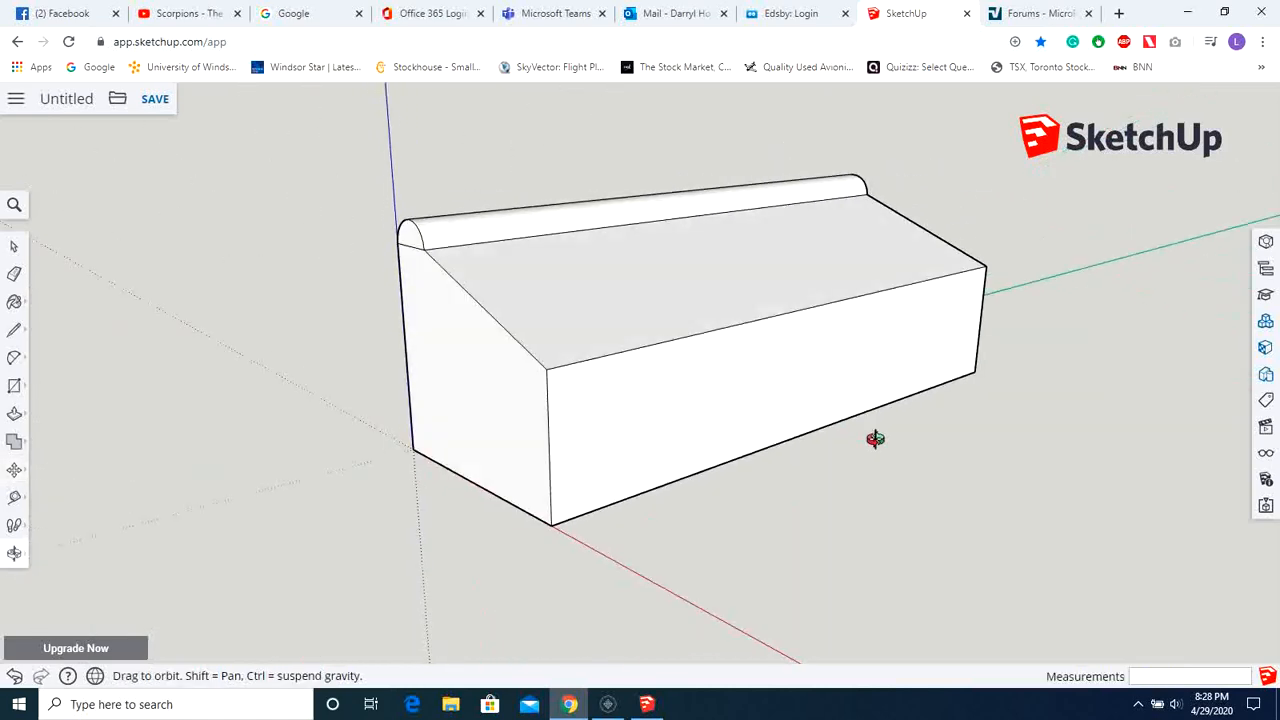
drag(875, 438, 897, 463)
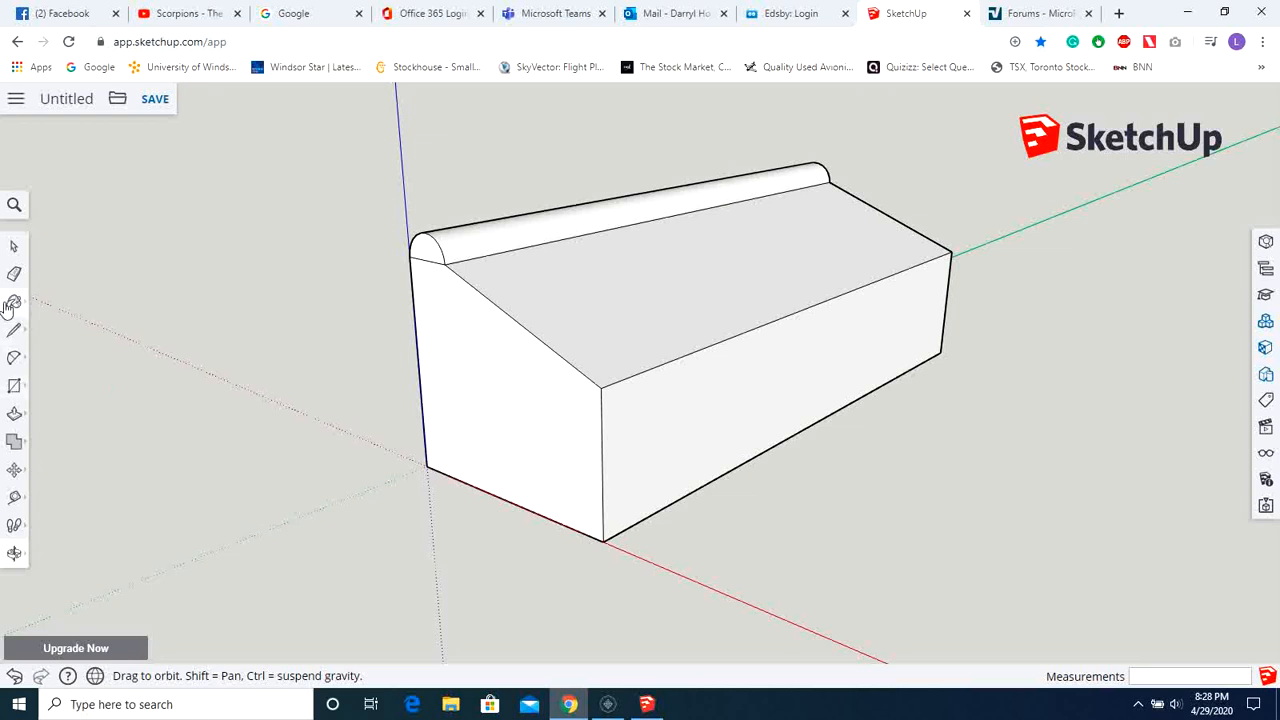
Paint the sloped roof and rounded ridge with orange clay roofing tile
click(14, 301)
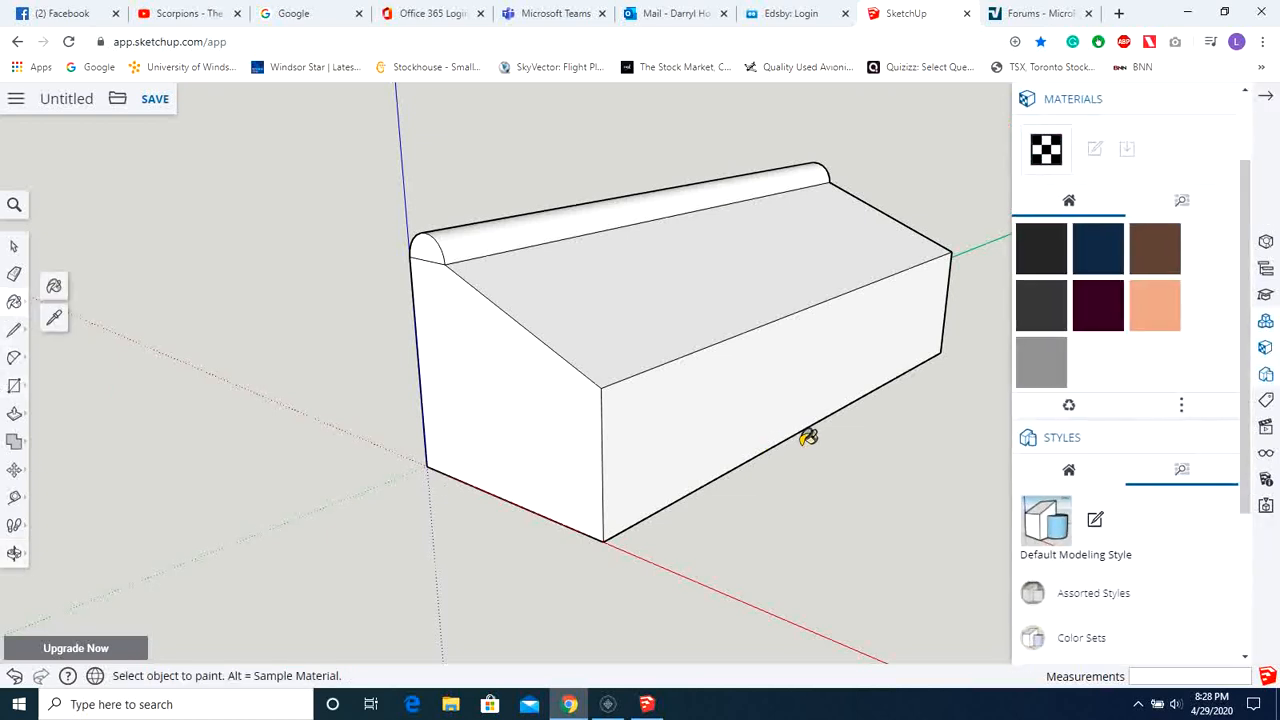
mouse_move(1155, 292)
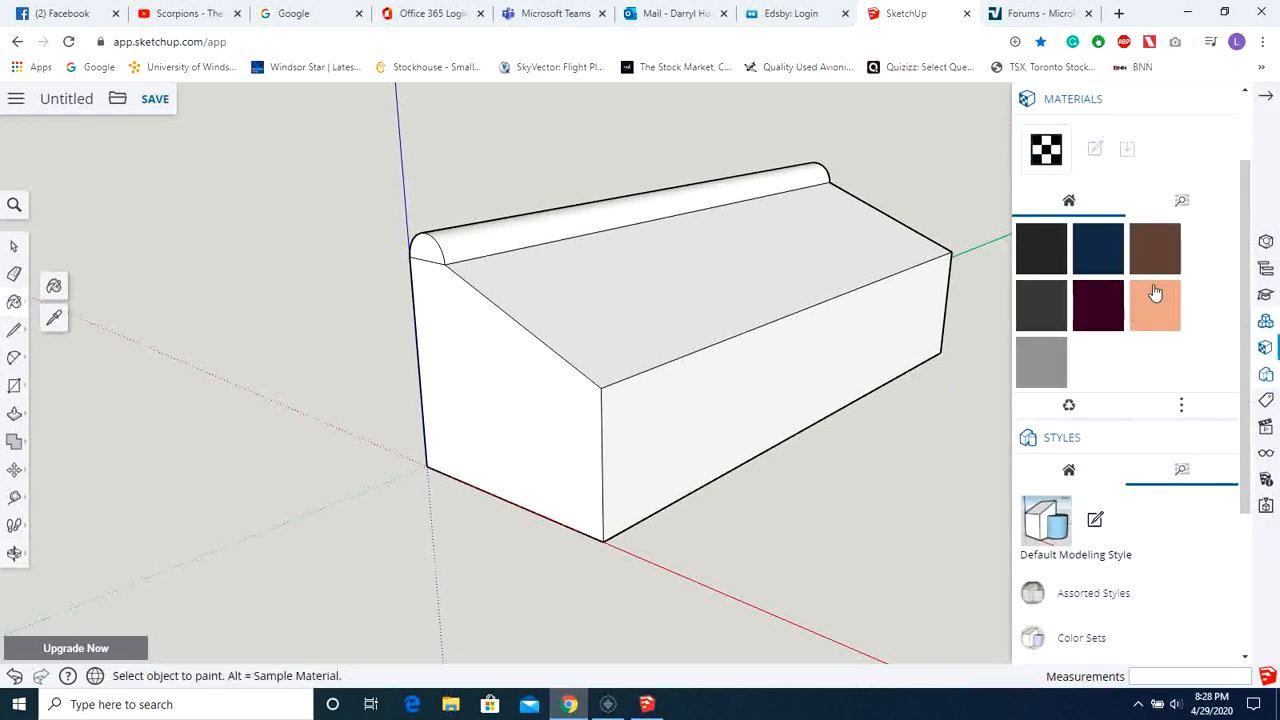
mouse_move(1118, 297)
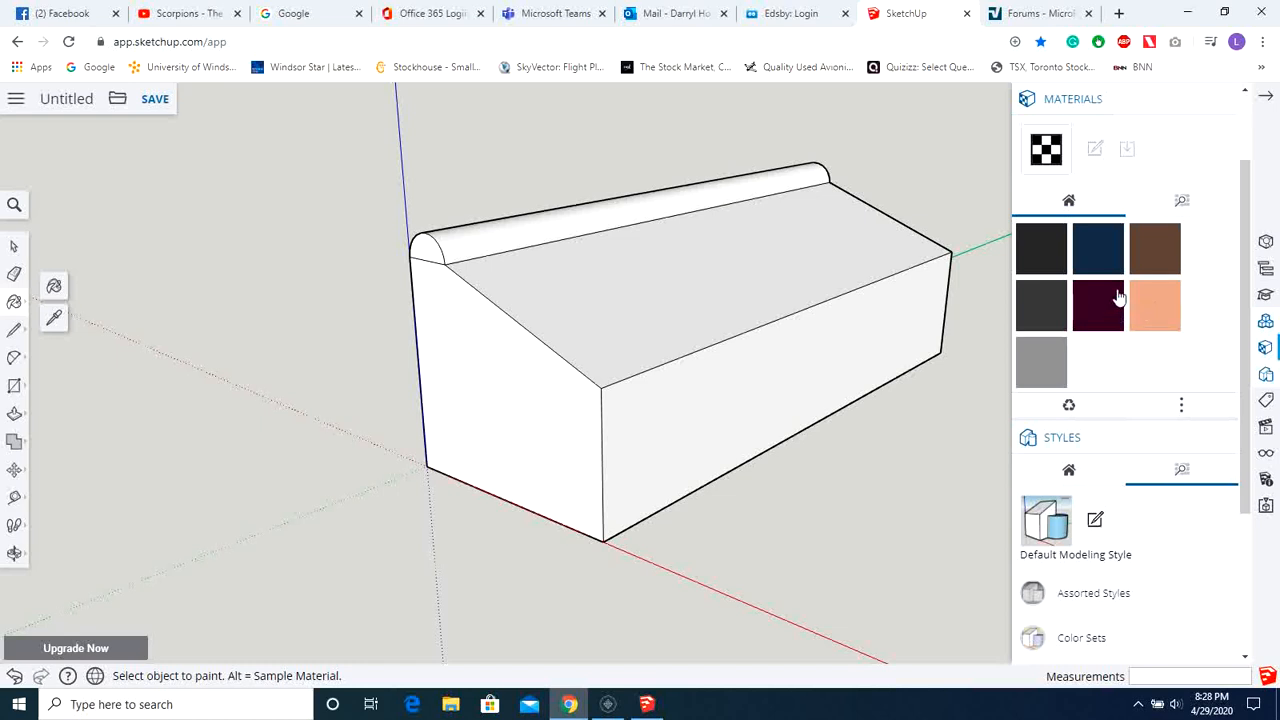
mouse_move(1163, 340)
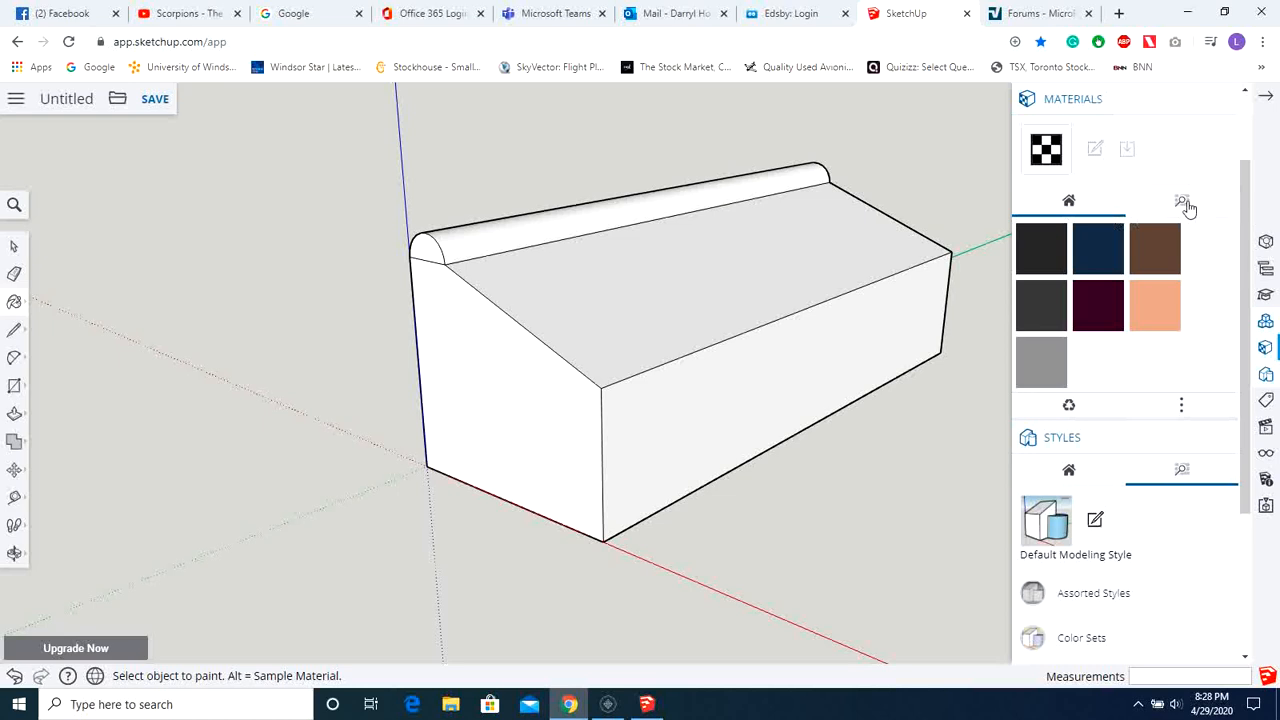
click(1182, 200)
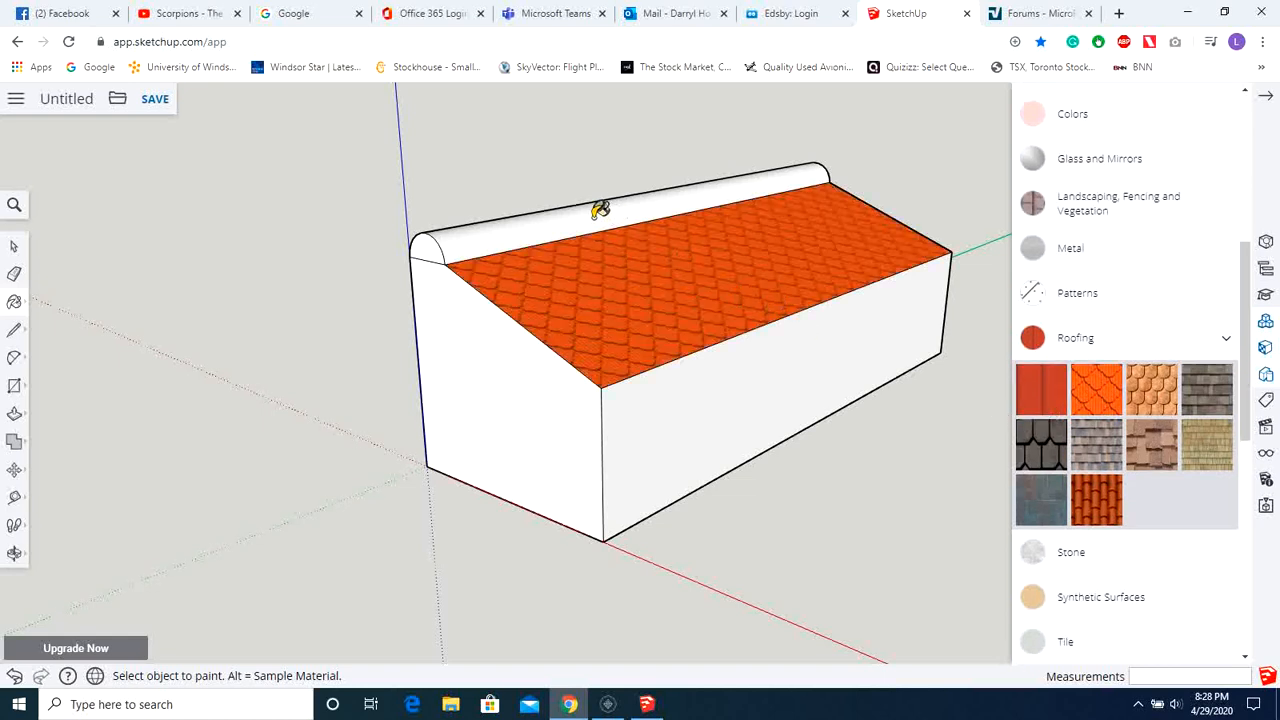
click(600, 210)
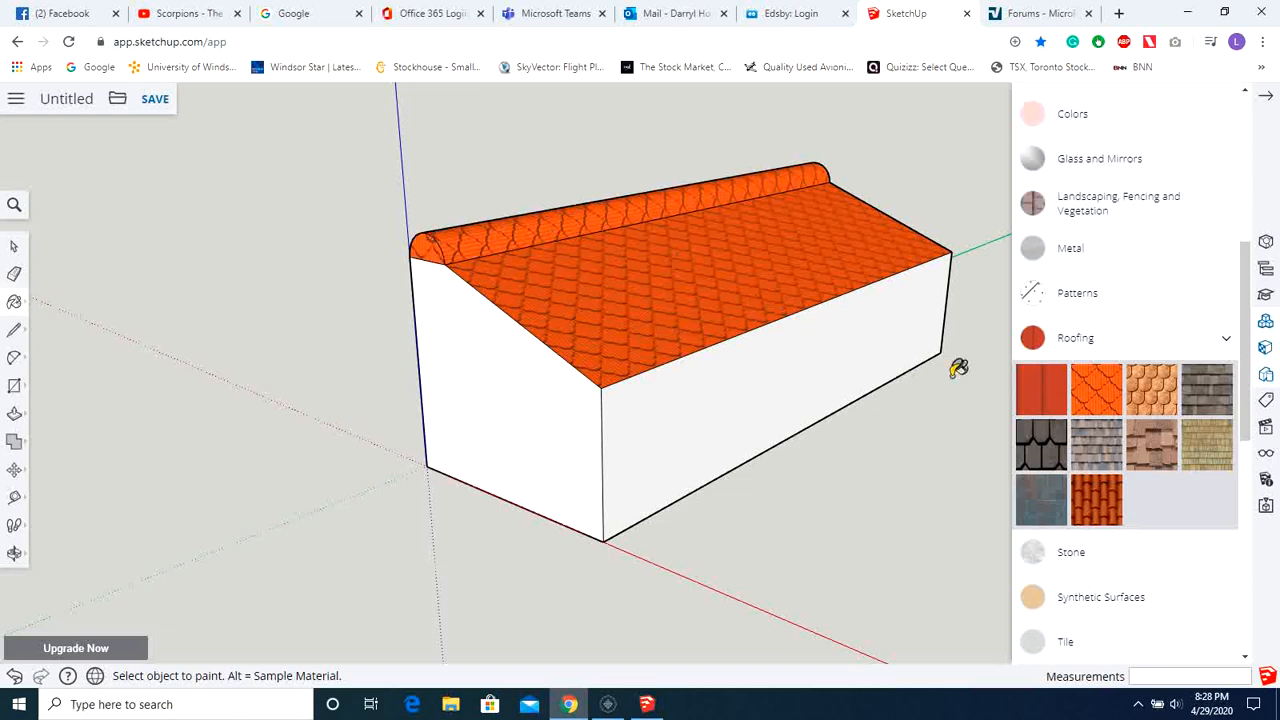
click(1076, 337)
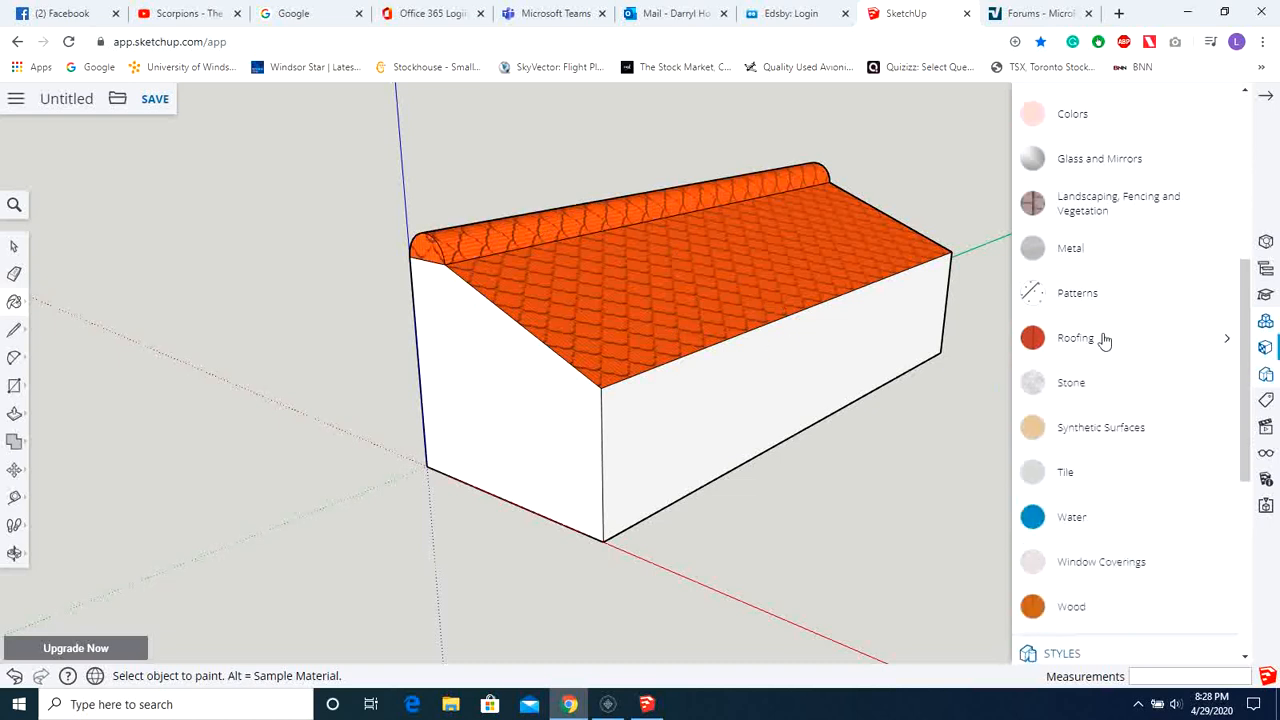
mouse_move(1114, 400)
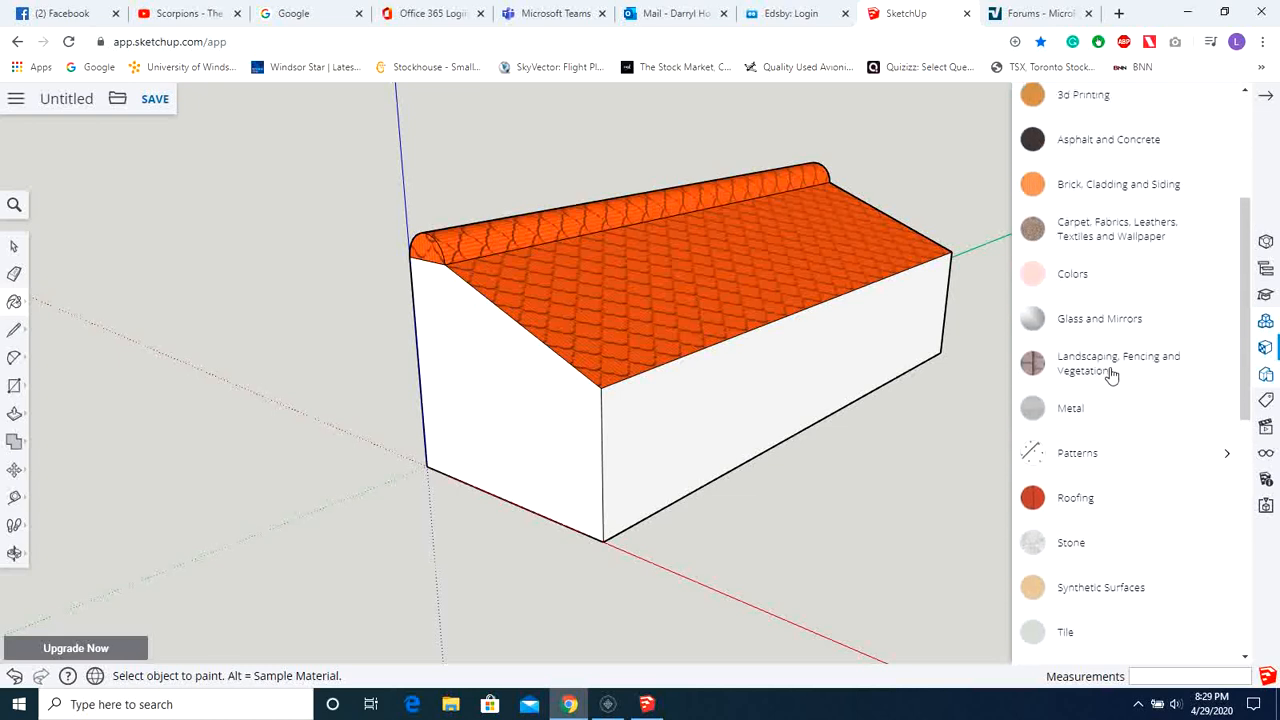
Apply Brick Tumbled from Brick, Cladding and Siding to the building's walls
click(1118, 184)
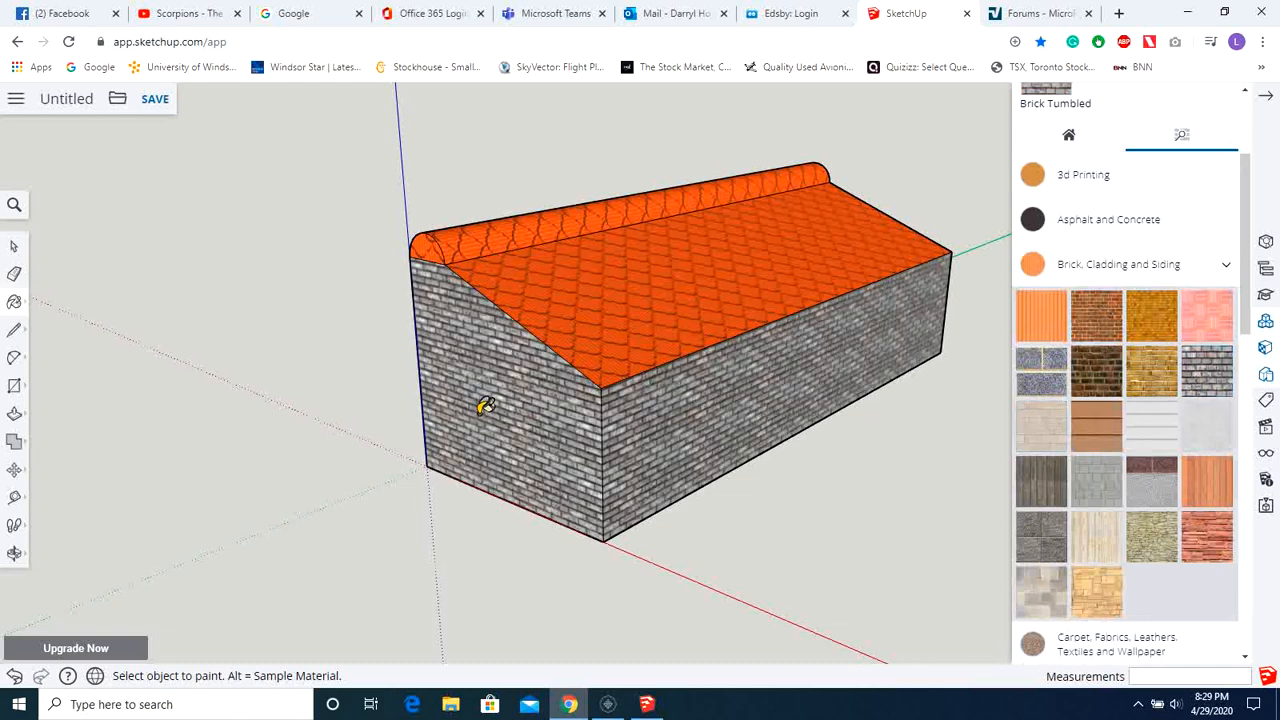
mouse_move(652, 504)
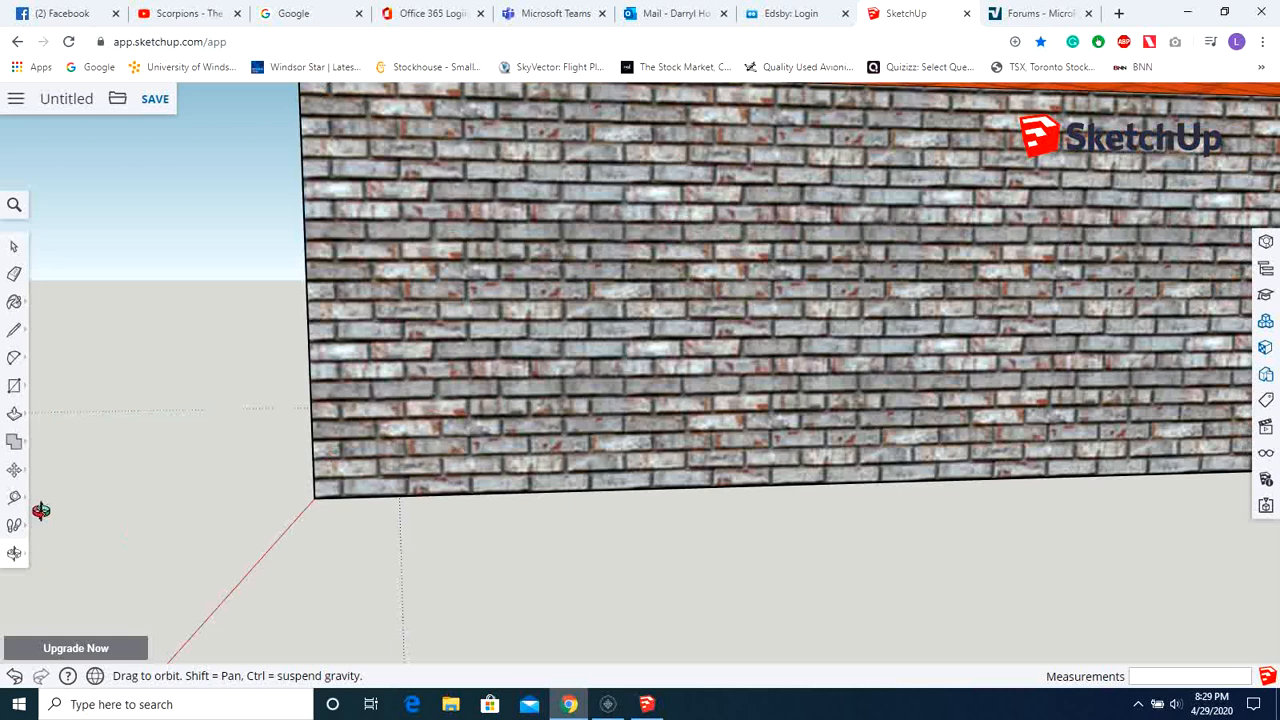
Draw a circle near the wall's bottom left with a smaller concentric circle inside it
click(15, 387)
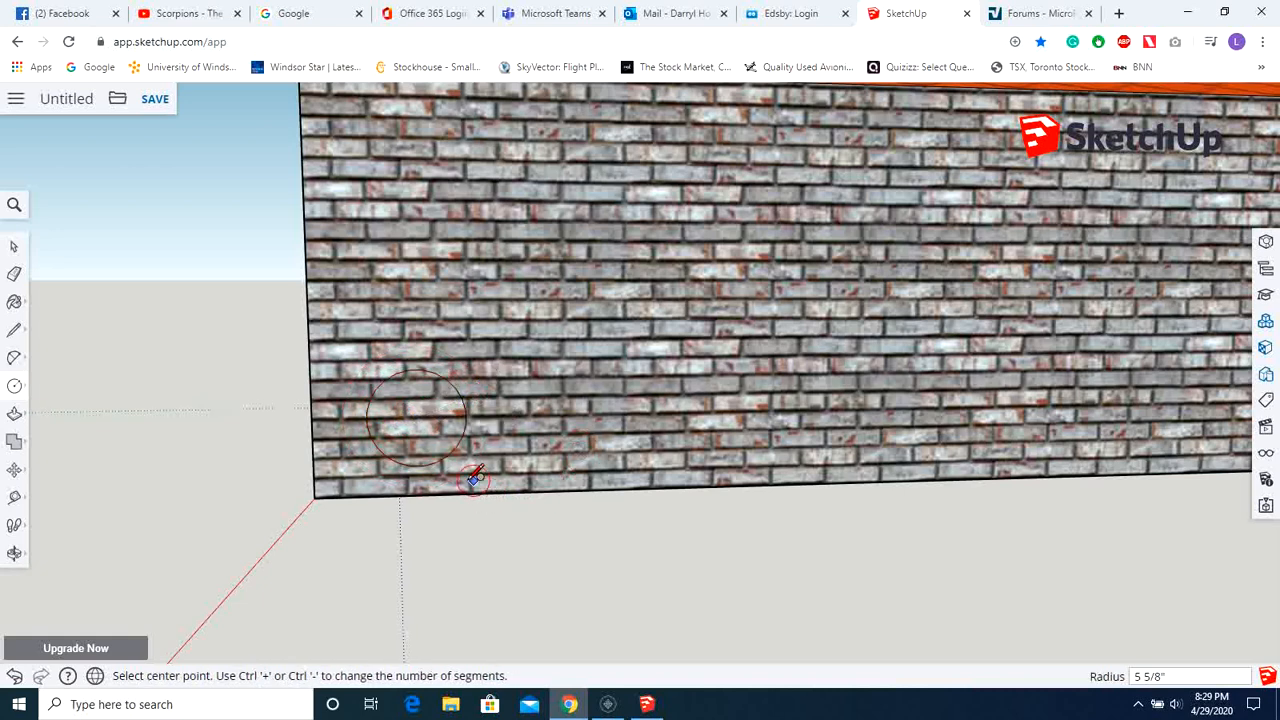
mouse_move(438, 487)
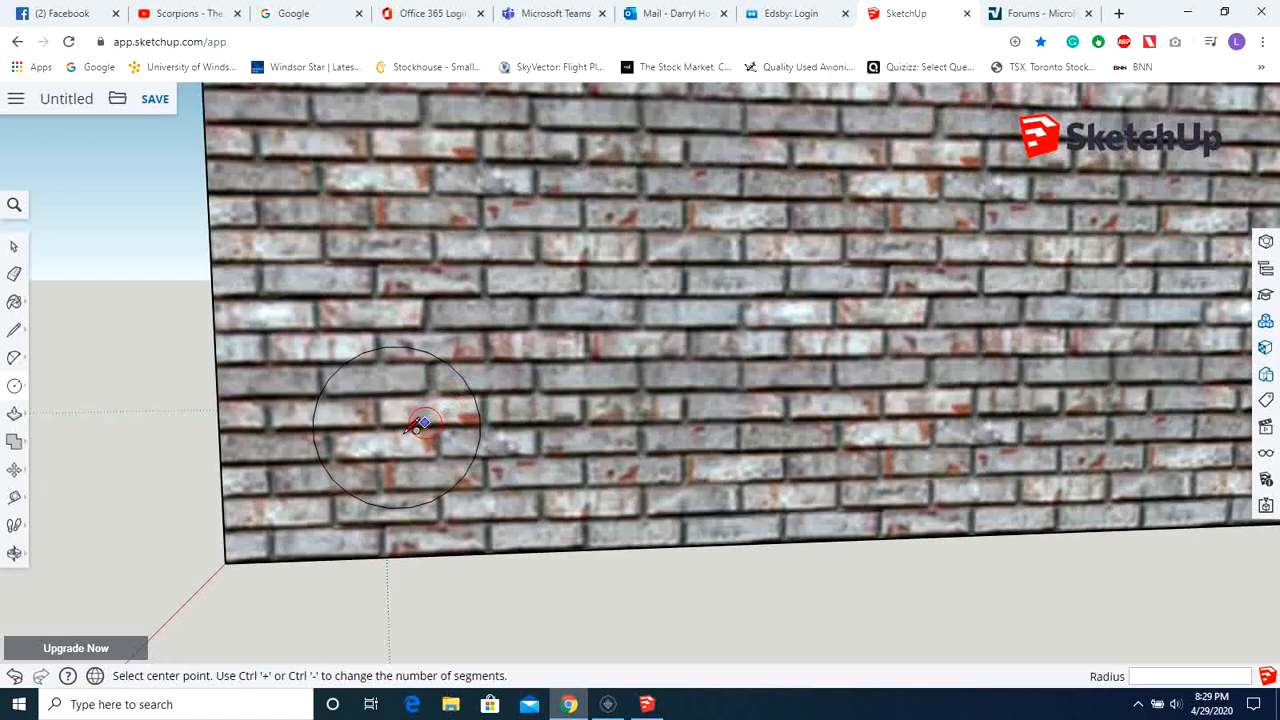
click(397, 428)
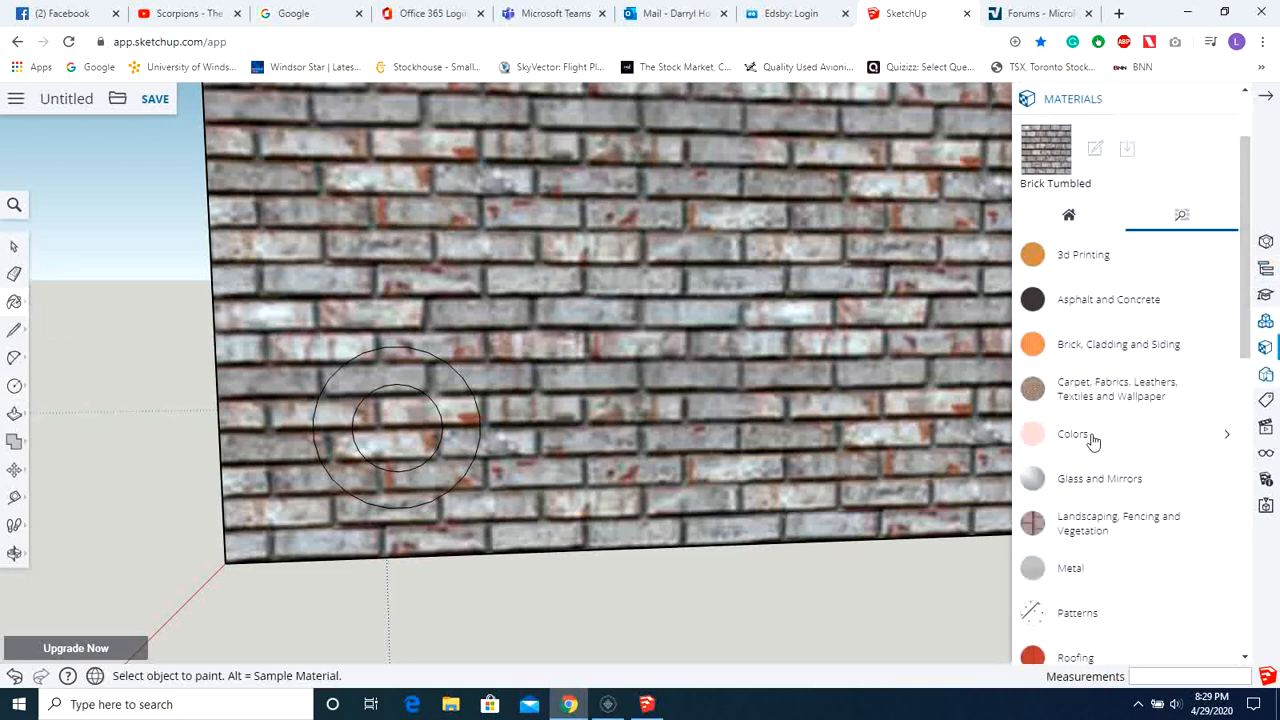
Paint the outer ring Color A04 red and the inner disc Translucent Glass Blue
click(1074, 434)
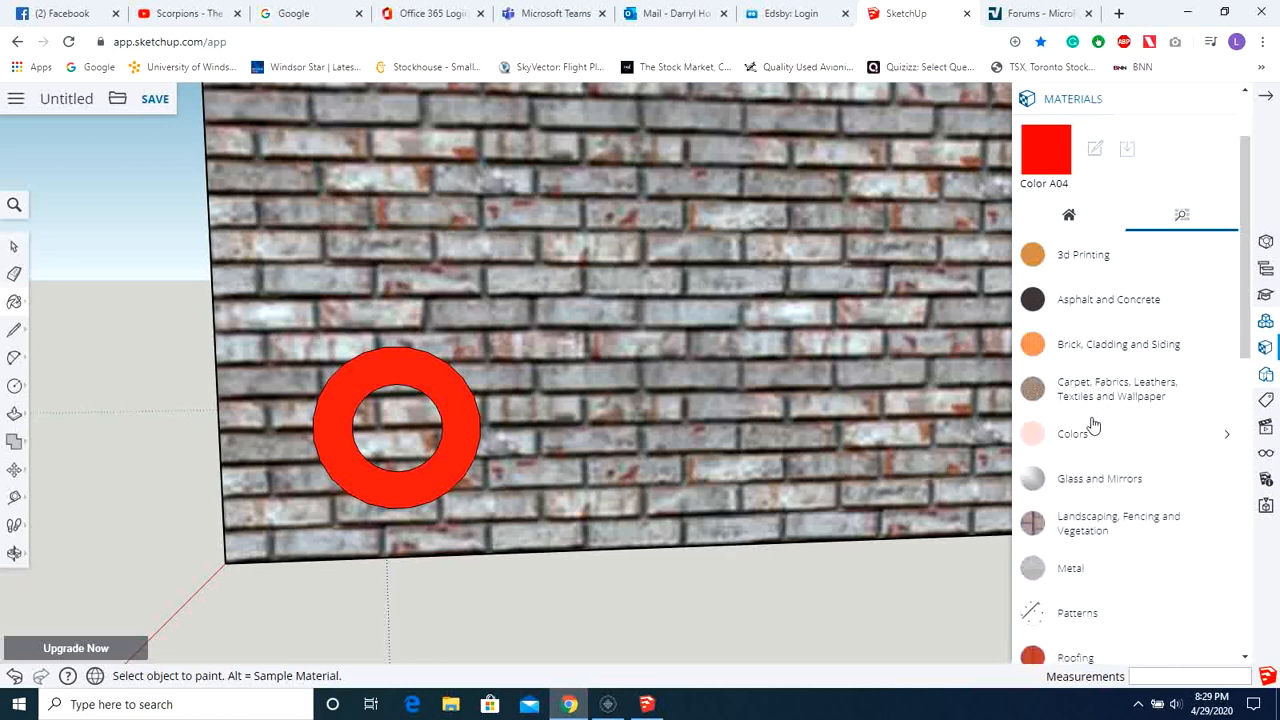
scroll(down, 3)
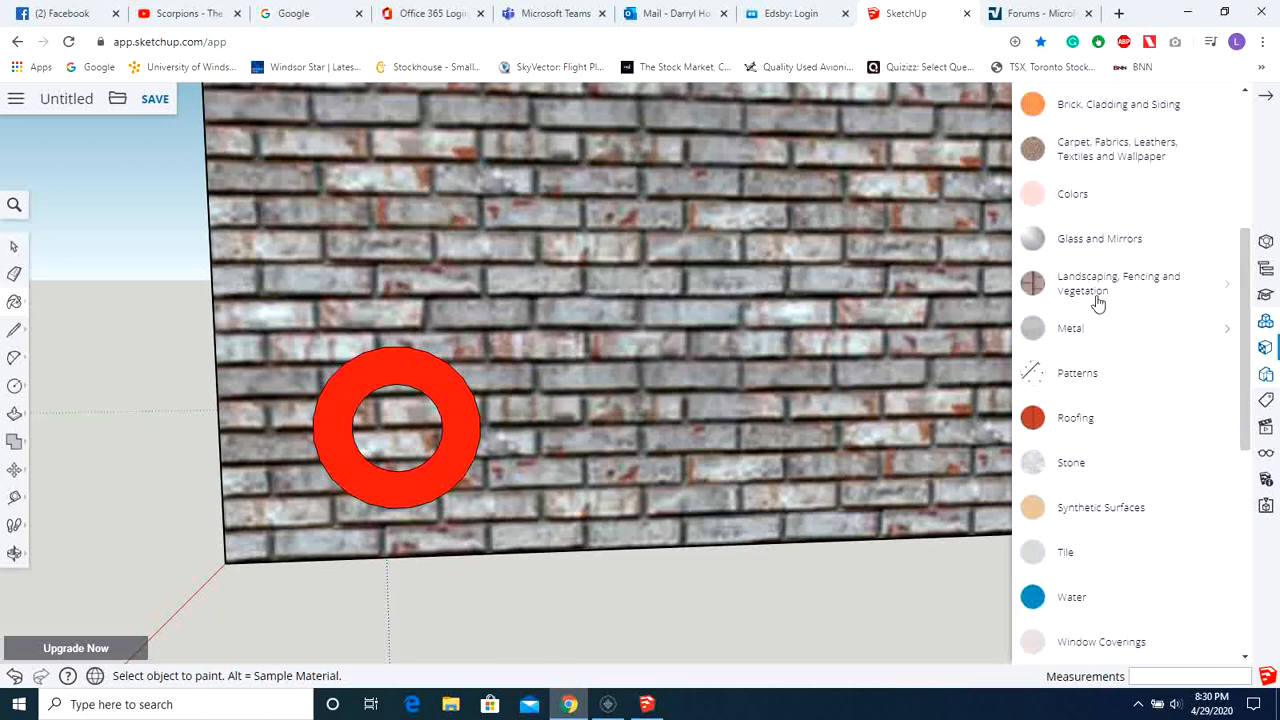
click(1099, 238)
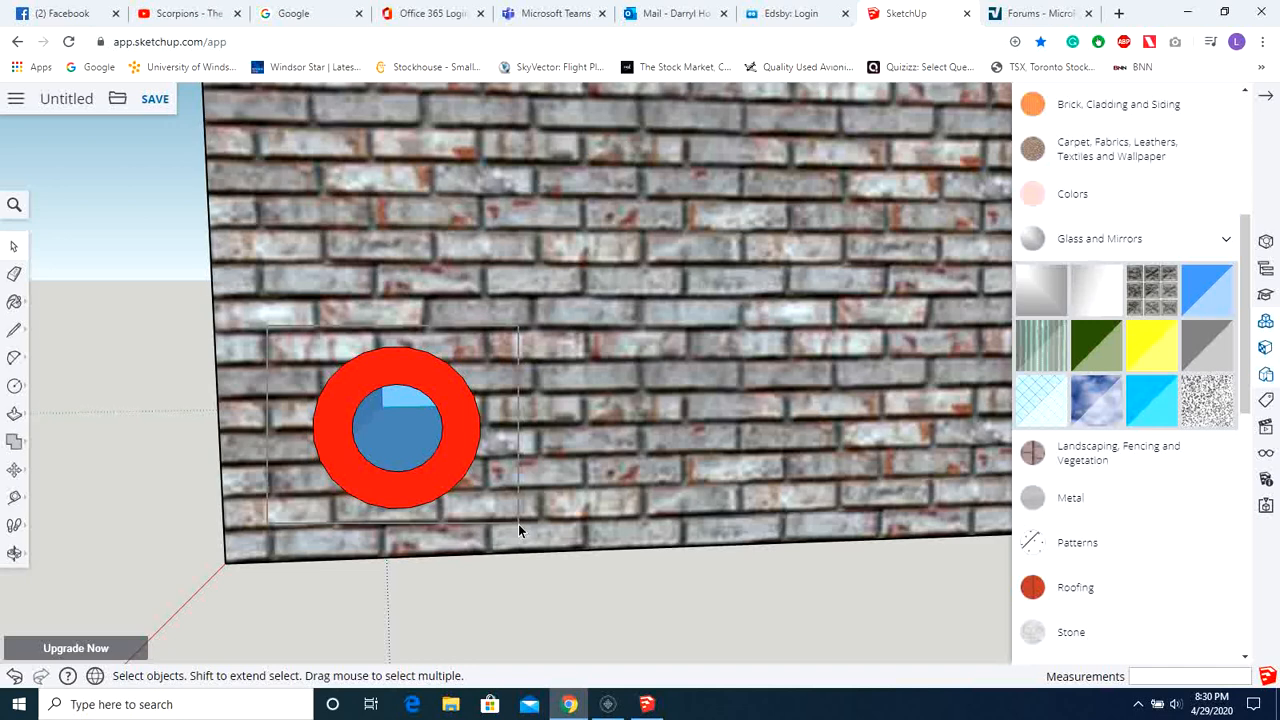
Select the ring and glass disc and make them a component with definition 'circle'
click(395, 430)
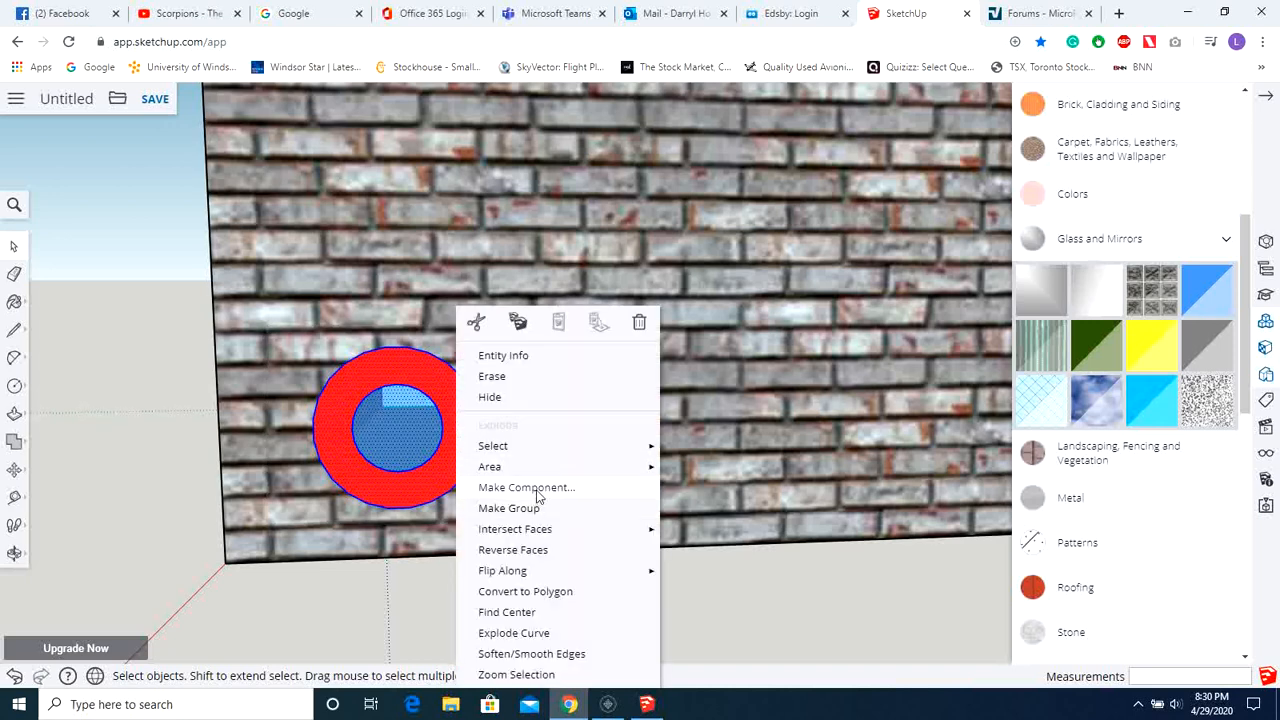
click(524, 487)
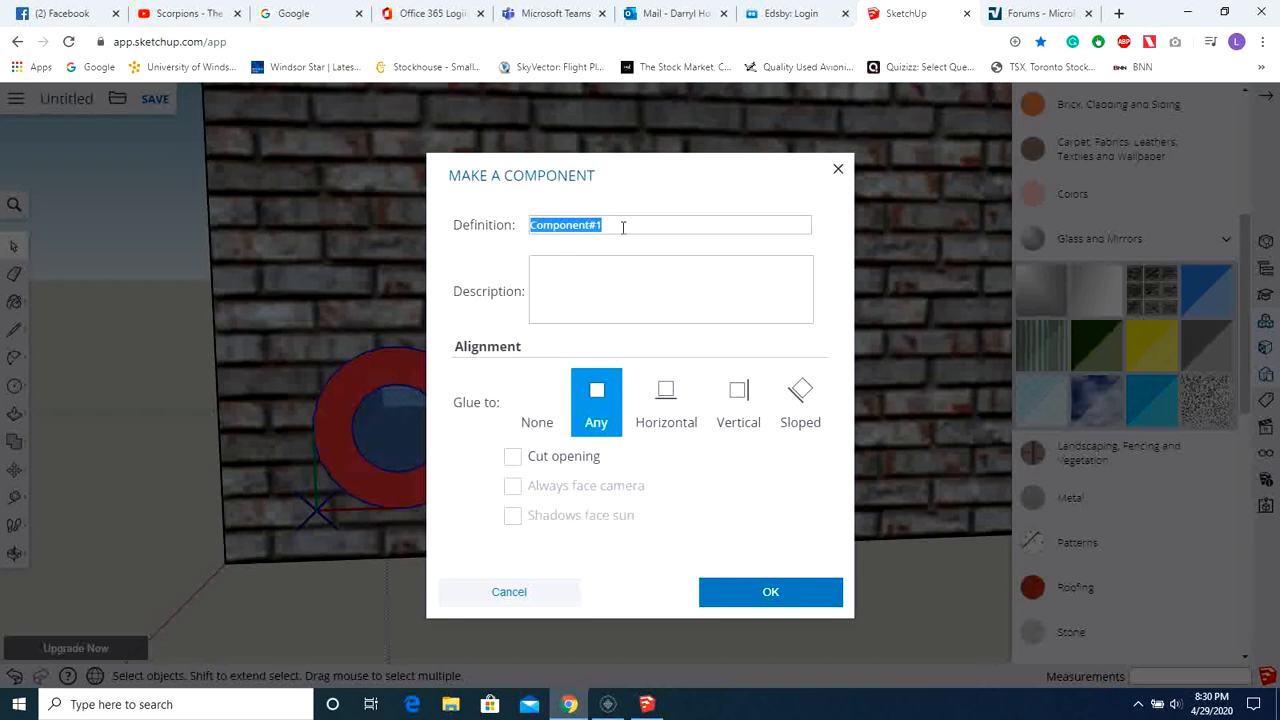
text(circle)
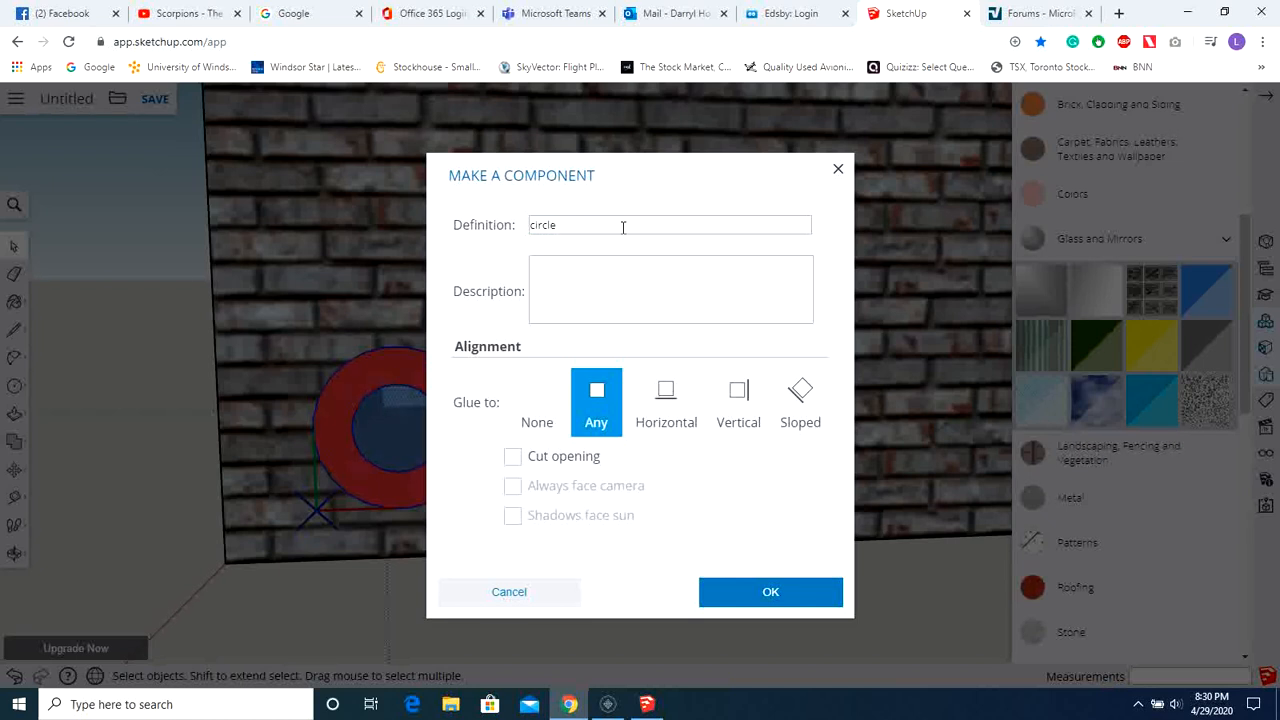
mouse_move(709, 405)
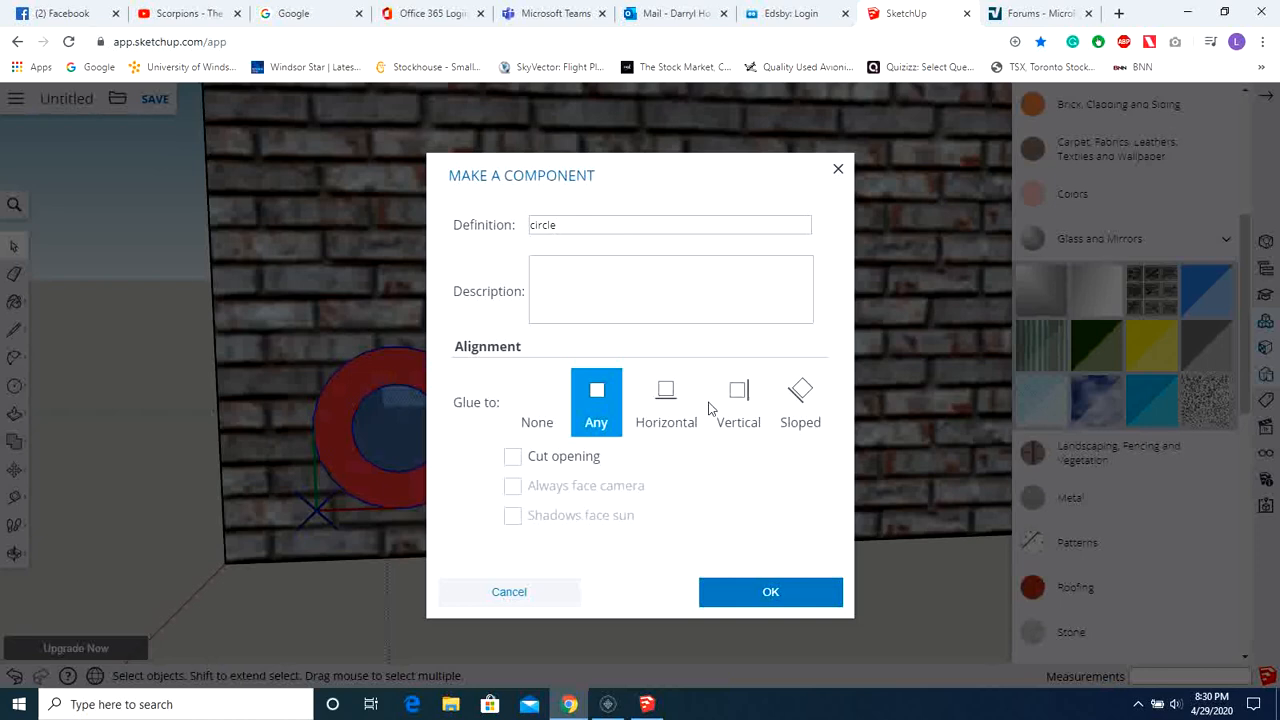
click(770, 592)
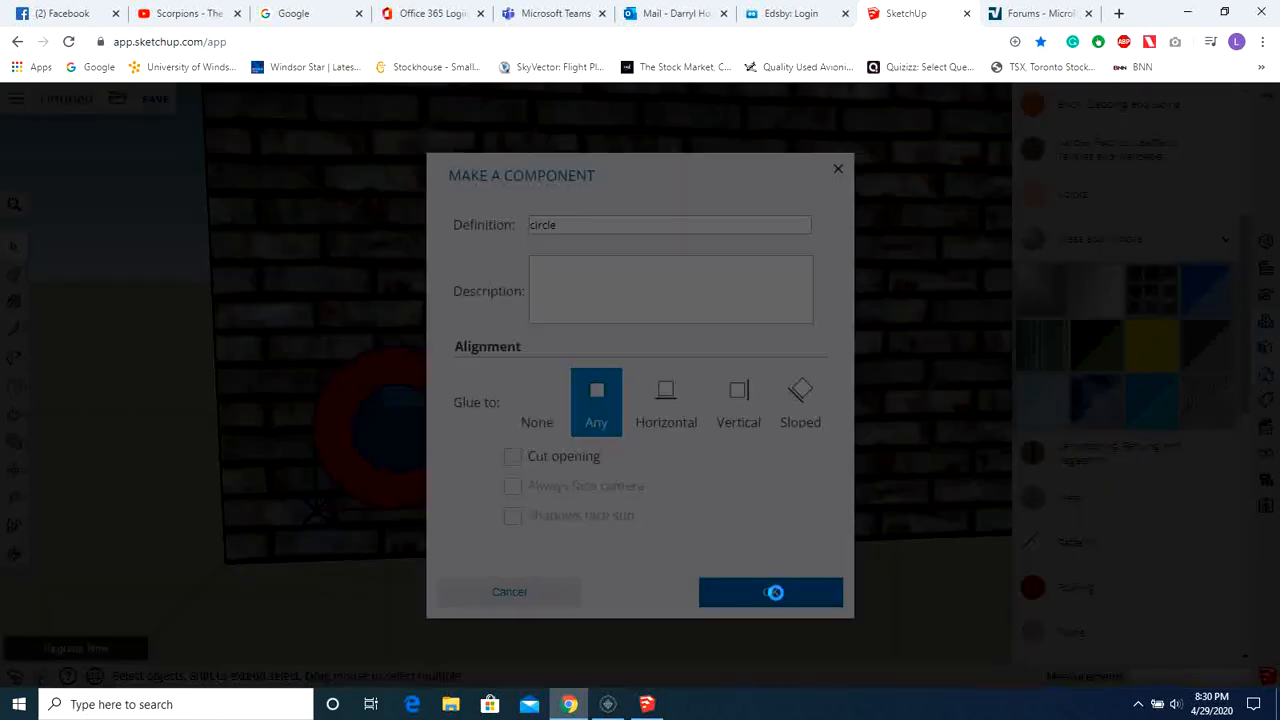
click(770, 592)
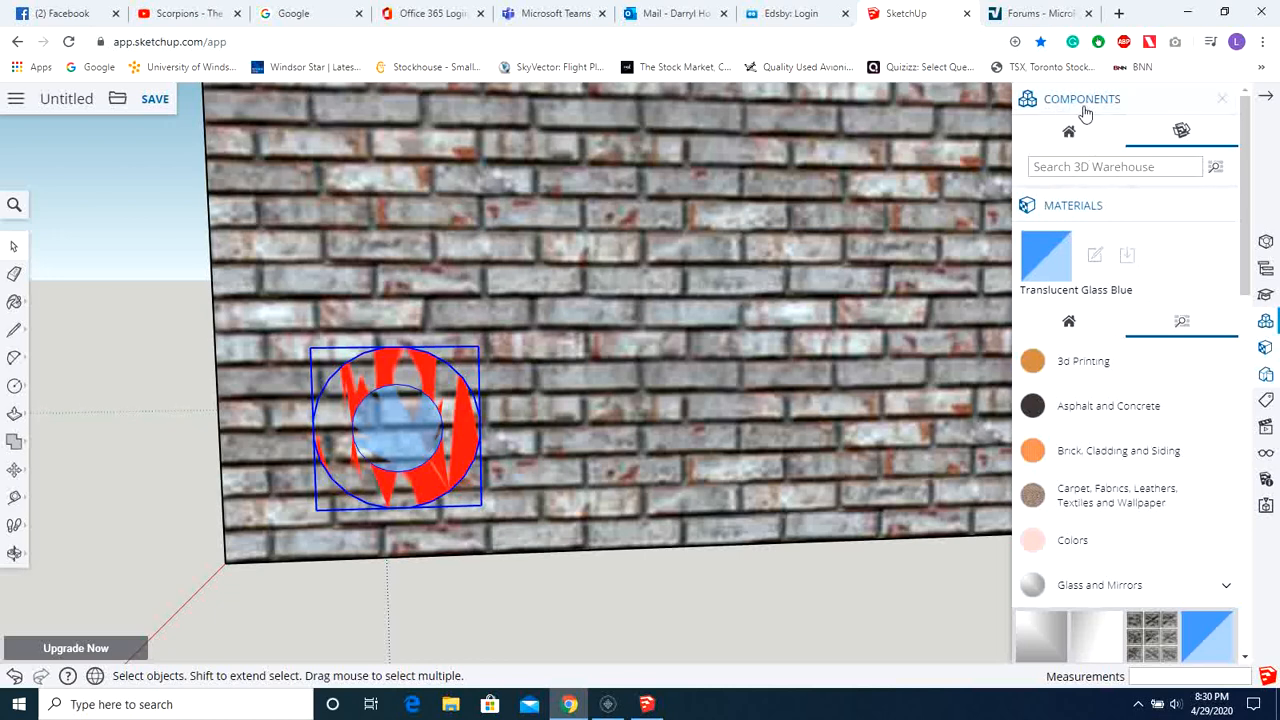
mouse_move(1068, 135)
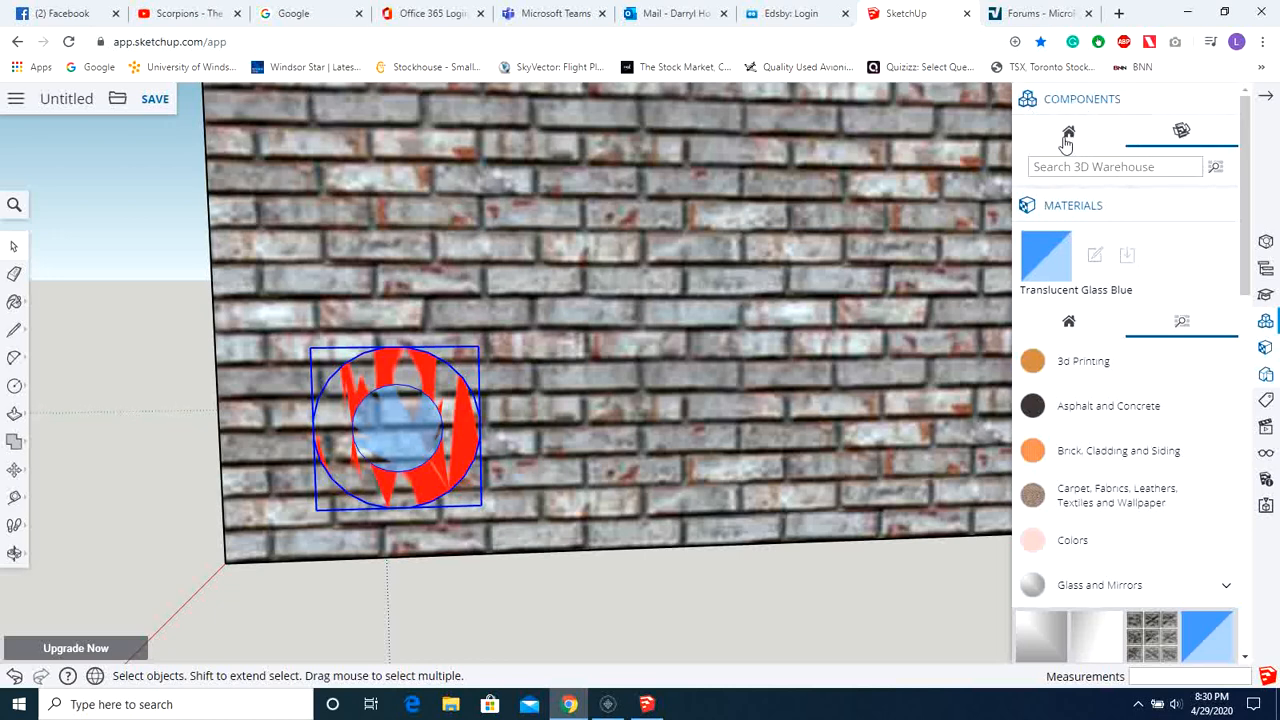
mouse_move(1178, 131)
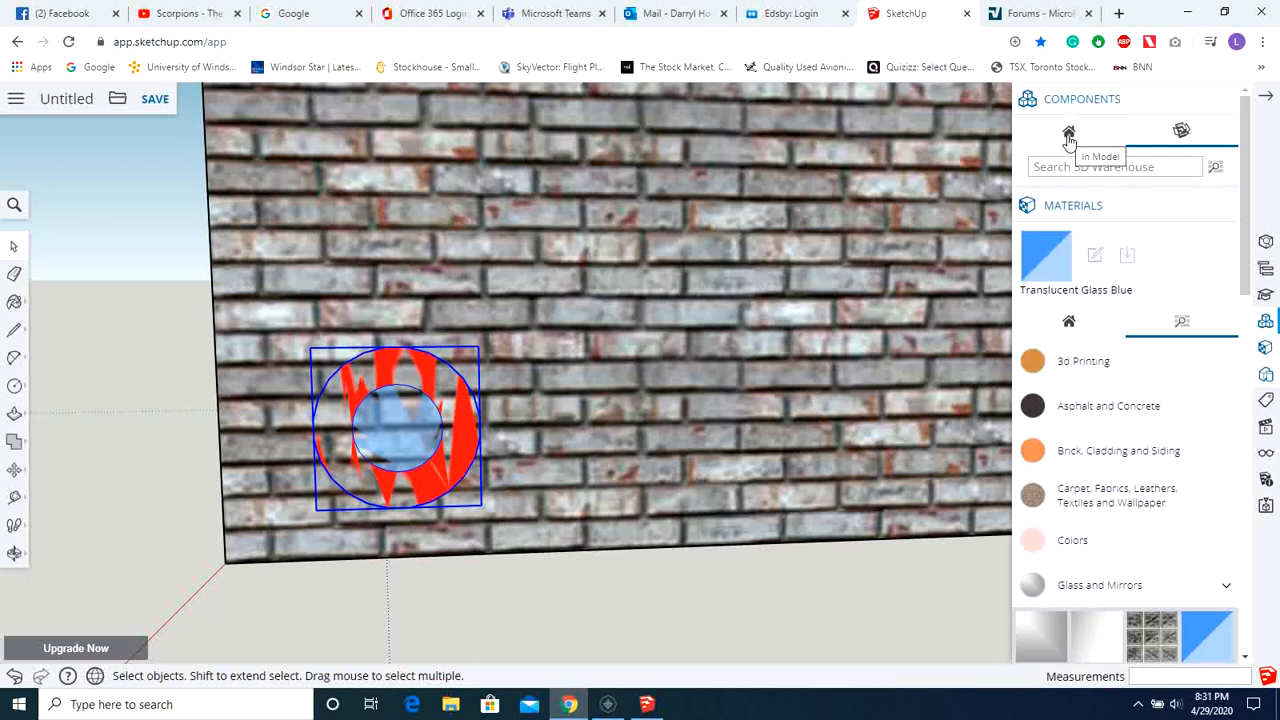
Show the In Model components list containing the 'circle' component and default figure
click(1069, 132)
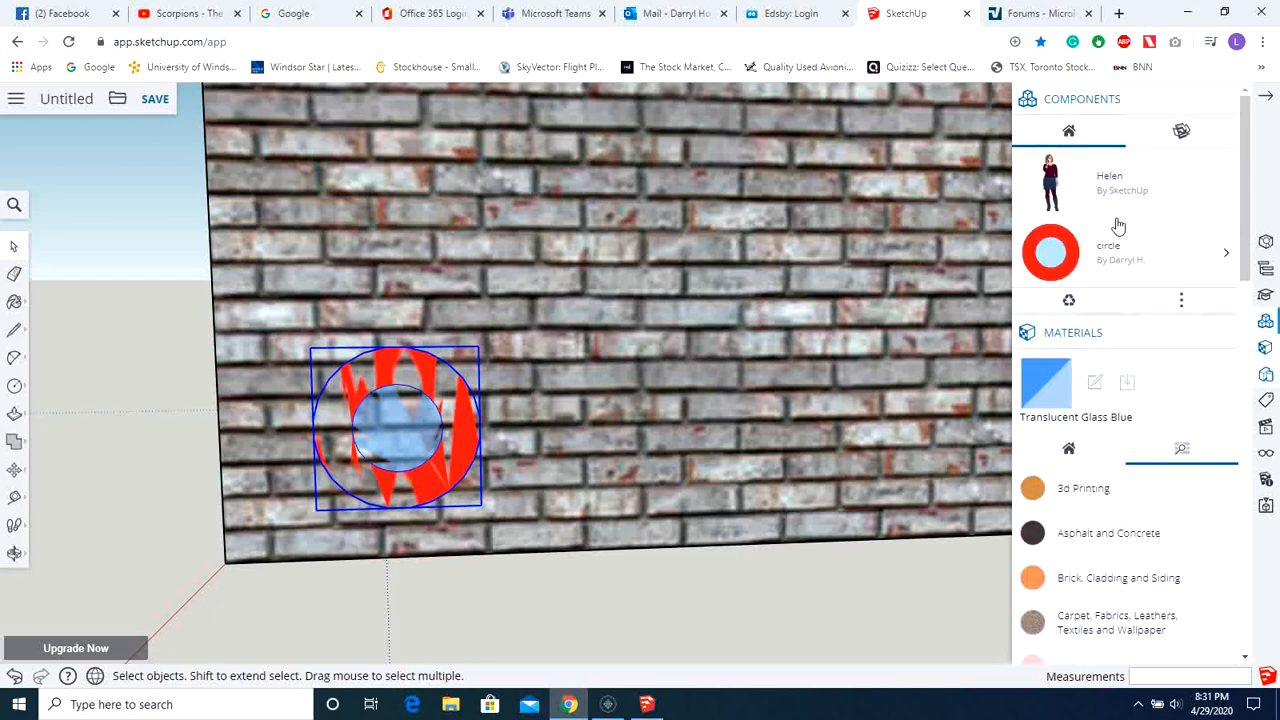
mouse_move(1068, 186)
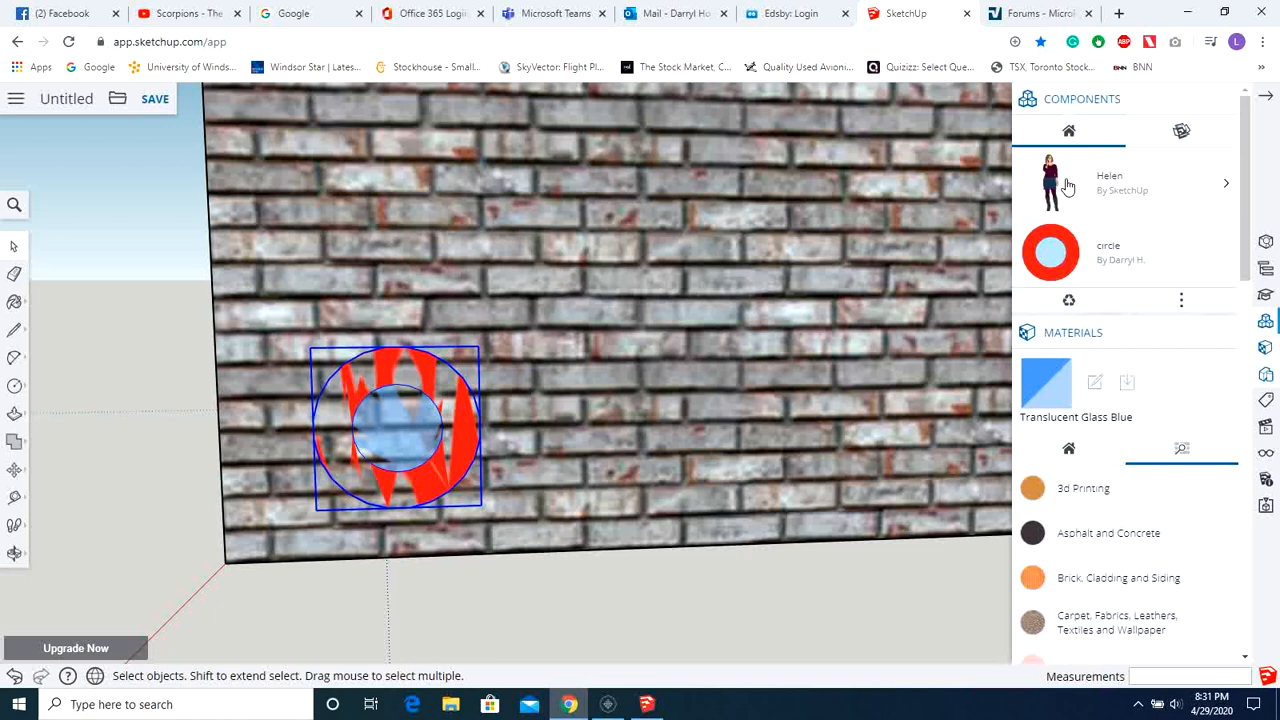
mouse_move(1108, 258)
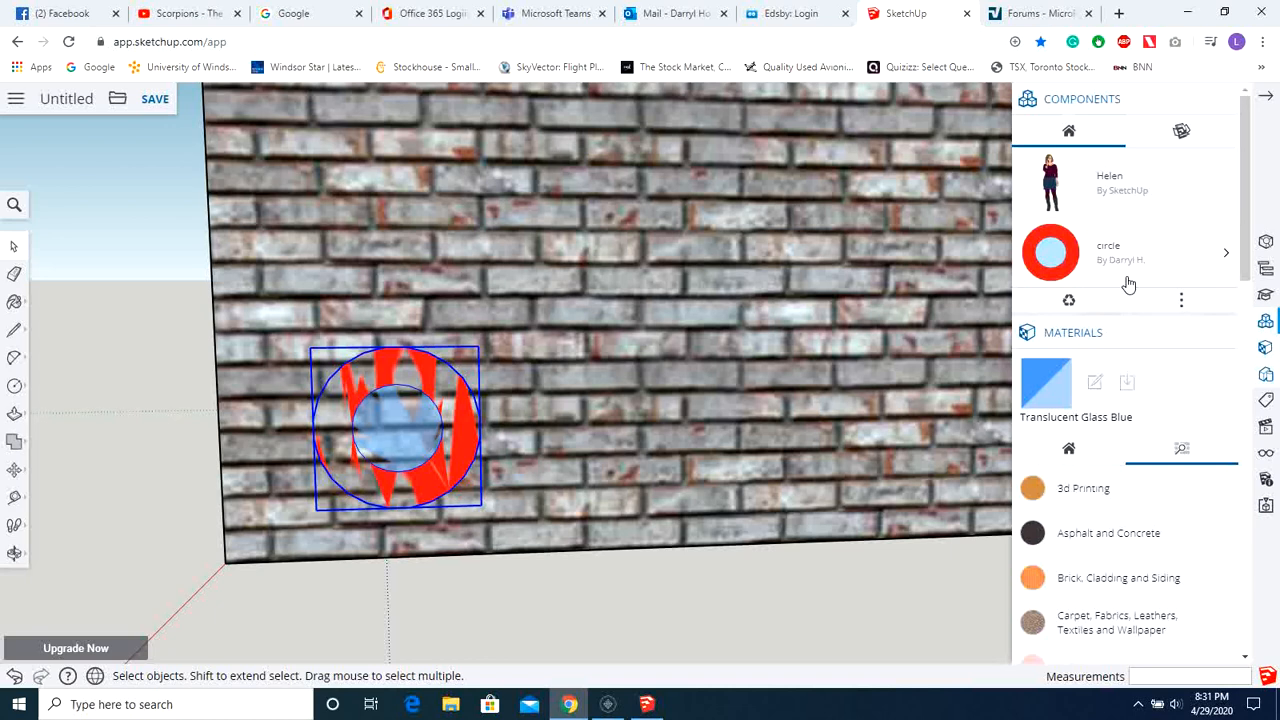
mouse_move(1102, 263)
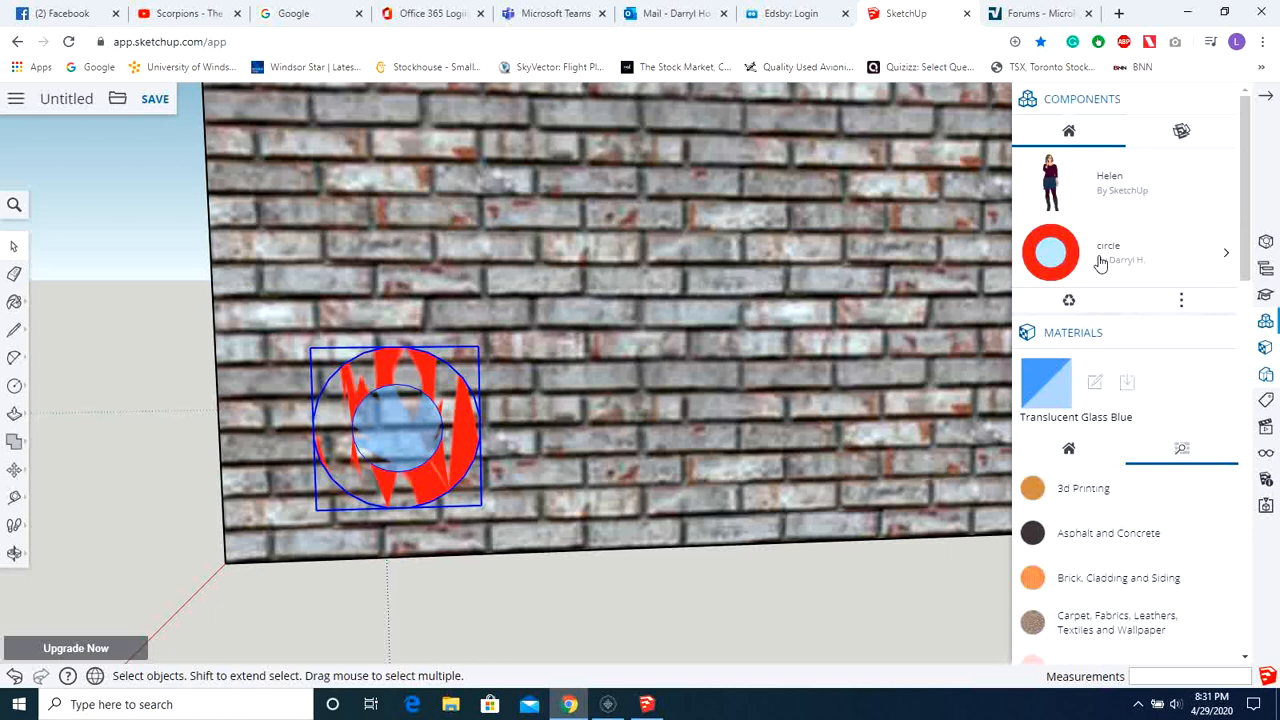
mouse_move(1129, 196)
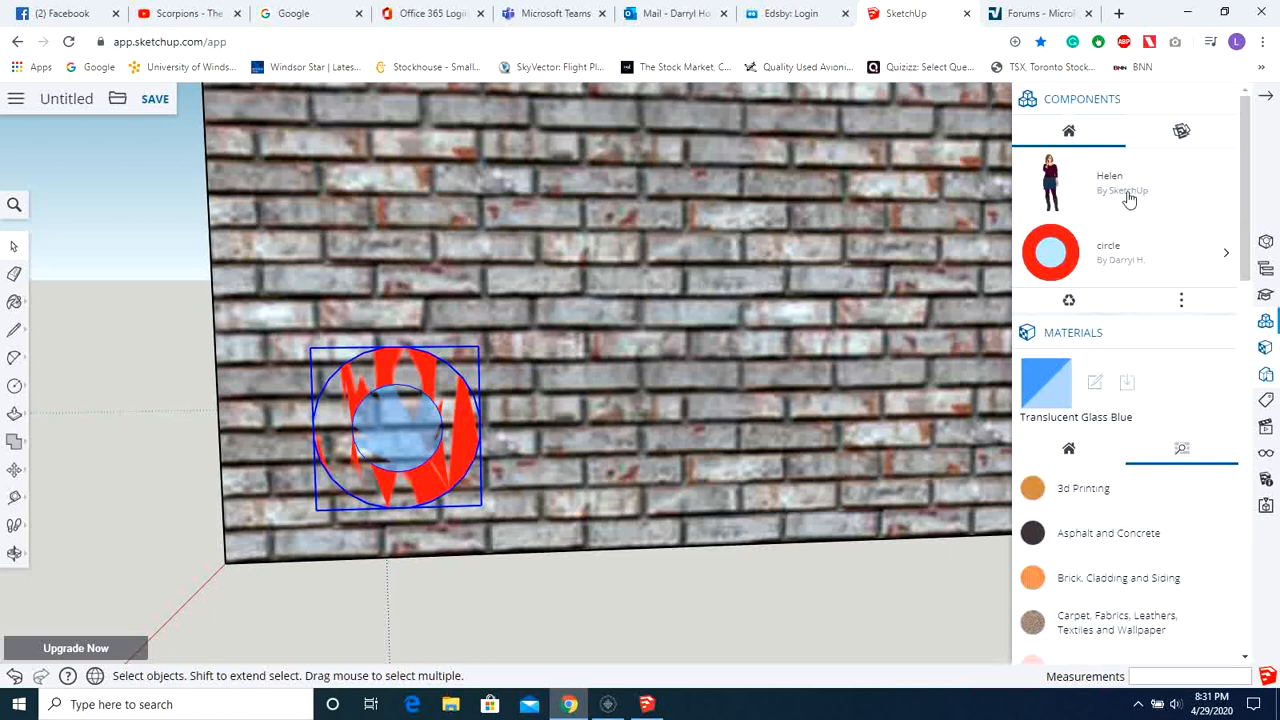
mouse_move(1267, 98)
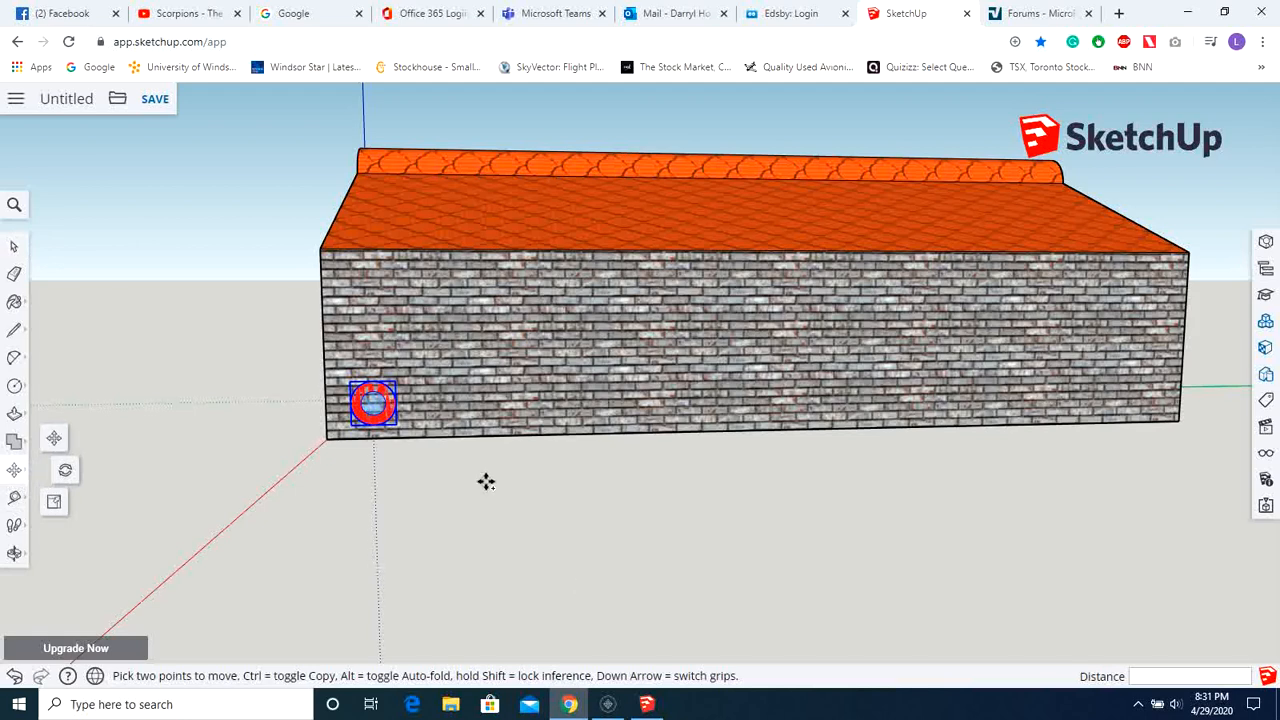
mouse_move(465, 482)
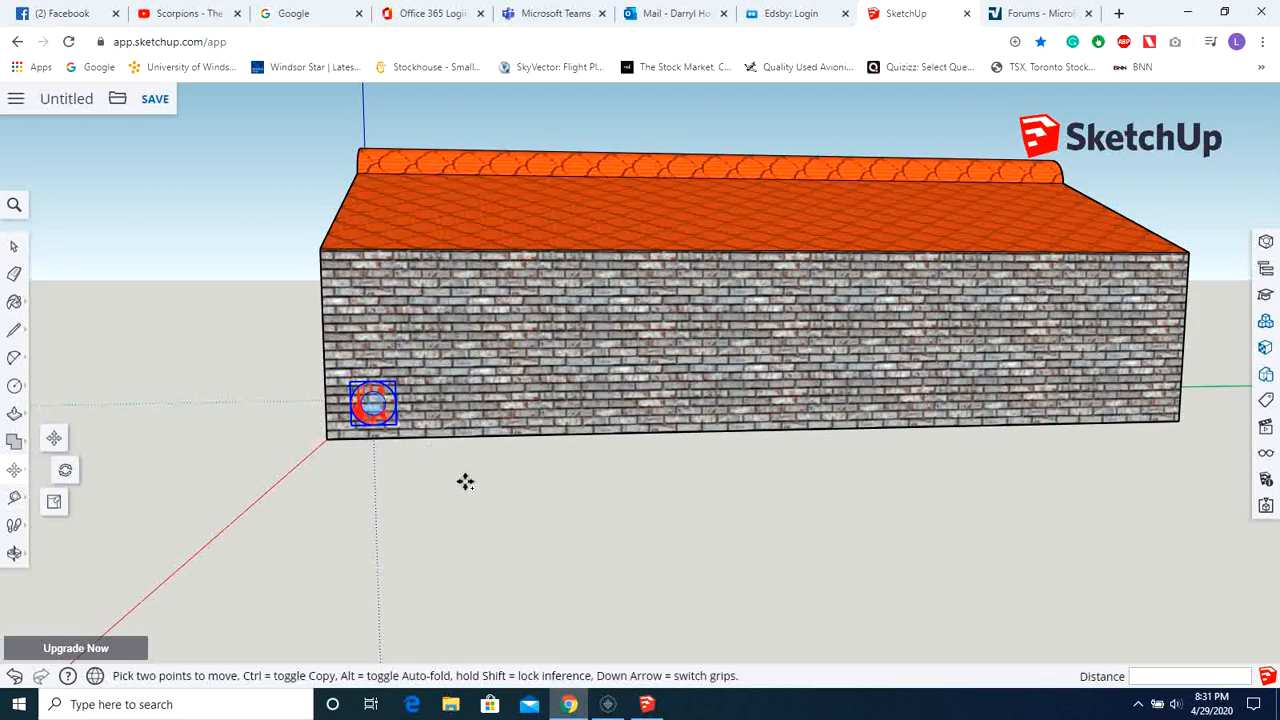
mouse_move(479, 507)
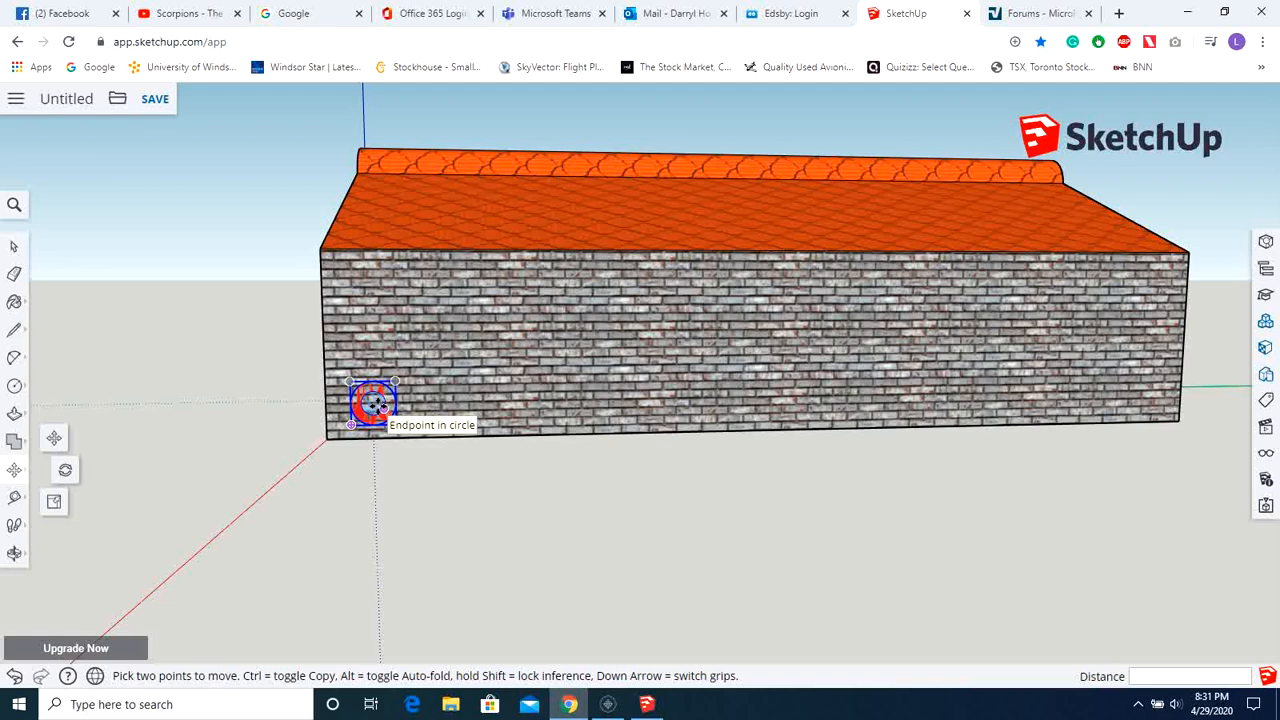
Ctrl-move copies of the circle component along the wall, spacing eleven copies evenly with /11
click(1126, 394)
text(/11)
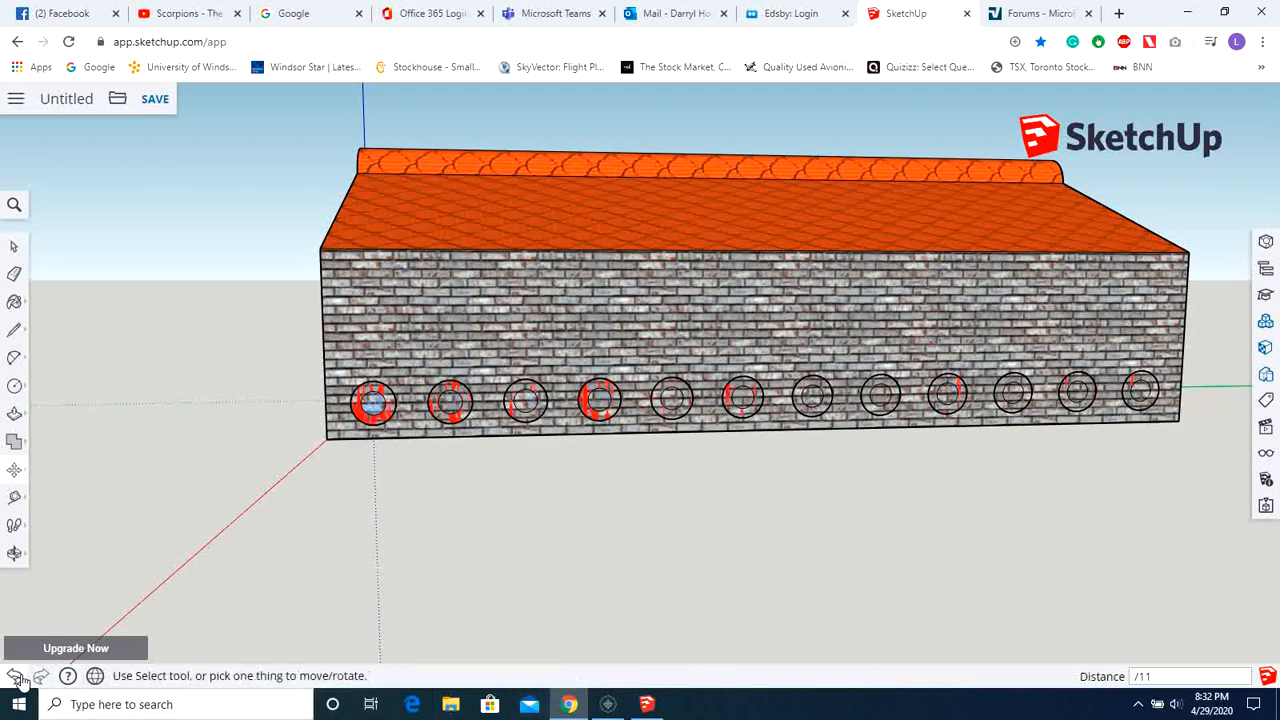
mouse_move(574, 581)
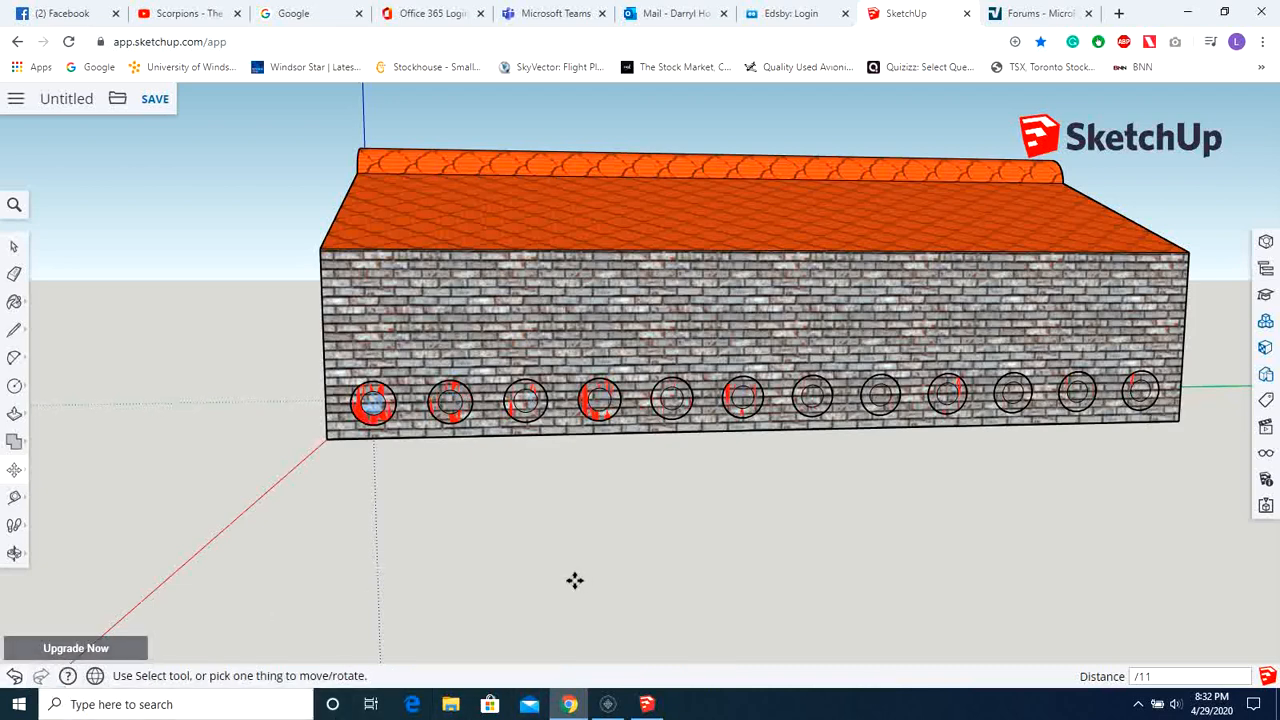
mouse_move(108, 578)
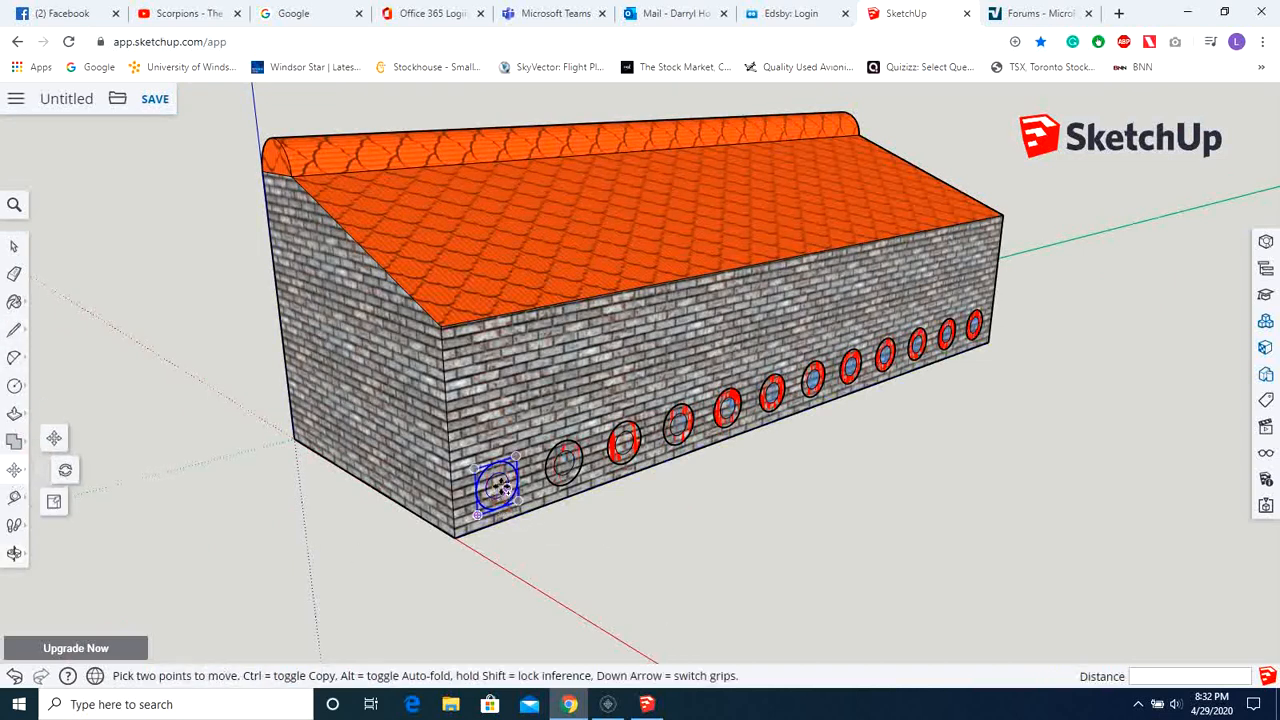
Copy a window onto the roof and up the end wall, arraying the copies with /4
drag(498, 485, 418, 480)
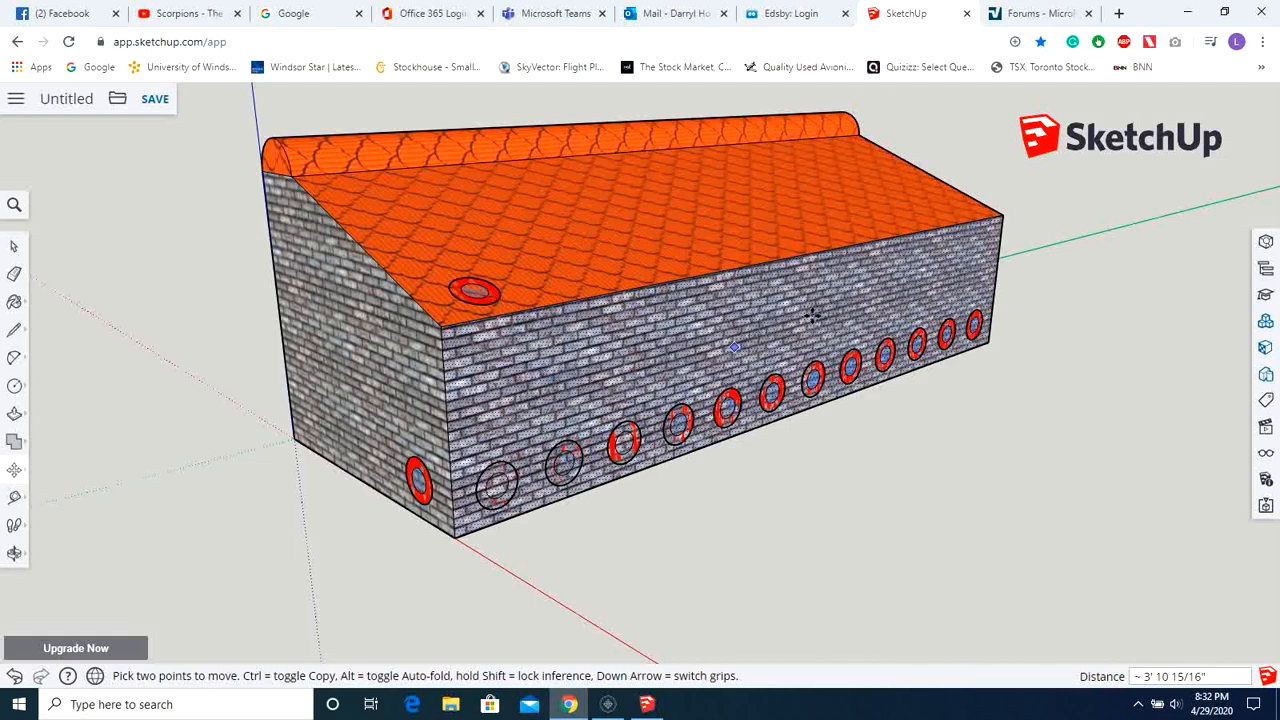
mouse_move(718, 181)
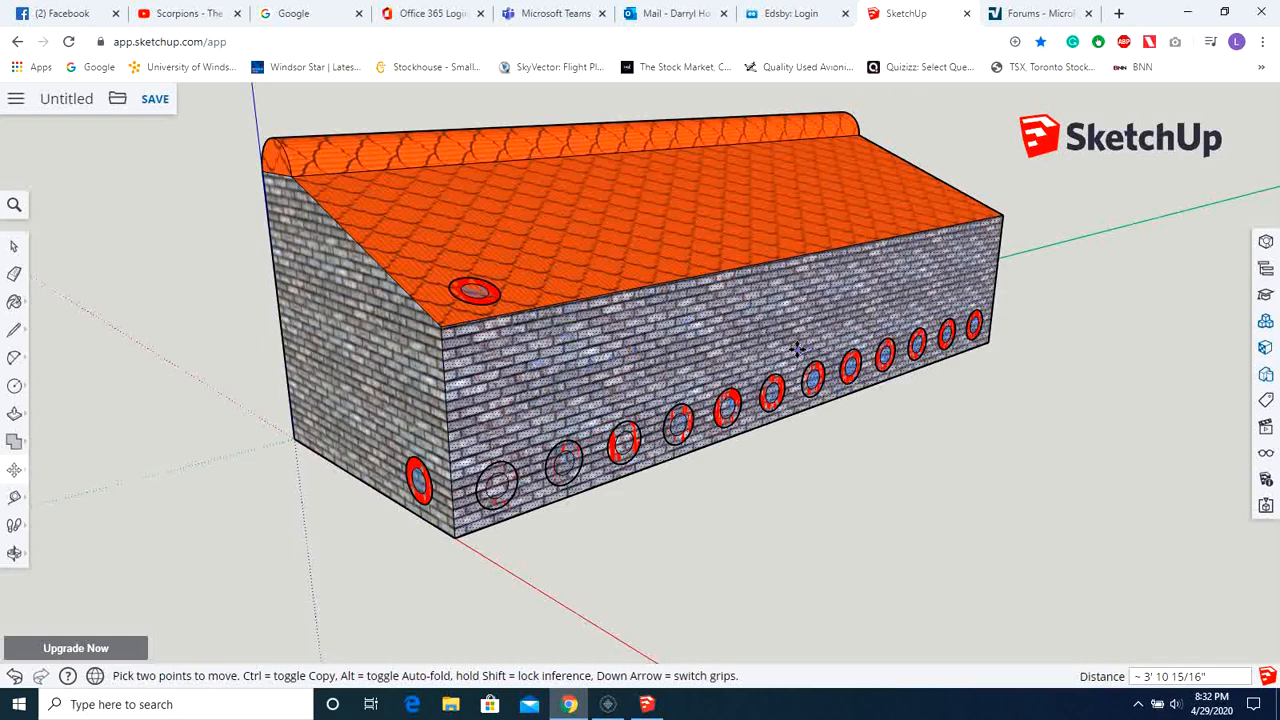
mouse_move(751, 217)
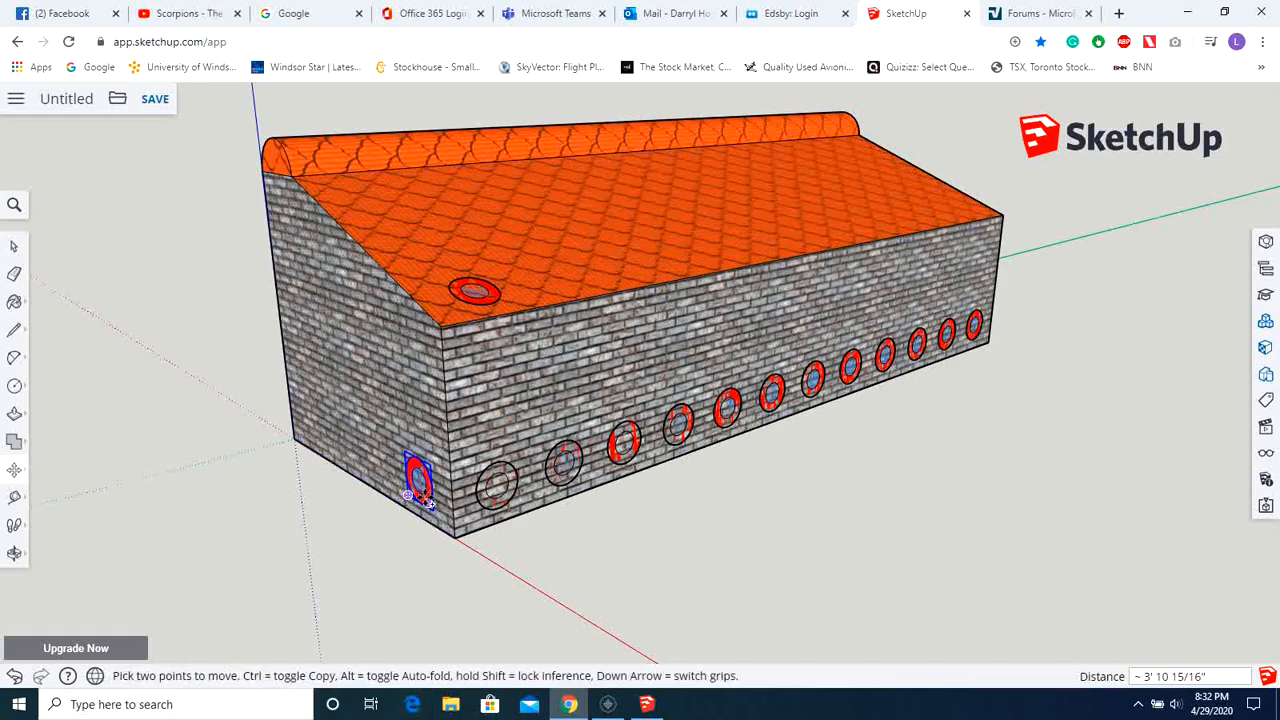
drag(418, 485, 285, 215)
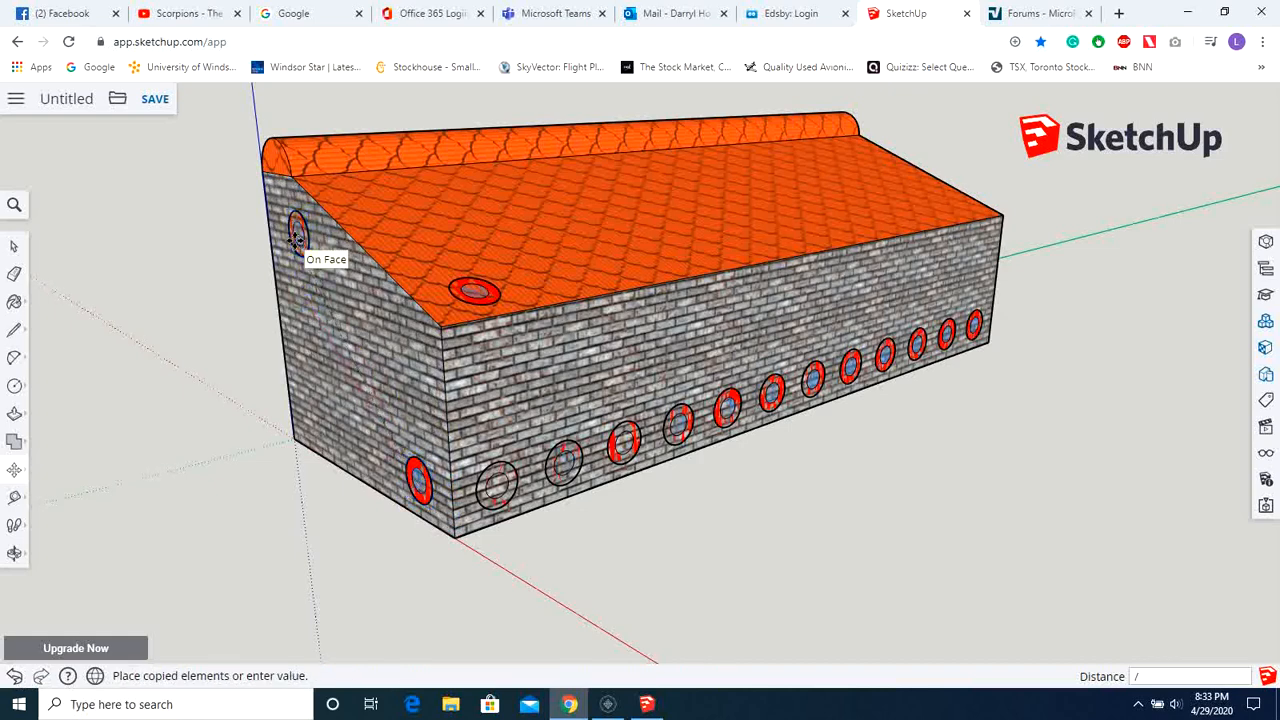
text(/4)
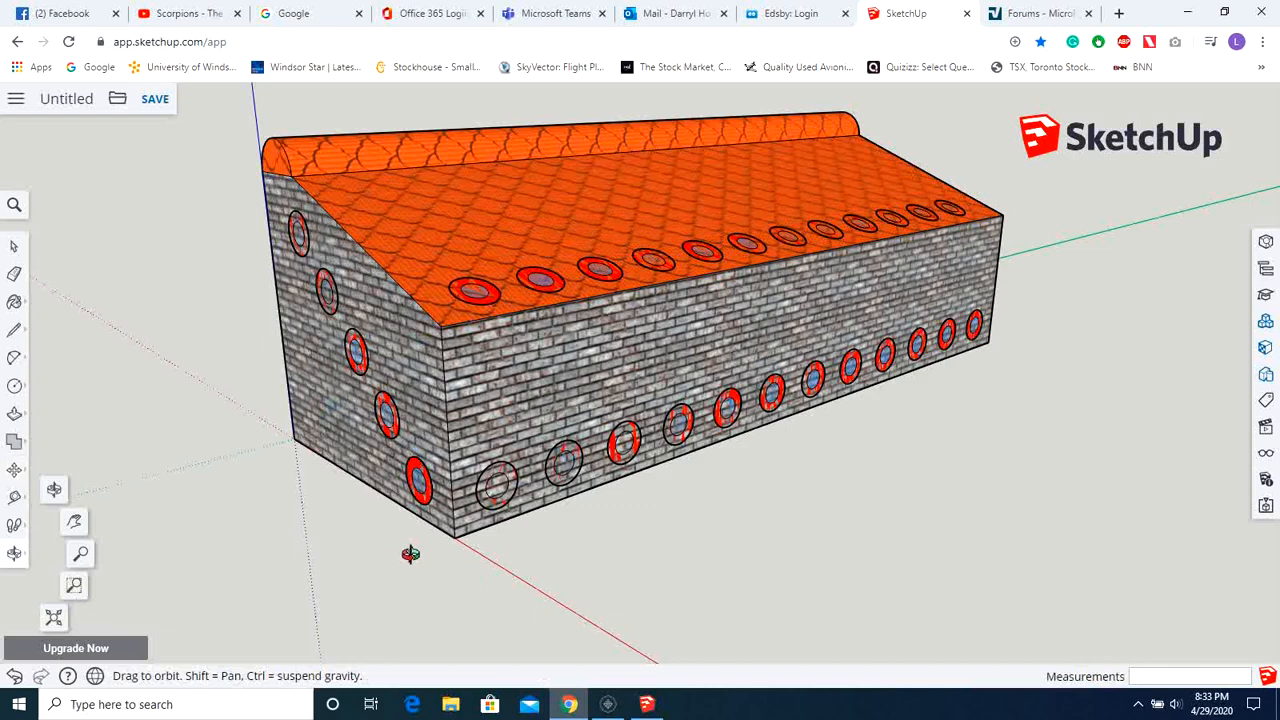
Orbit slightly and bring up the context menu for the corner window component
drag(411, 554, 567, 593)
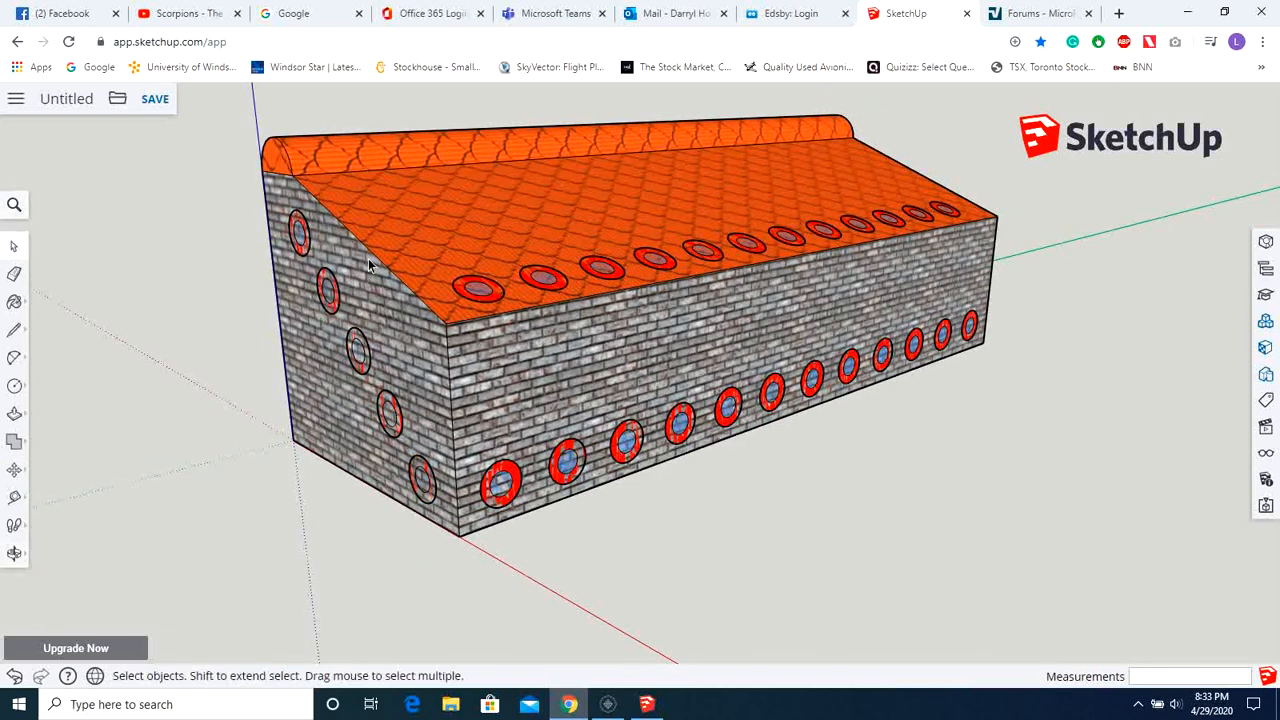
right_click(490, 503)
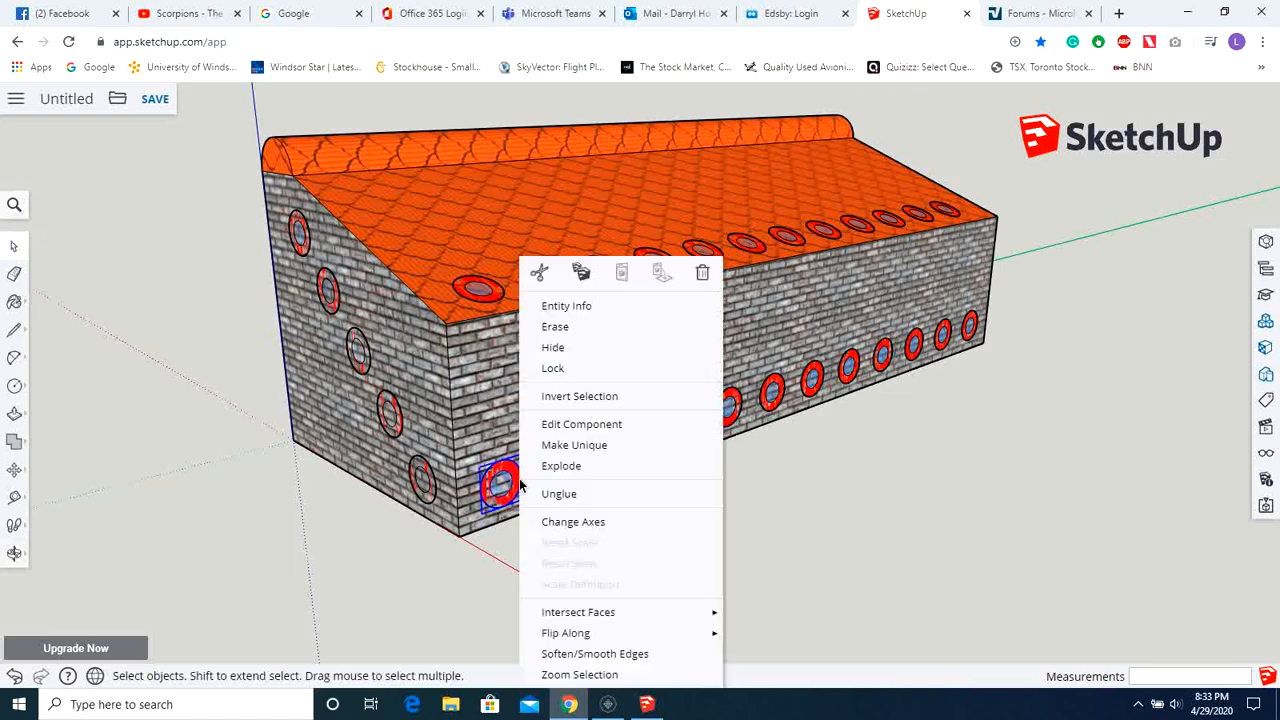
mouse_move(597, 462)
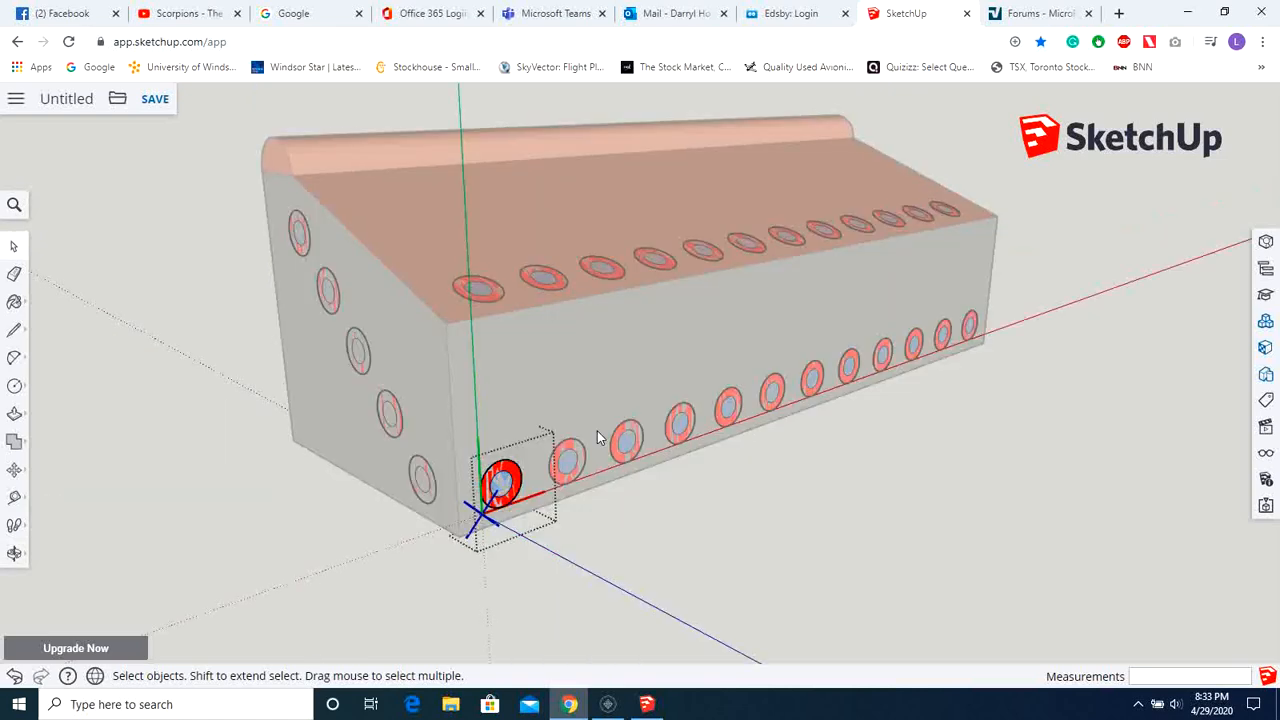
mouse_move(1066, 180)
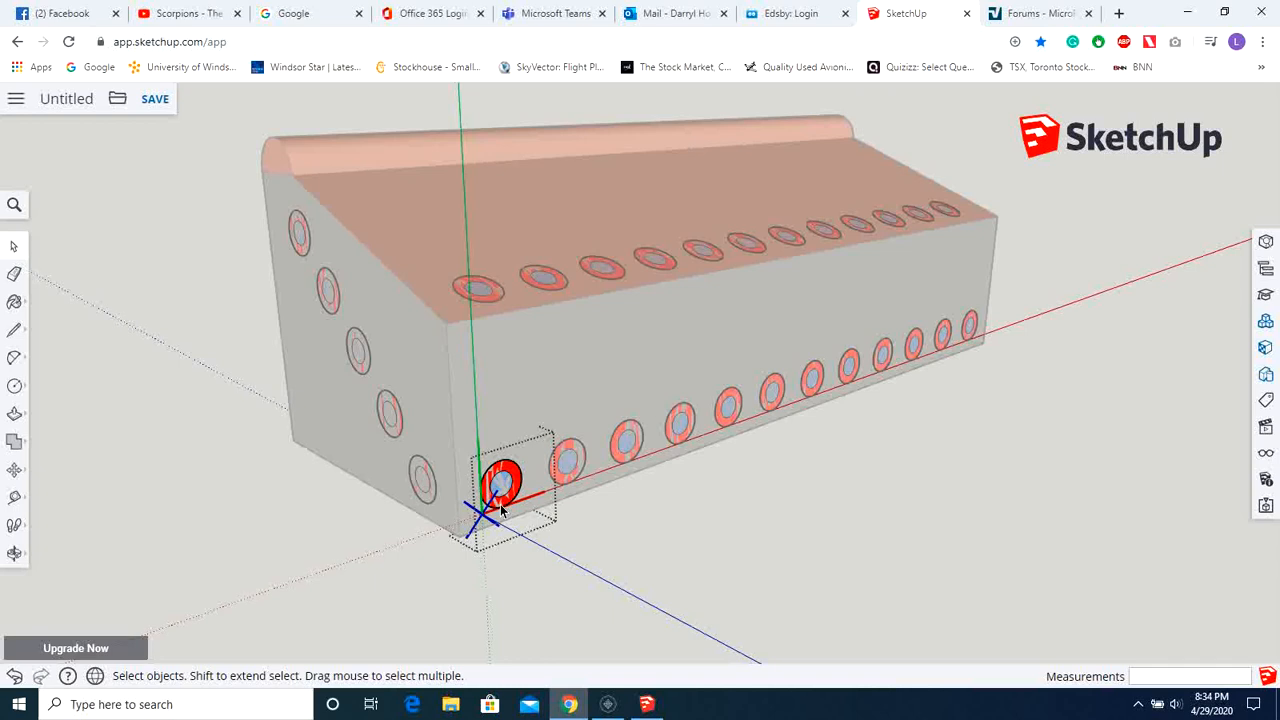
mouse_move(389, 492)
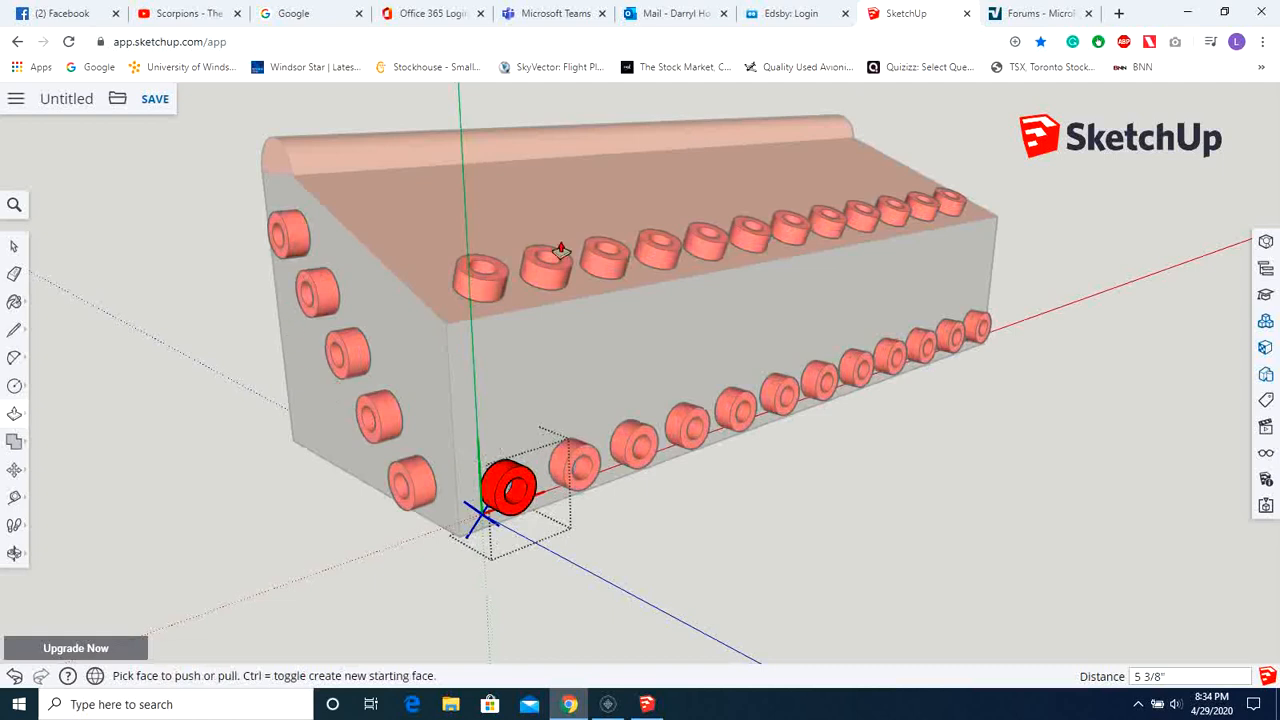
mouse_move(163, 512)
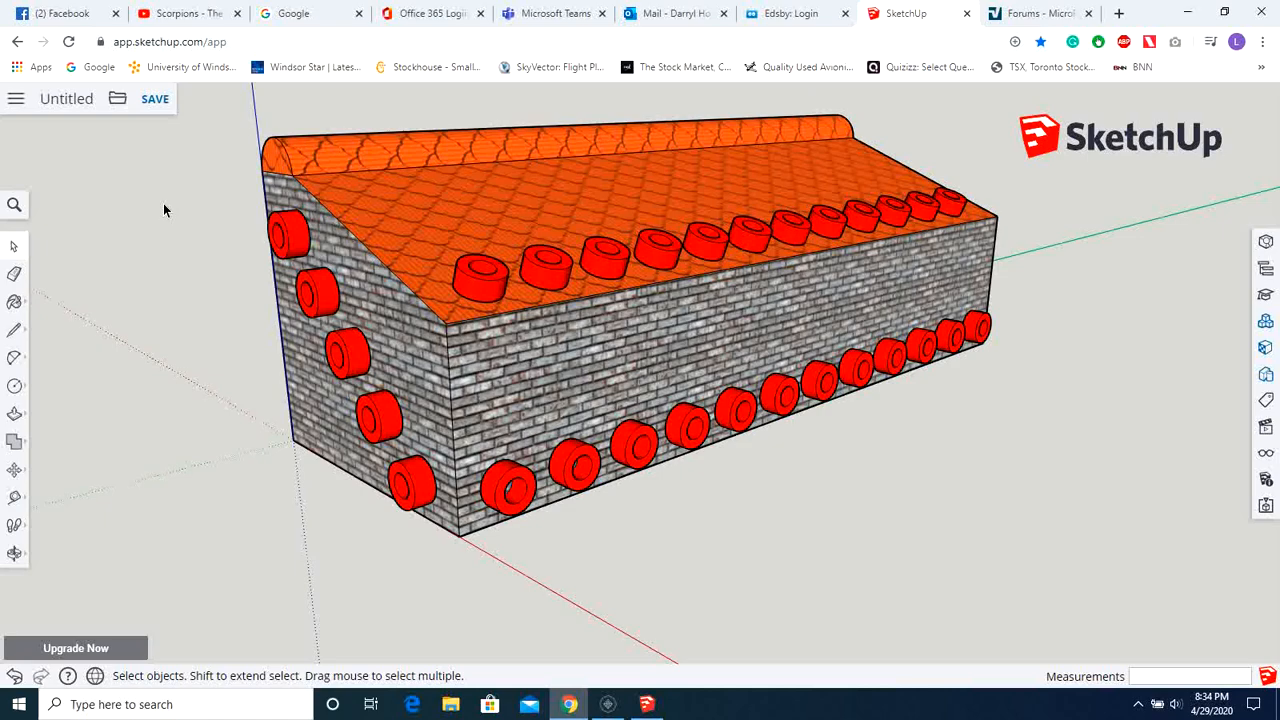
mouse_move(107, 429)
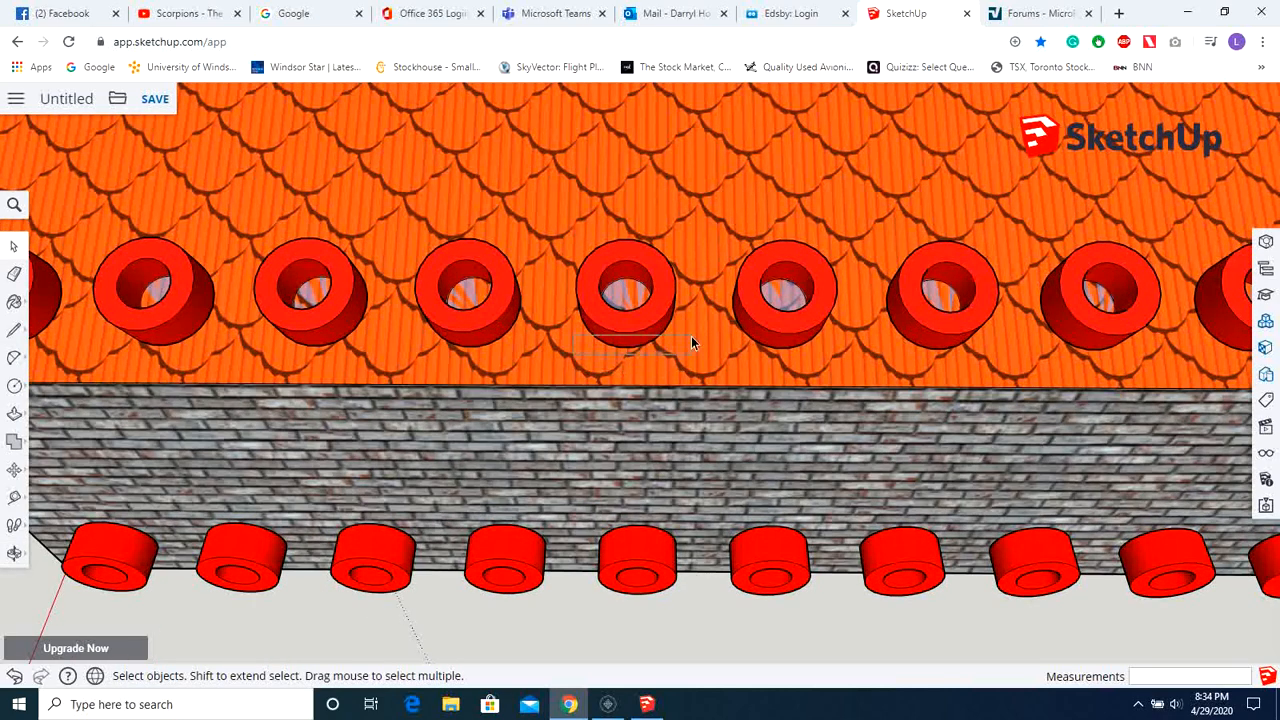
Select one roof window and make it a unique component
click(625, 295)
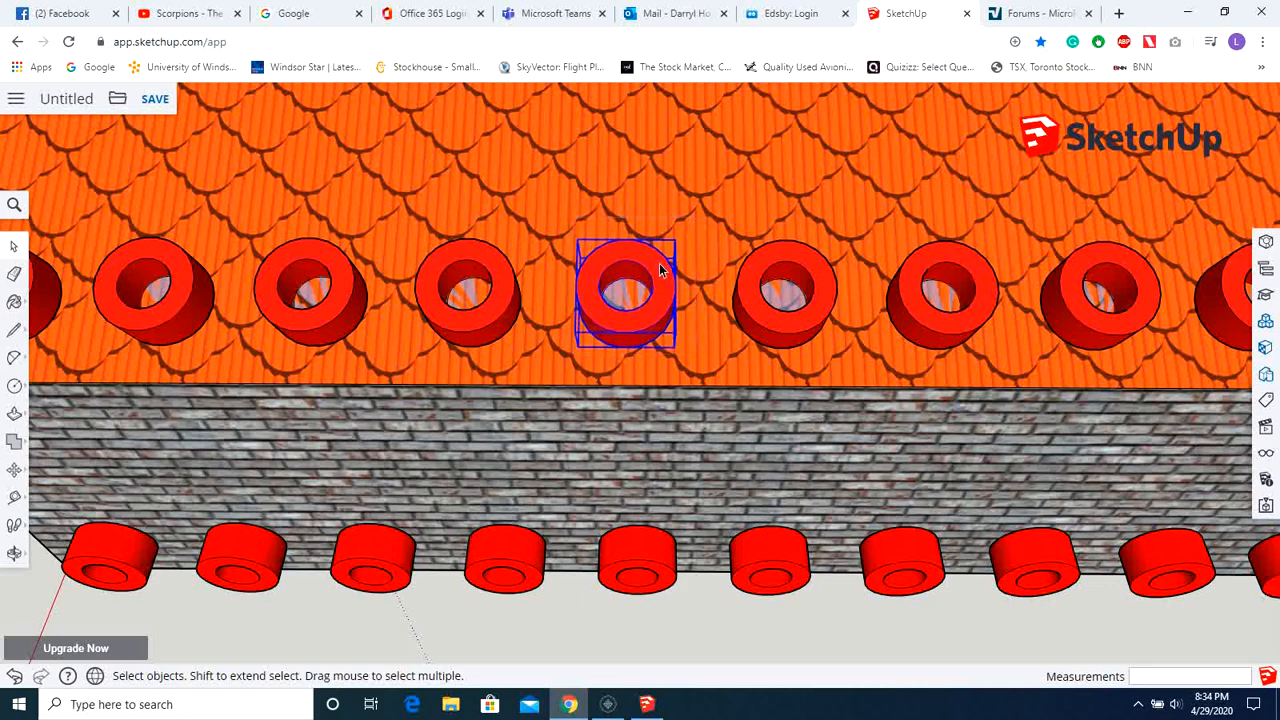
right_click(625, 290)
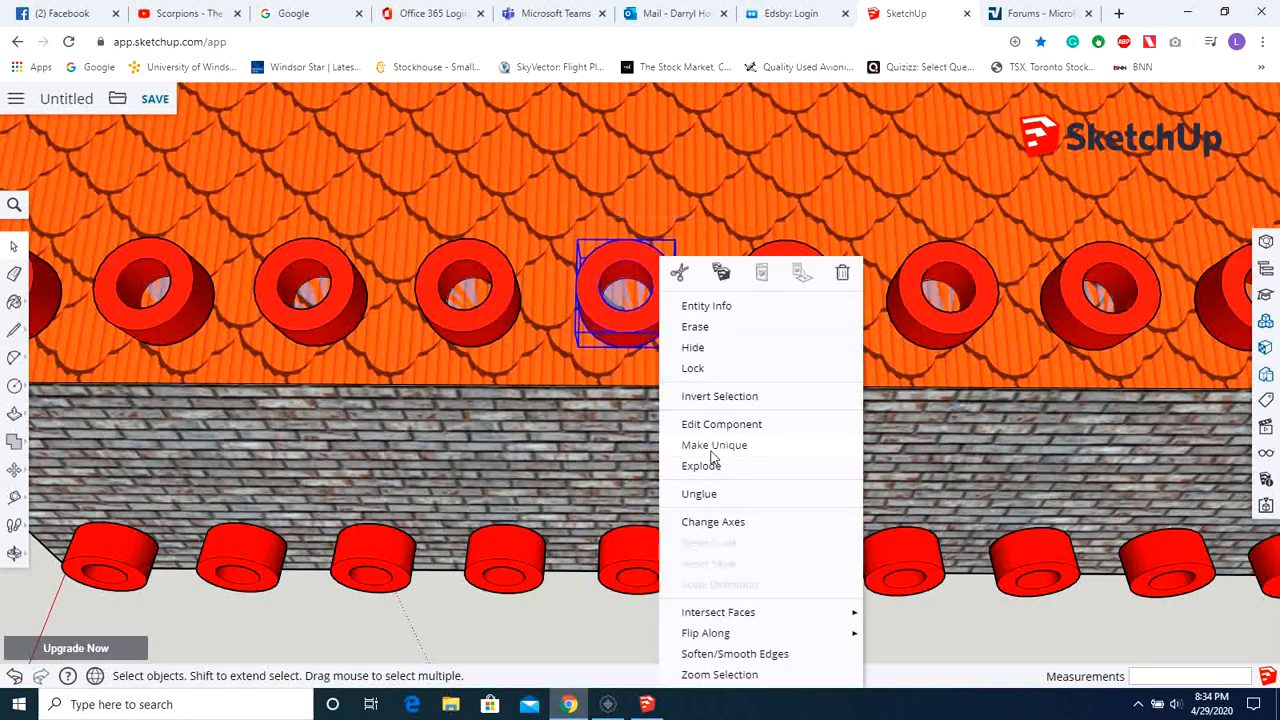
click(710, 454)
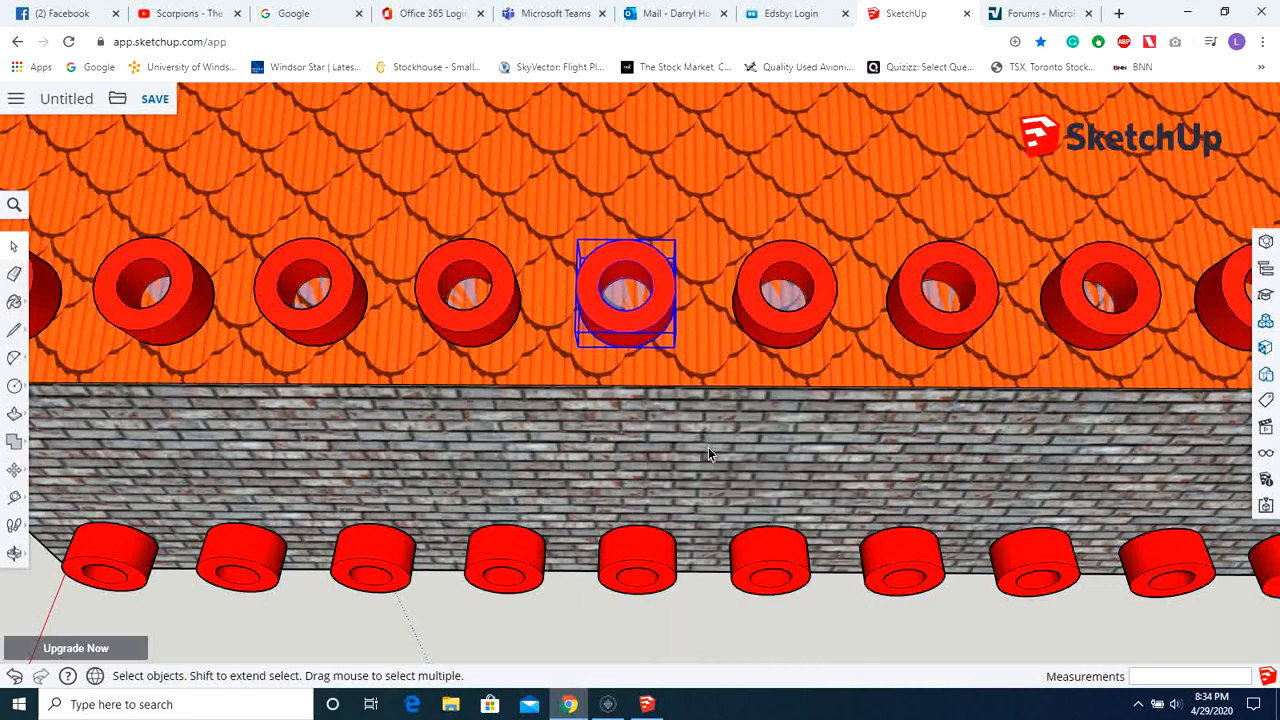
Edit the unique window, erase the face in its opening, and extrude its ring farther out
right_click(625, 290)
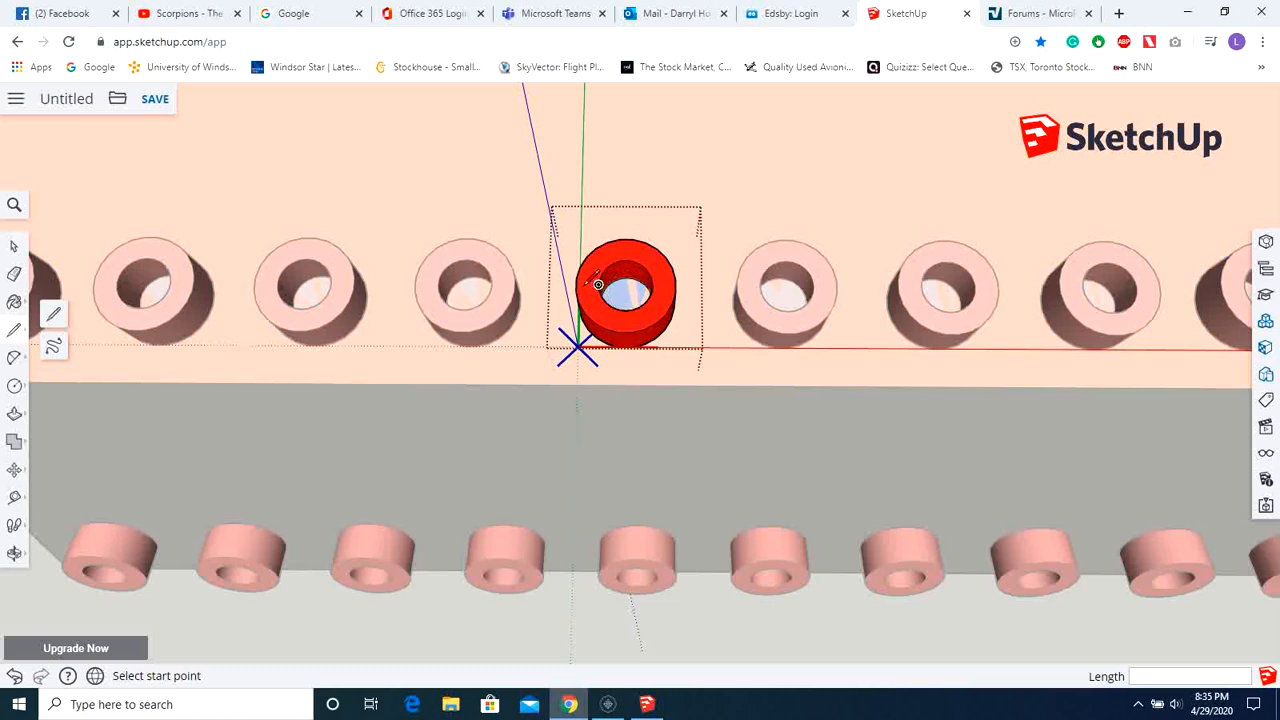
mouse_move(625, 288)
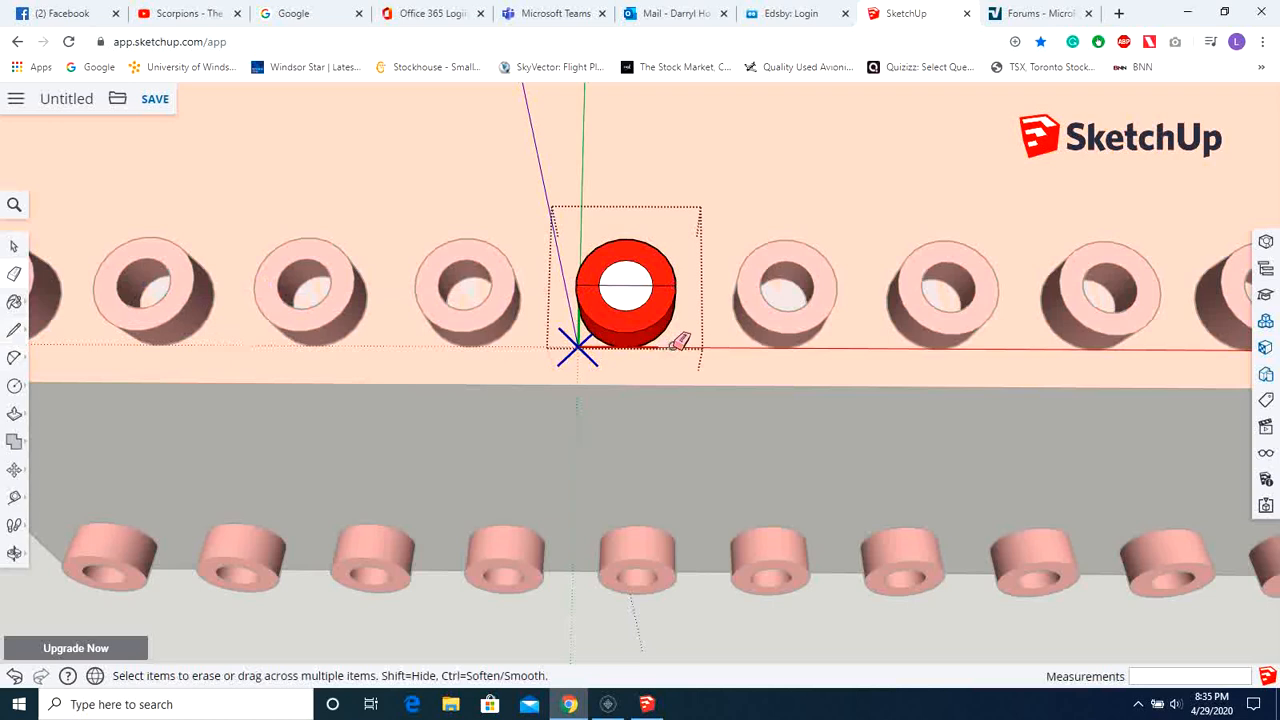
right_click(628, 290)
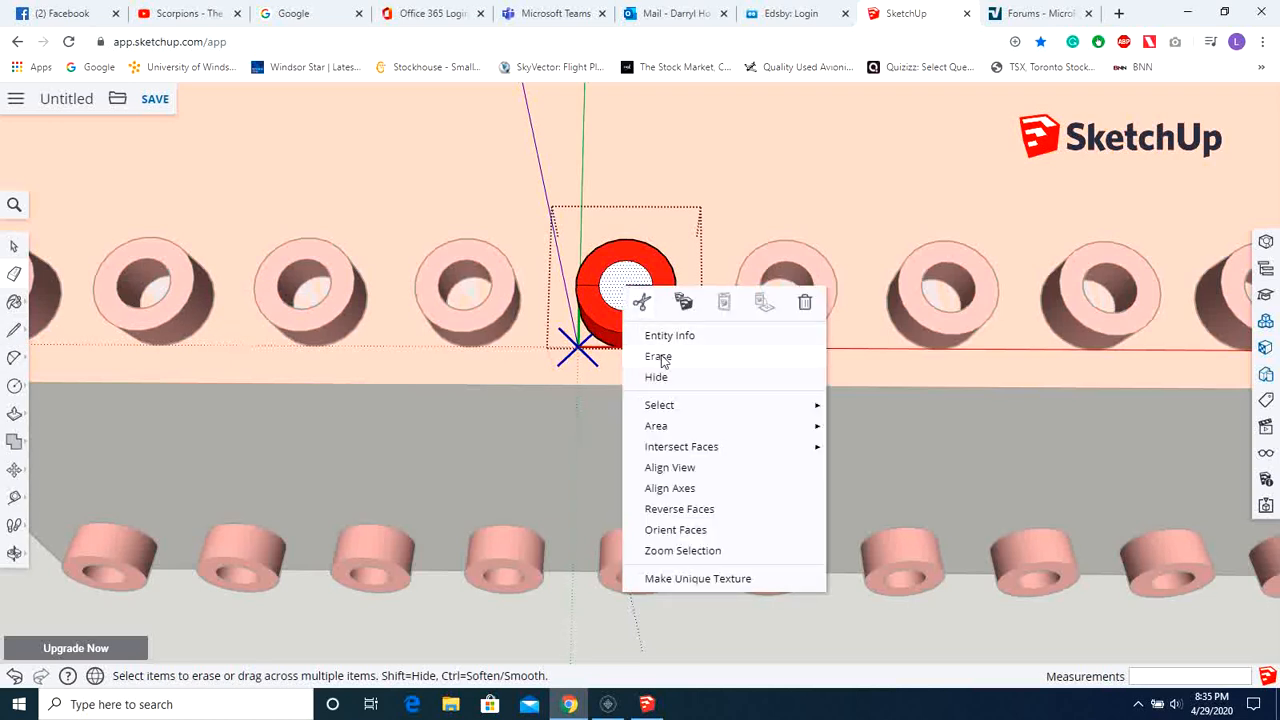
click(658, 356)
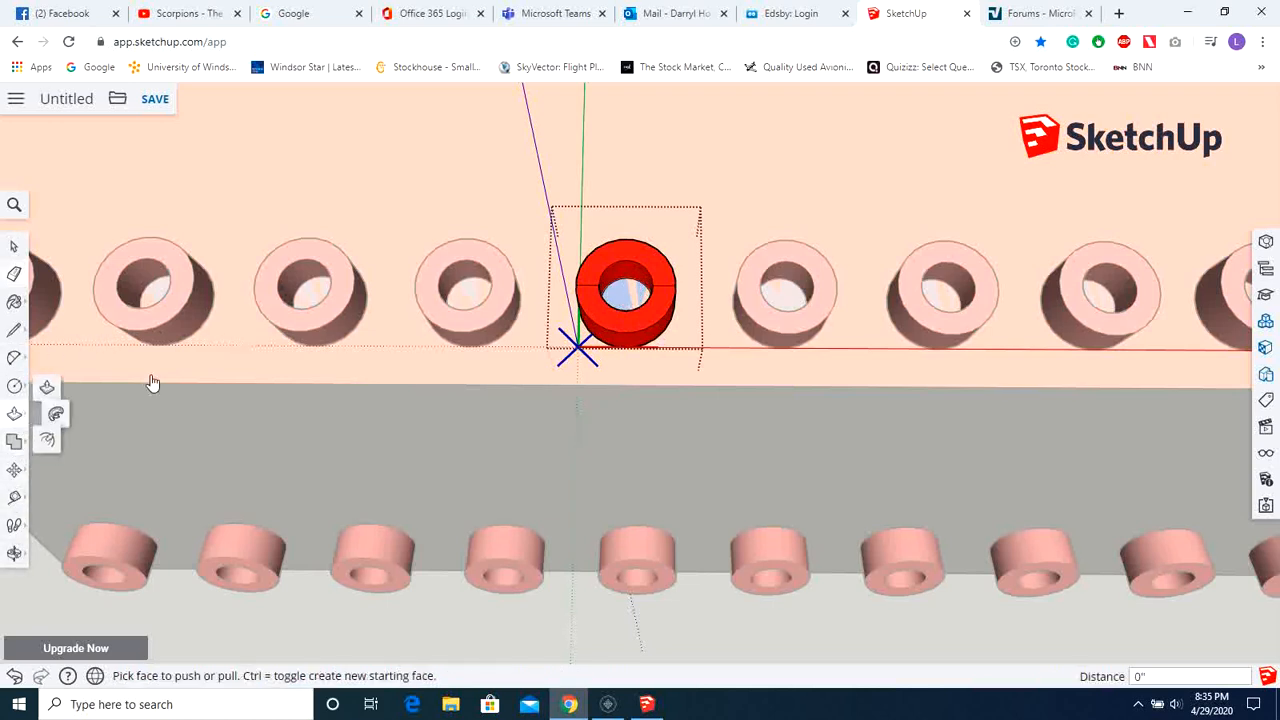
drag(625, 290, 625, 260)
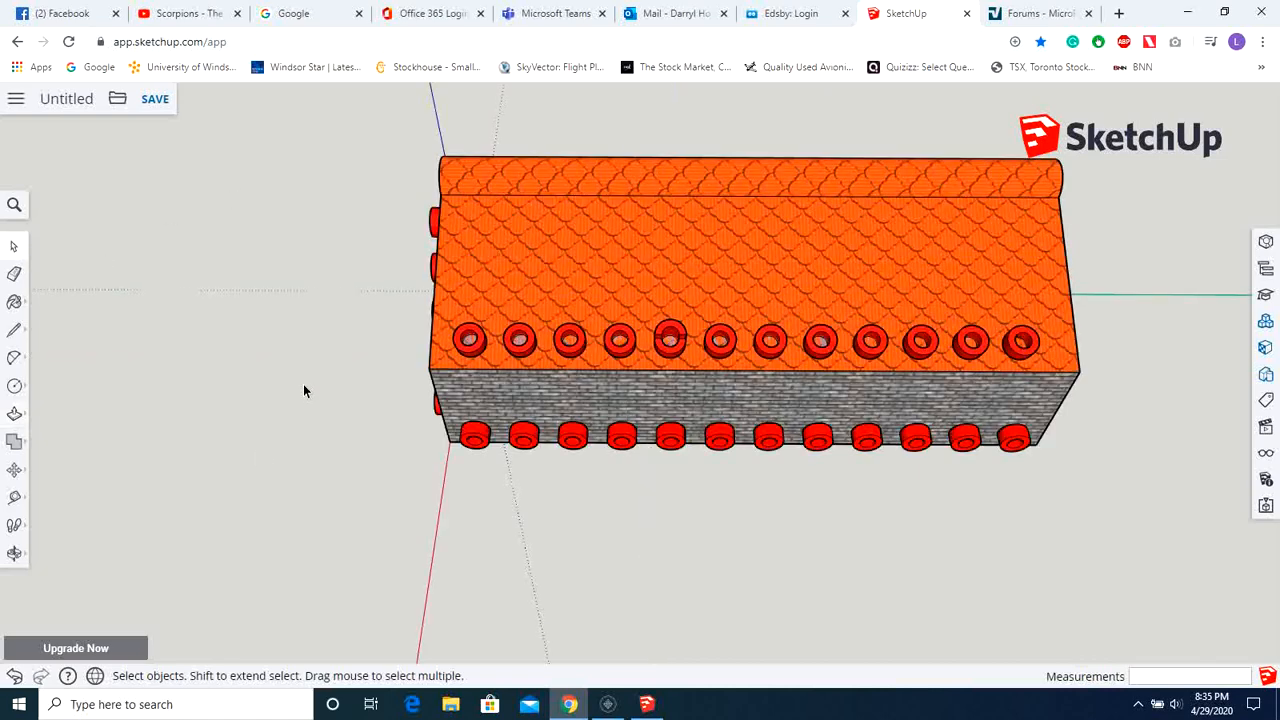
Orbit above the building to view the whole model with its window rings
drag(305, 391, 557, 415)
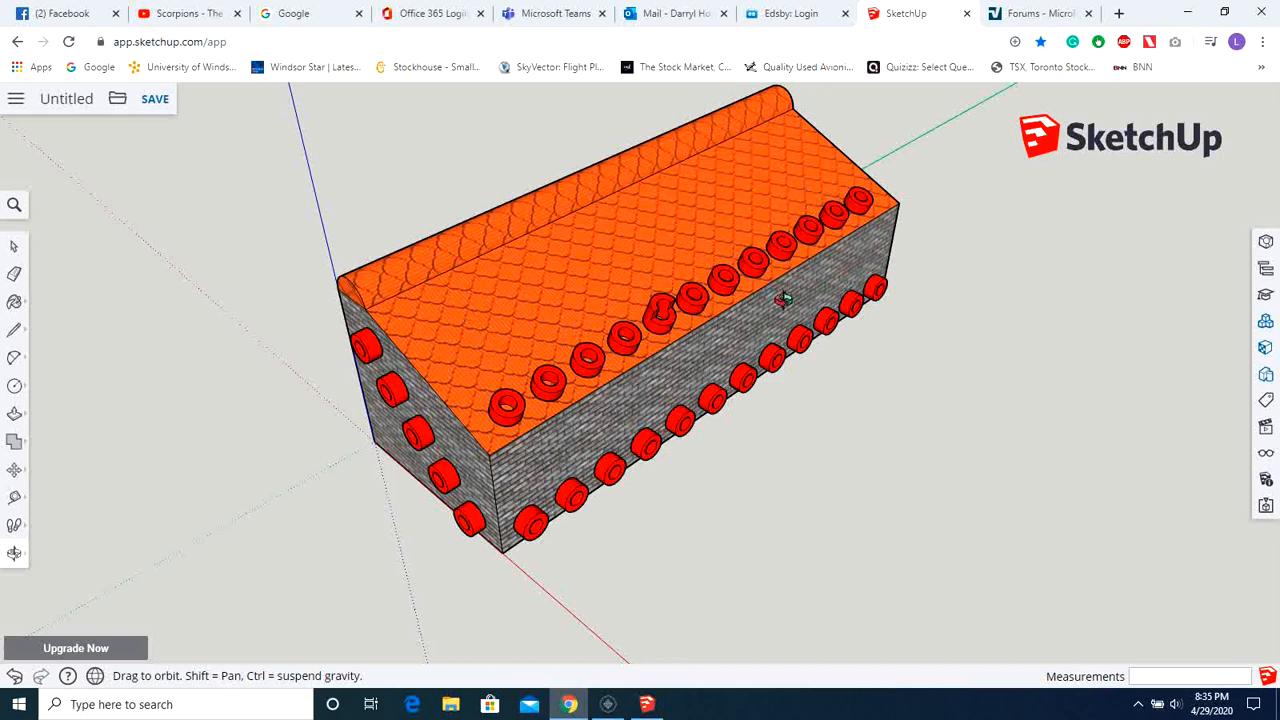
mouse_move(821, 447)
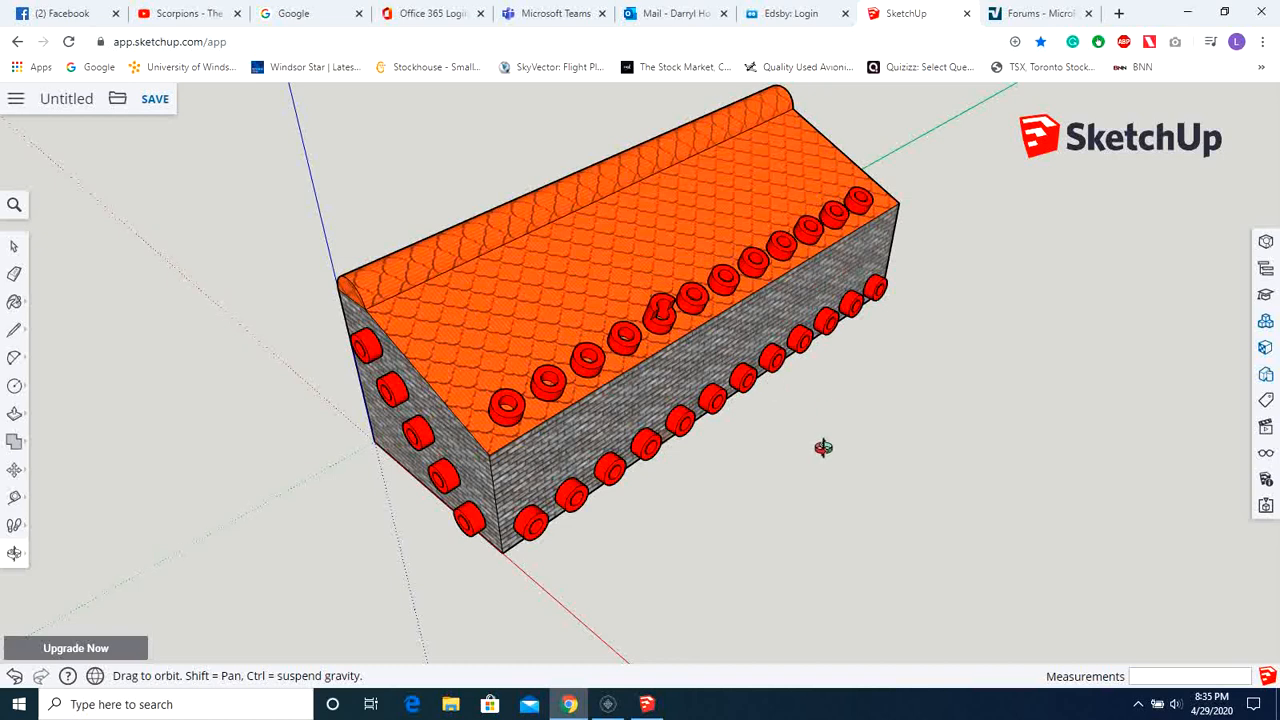